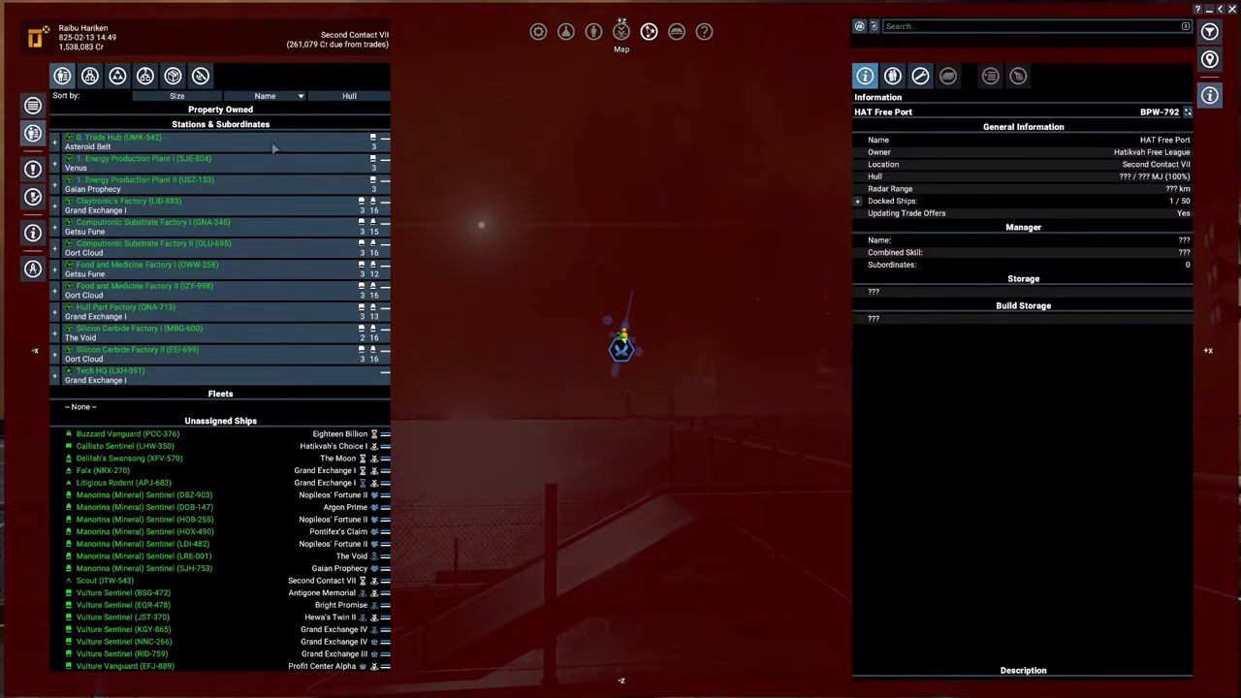
Review the Trade Hub's station account of about 50 million Cr, then show the empire overview
click(146, 140)
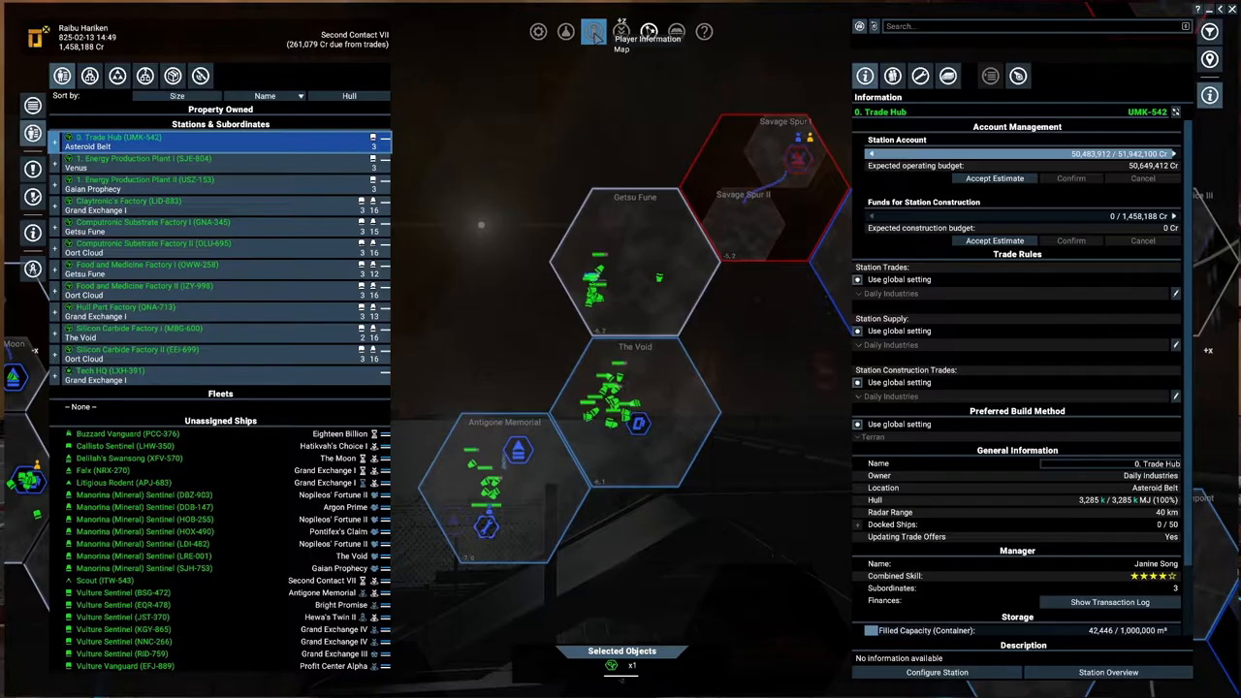
click(593, 32)
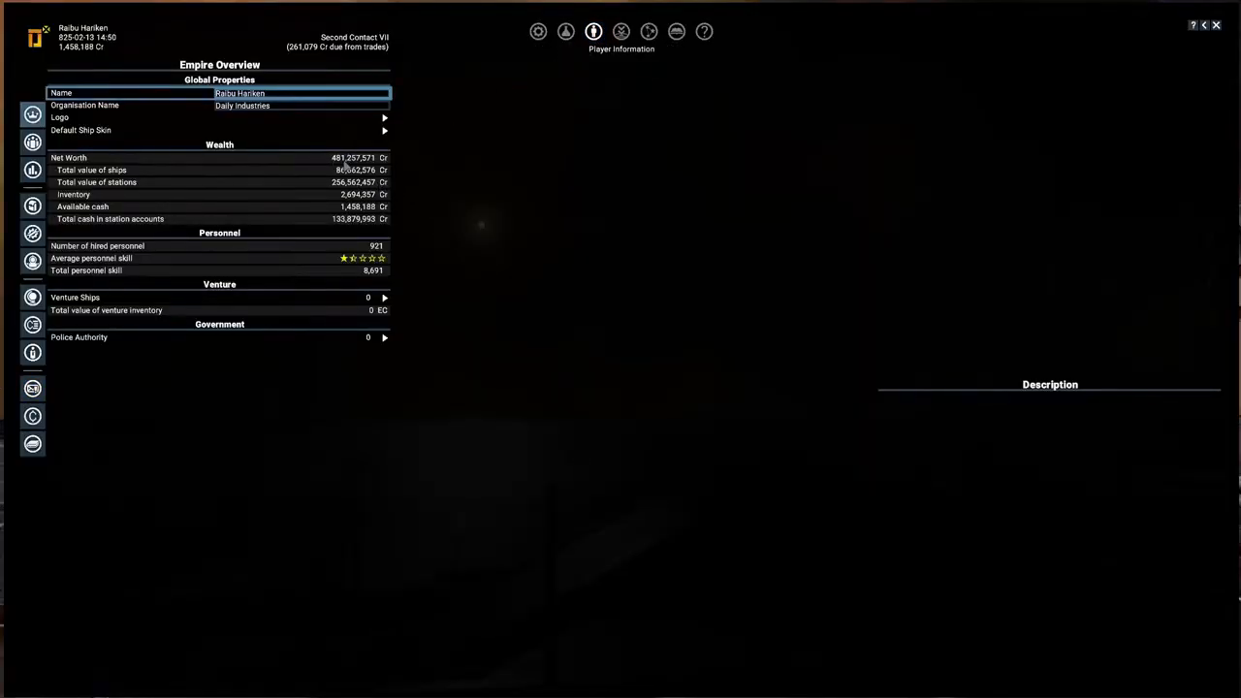
mouse_move(70, 136)
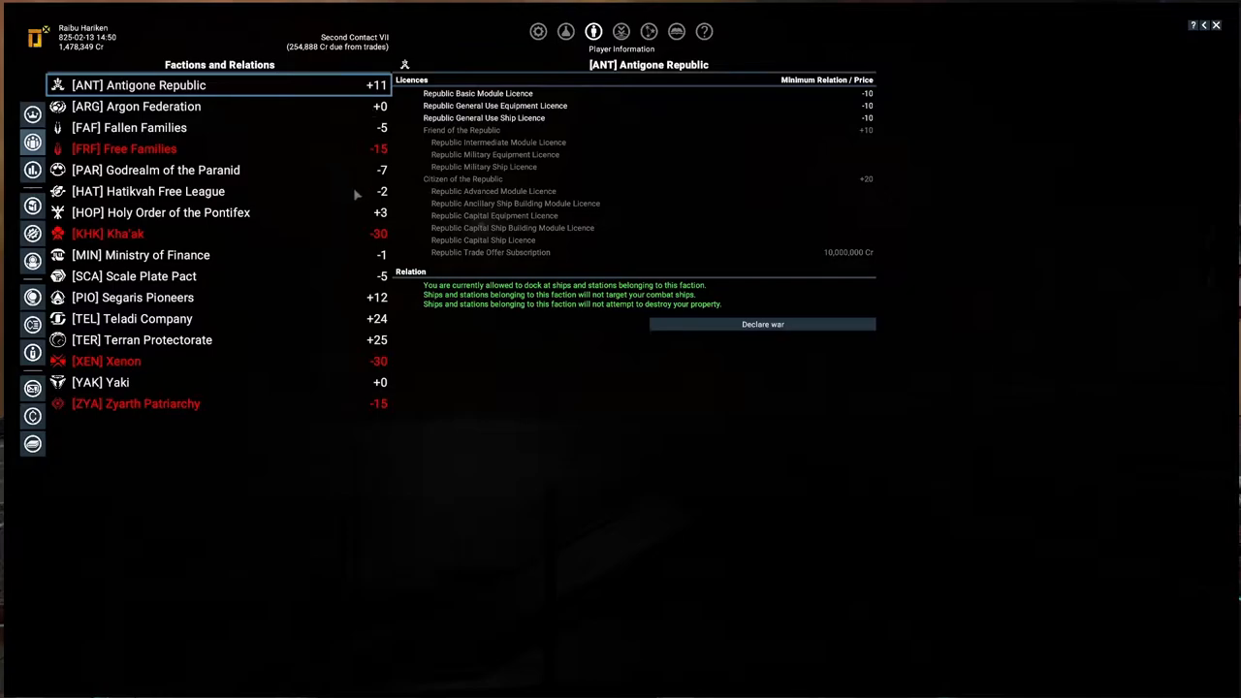
mouse_move(324, 374)
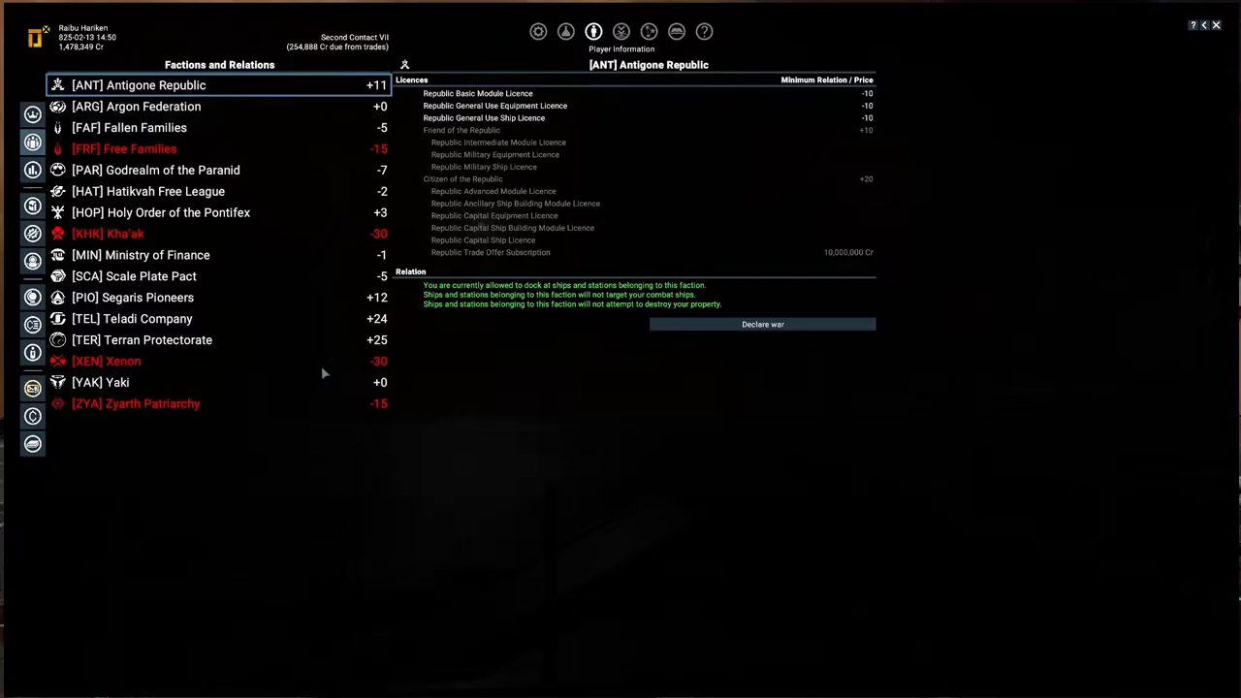
Check Segaris Pioneers' licences at +12 relation and return to the property map
click(133, 297)
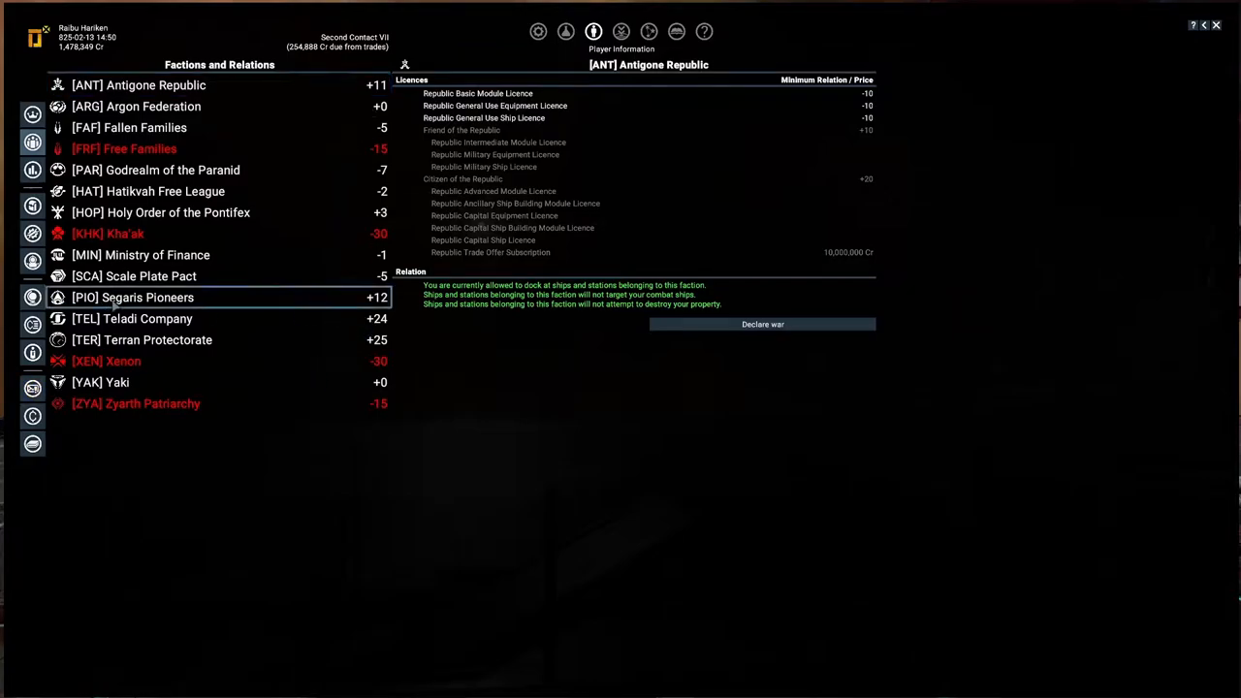
click(133, 298)
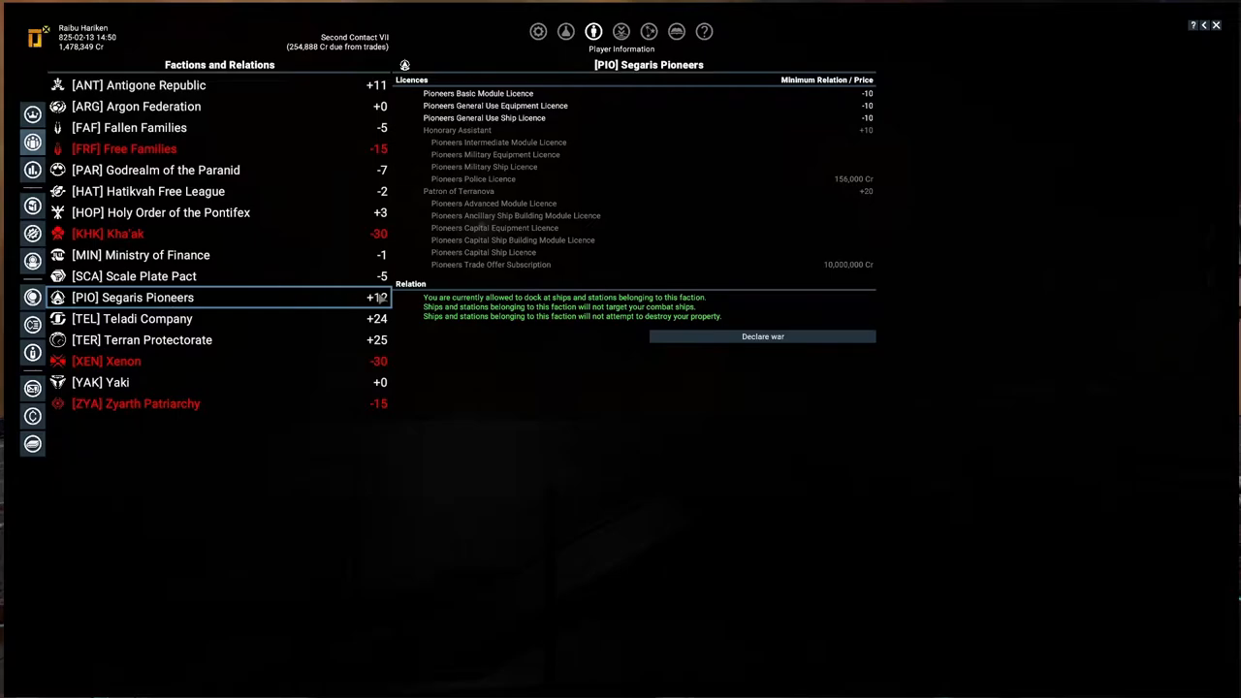
click(138, 85)
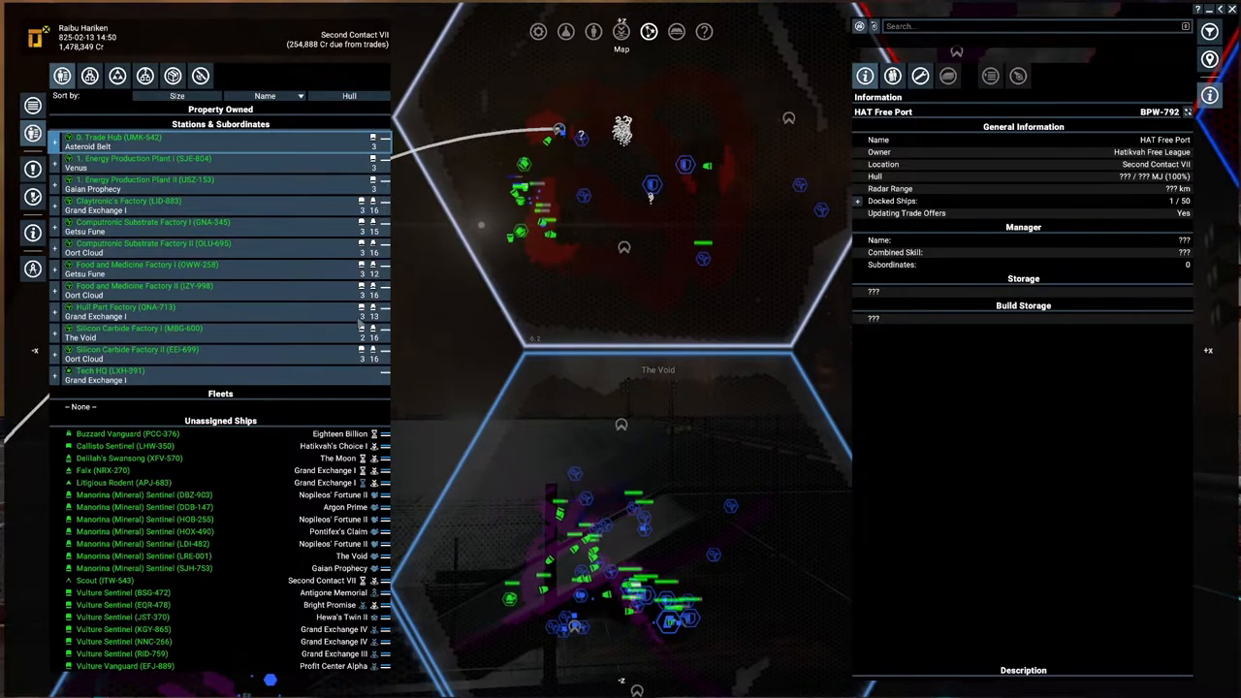
Browse the Hull Part, Computronic Substrate and Silicon Carbide factory accounts, then Tech HQ's logical overview
click(126, 307)
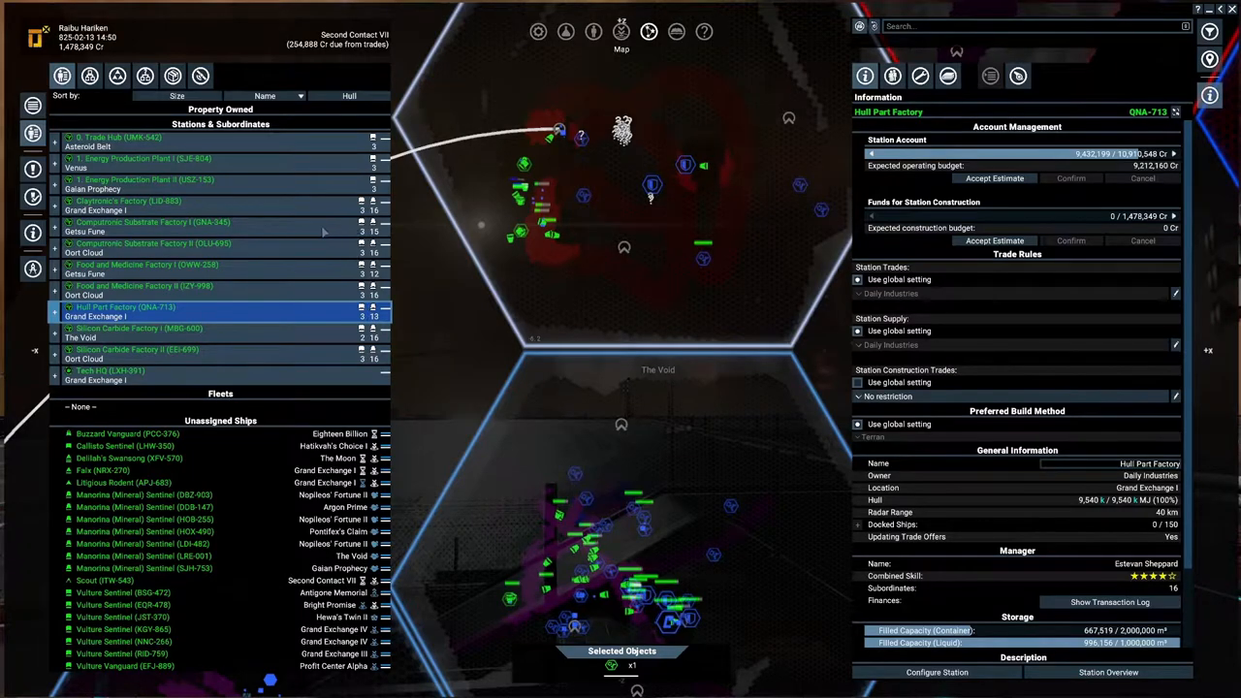
click(152, 222)
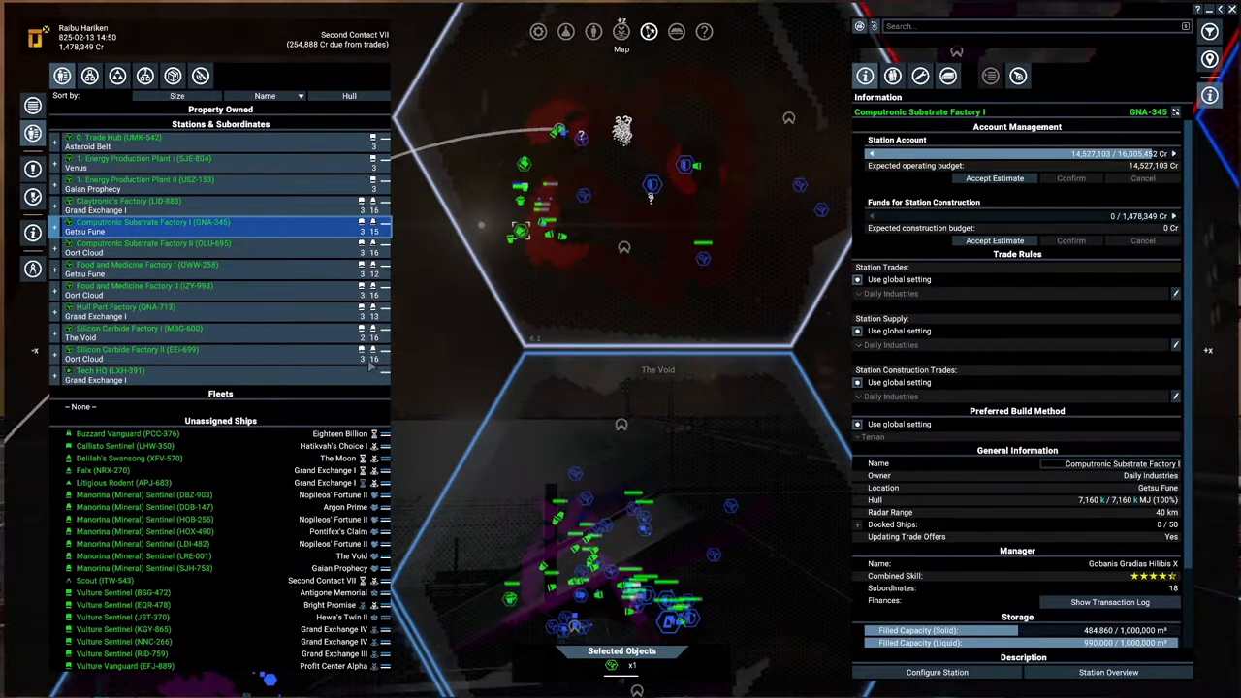
click(136, 327)
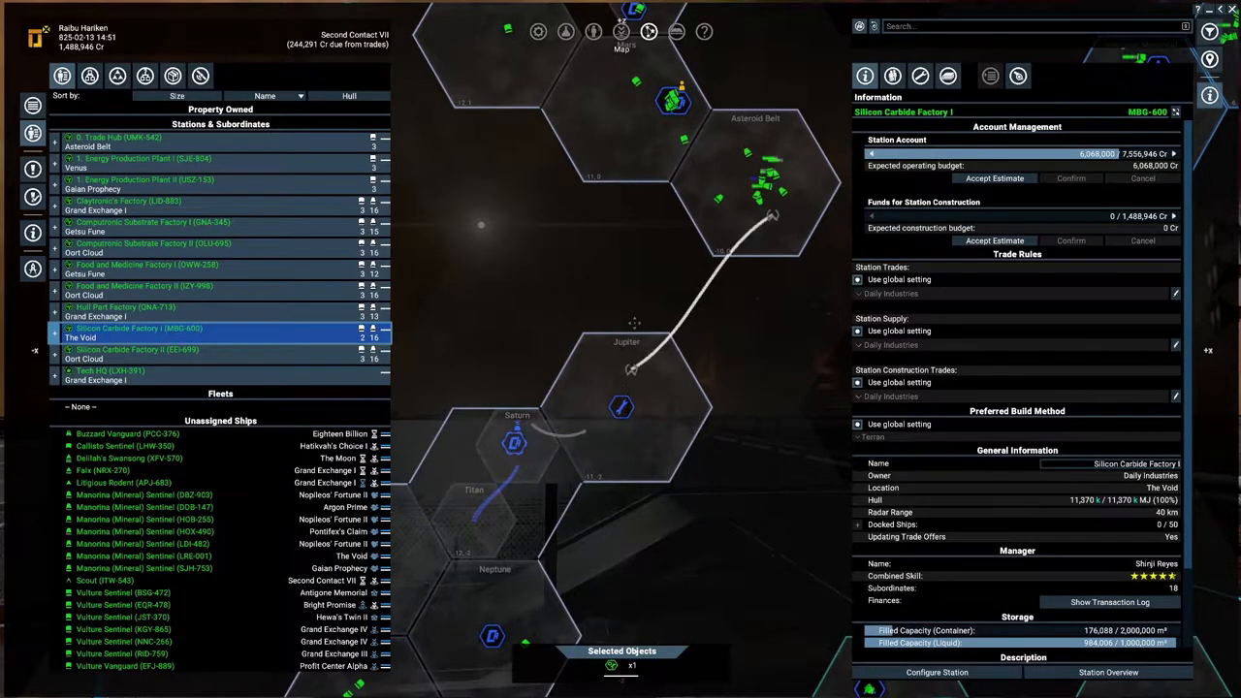
click(108, 370)
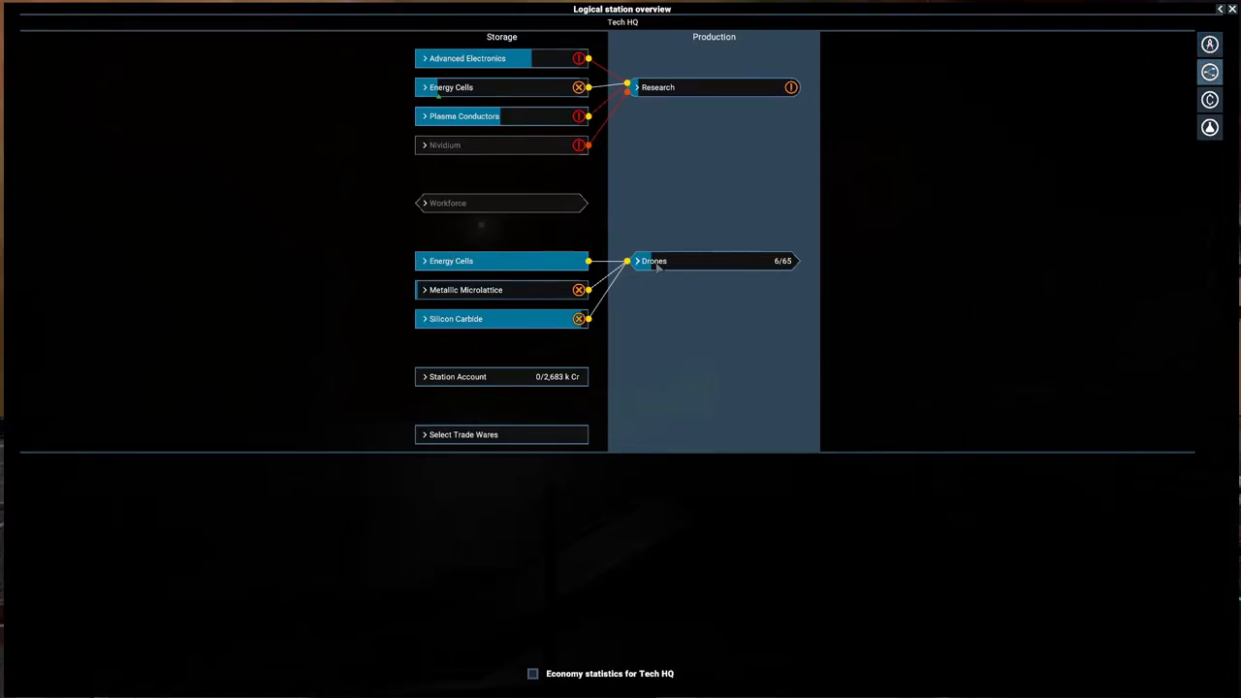
Inspect the Metallic Microlattice buy offer, drop drone production's supplies, and expand Select Trade Wares
click(654, 261)
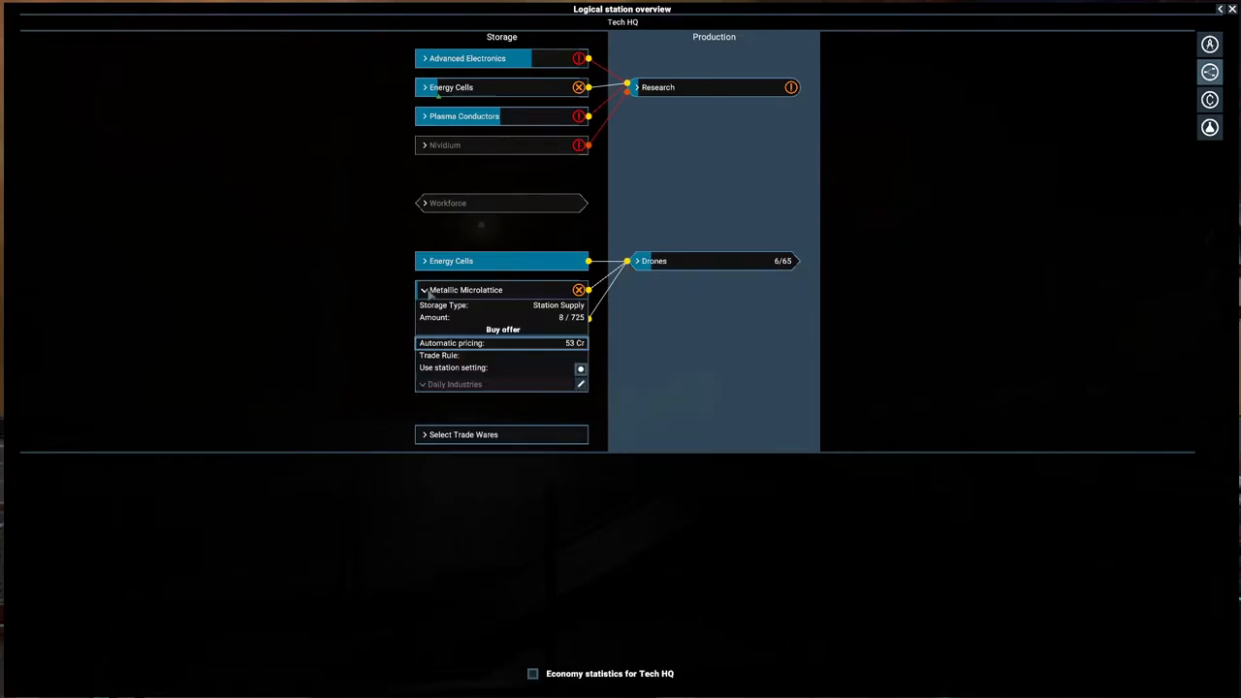
click(653, 260)
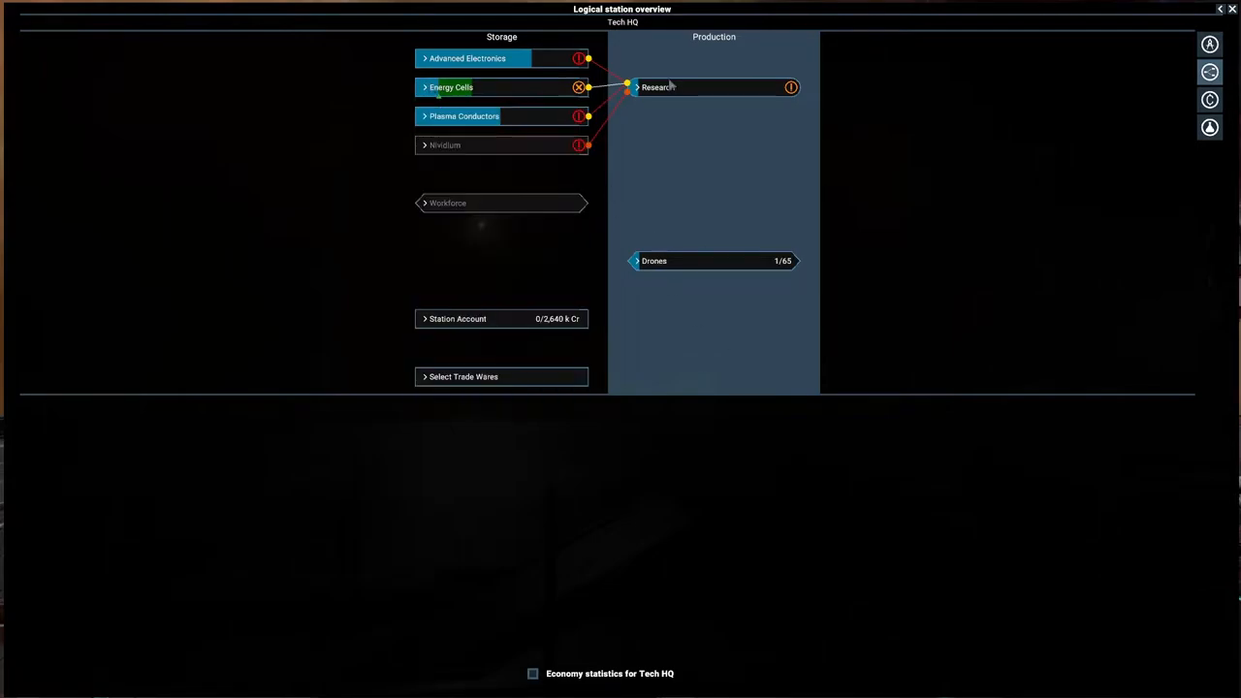
click(467, 58)
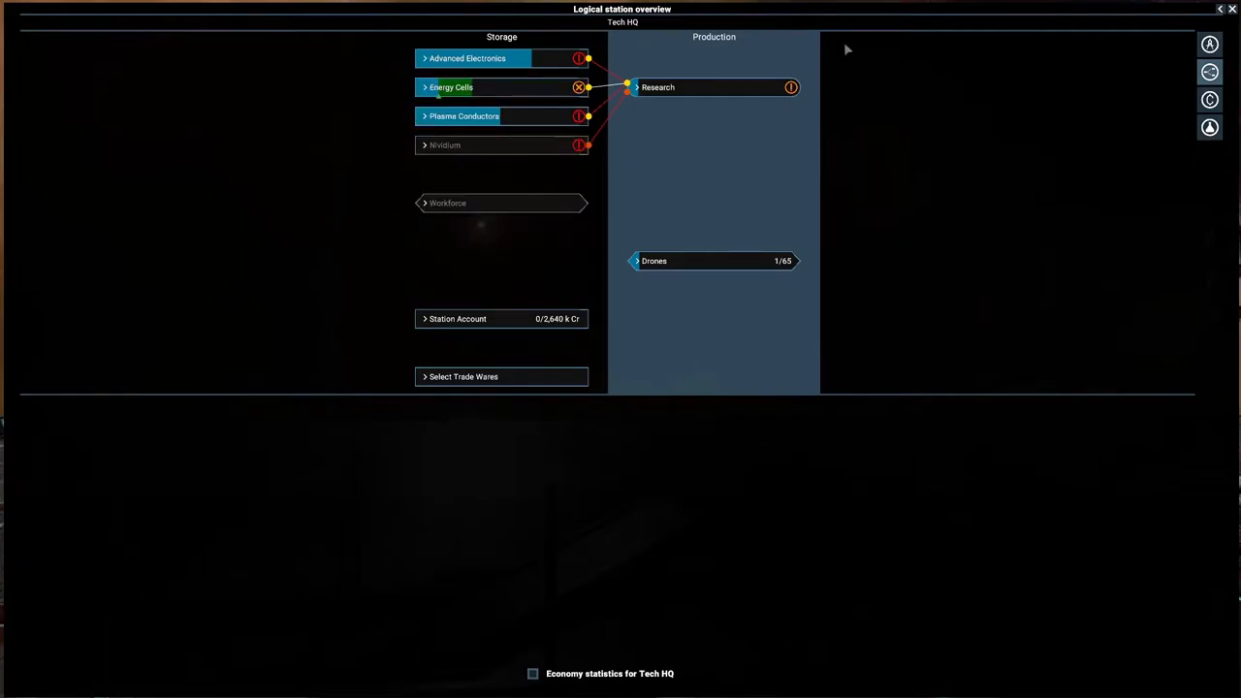
mouse_move(556, 297)
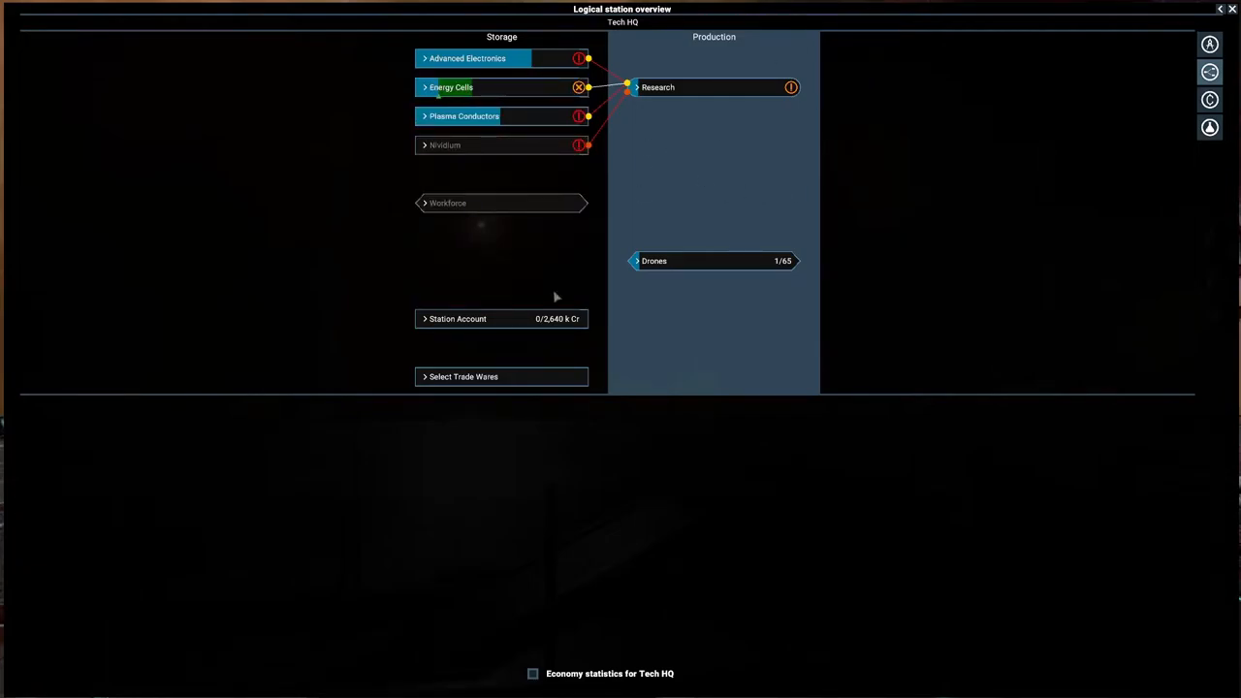
click(463, 376)
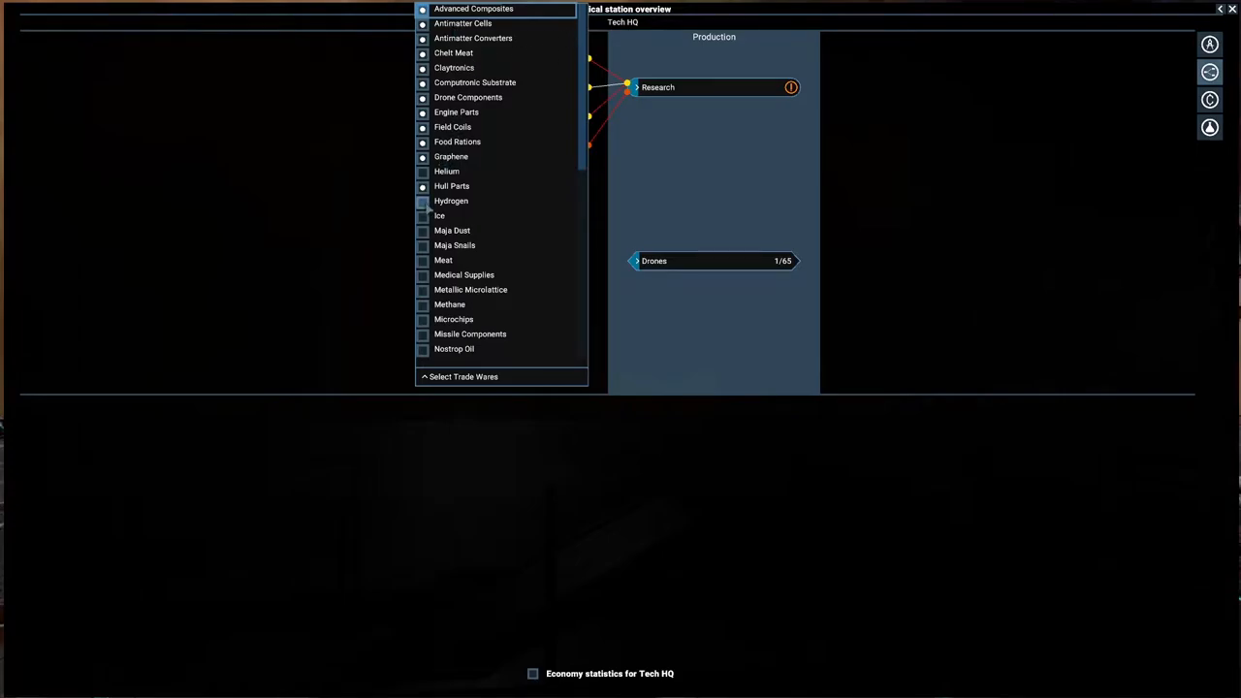
Tick Maja Dust and the remaining wares so Tech HQ lists nearly every ware as a trade ware
click(422, 231)
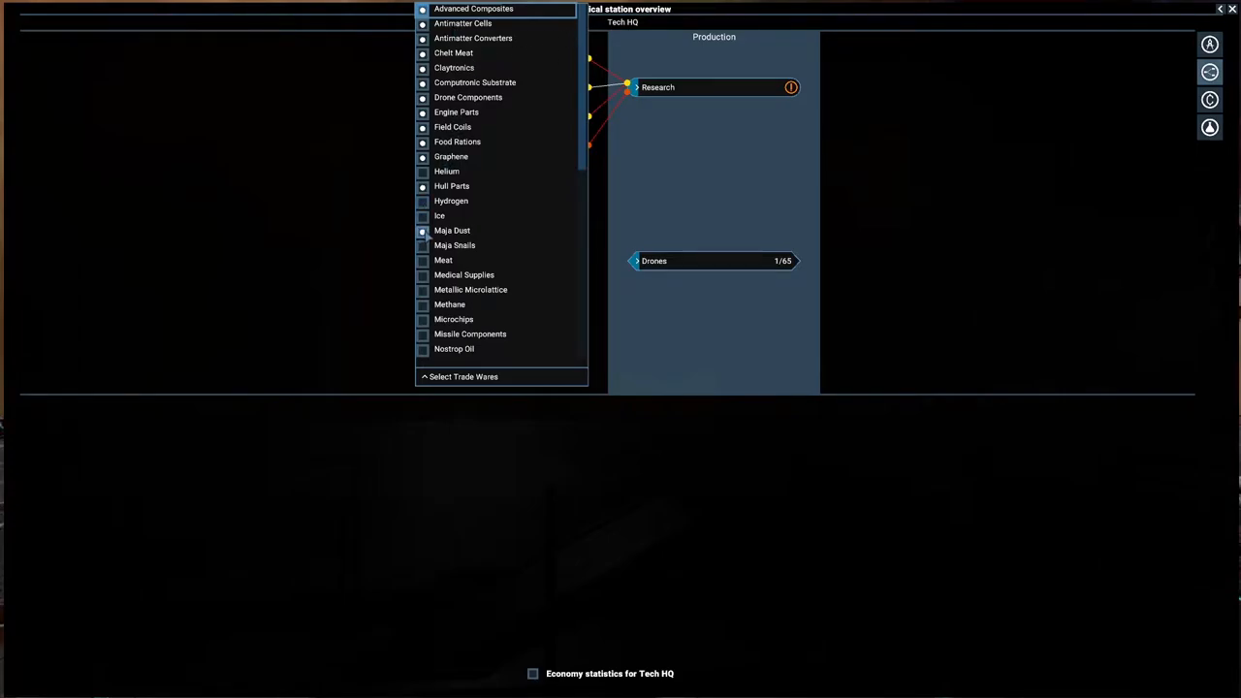
click(422, 246)
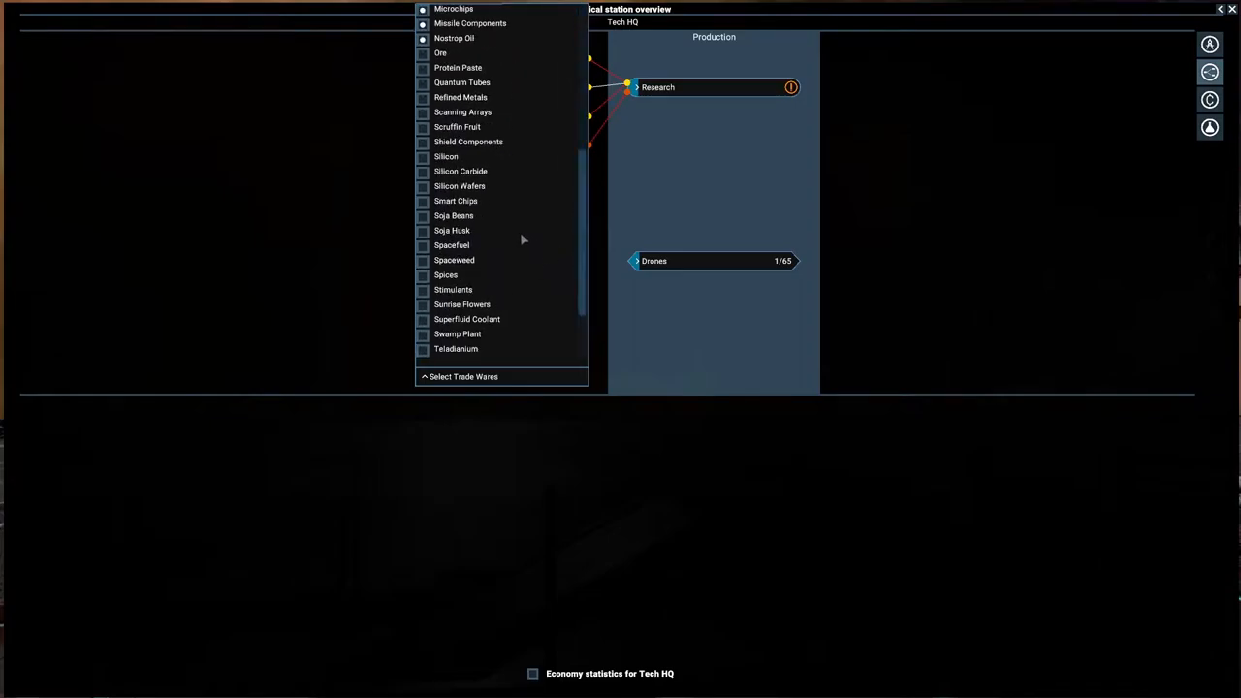
click(422, 97)
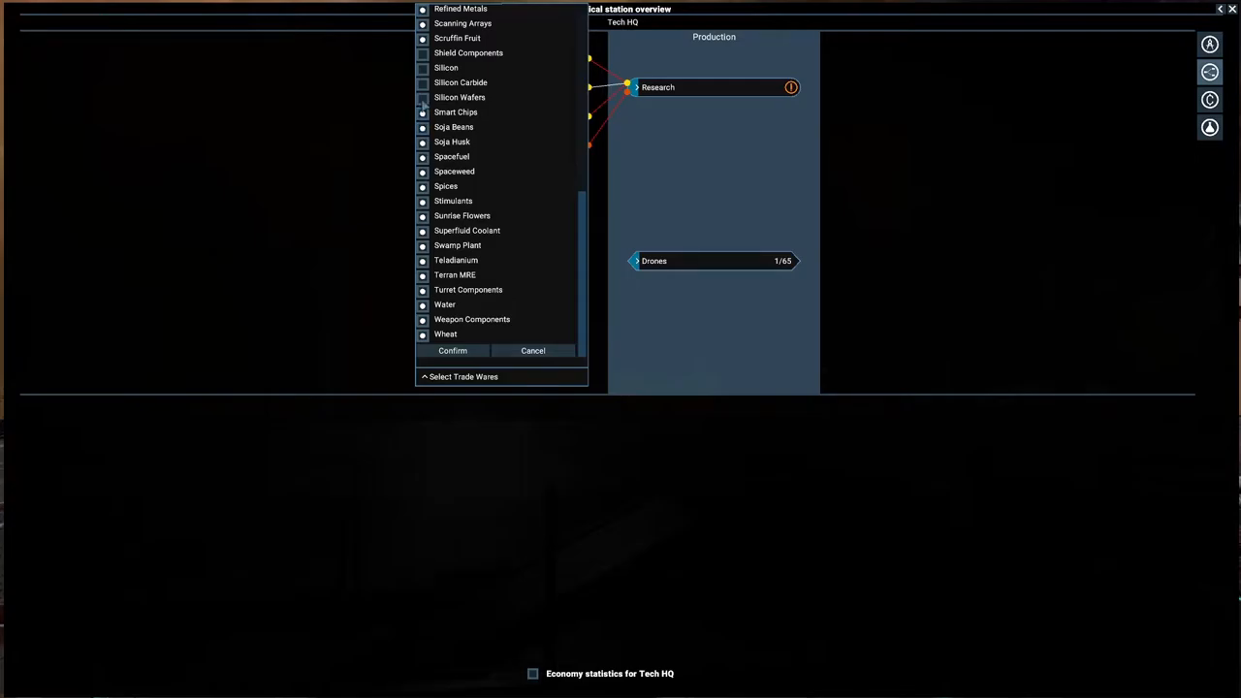
click(422, 53)
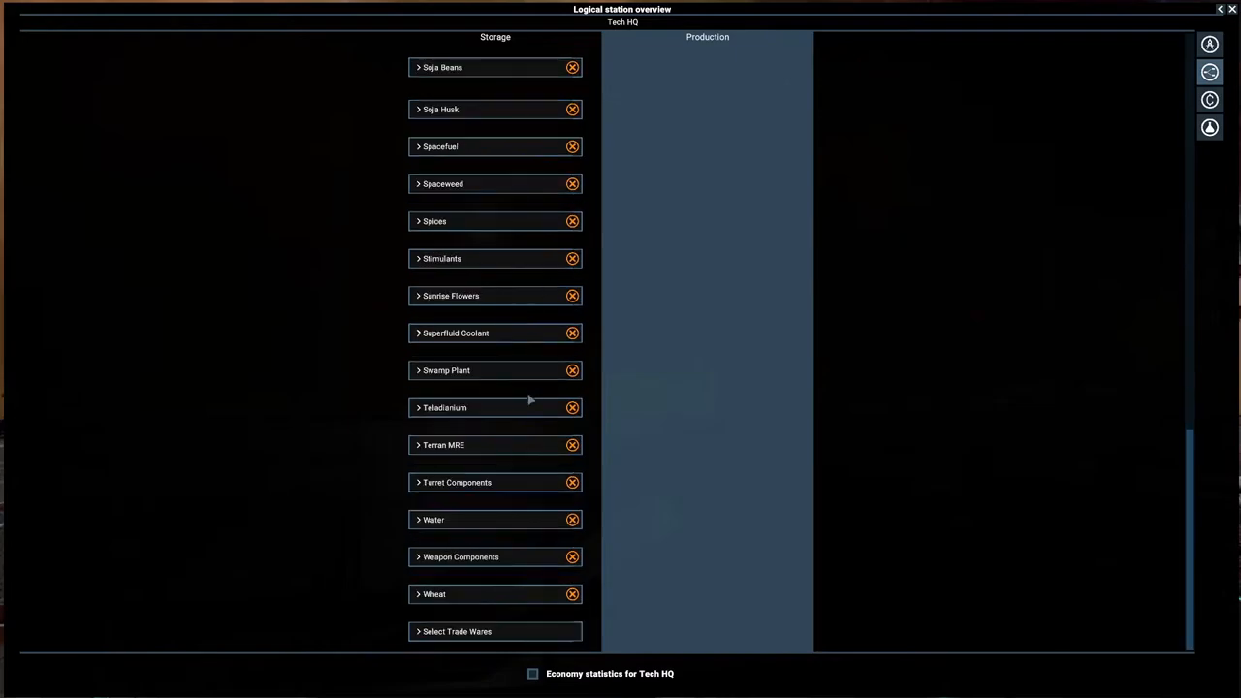
Close the logical overview and check research resources and Nividium storage in Tech HQ's info panel
click(433, 594)
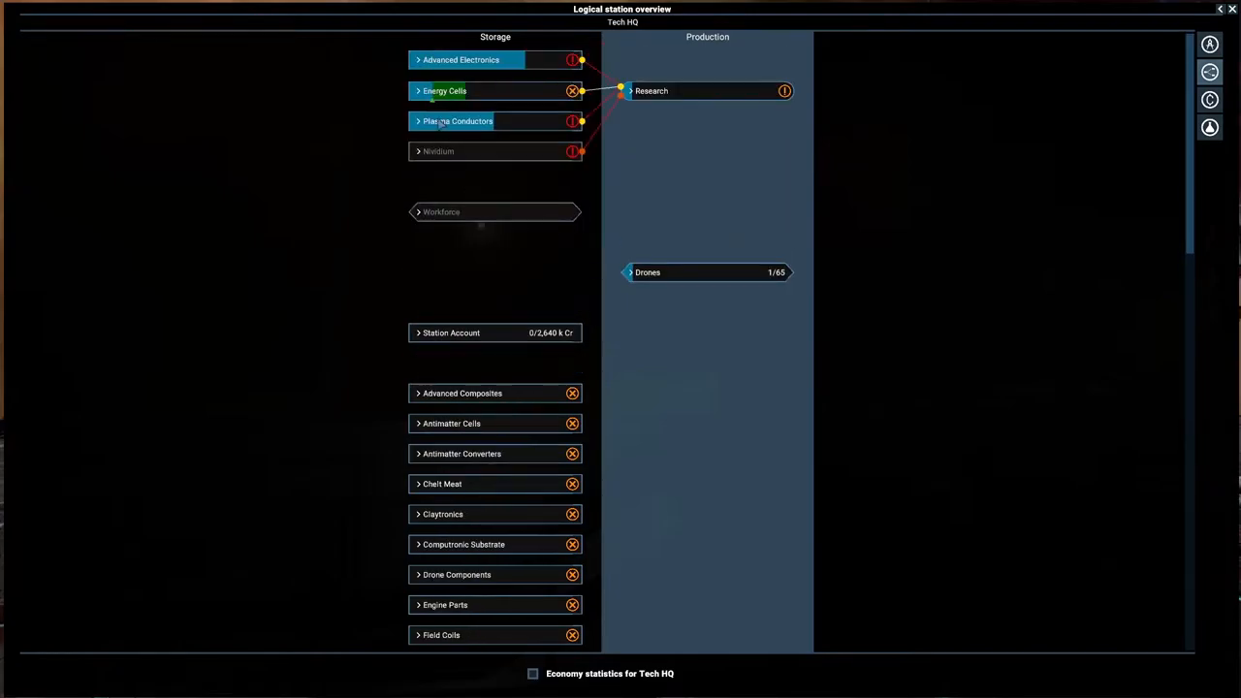
click(438, 151)
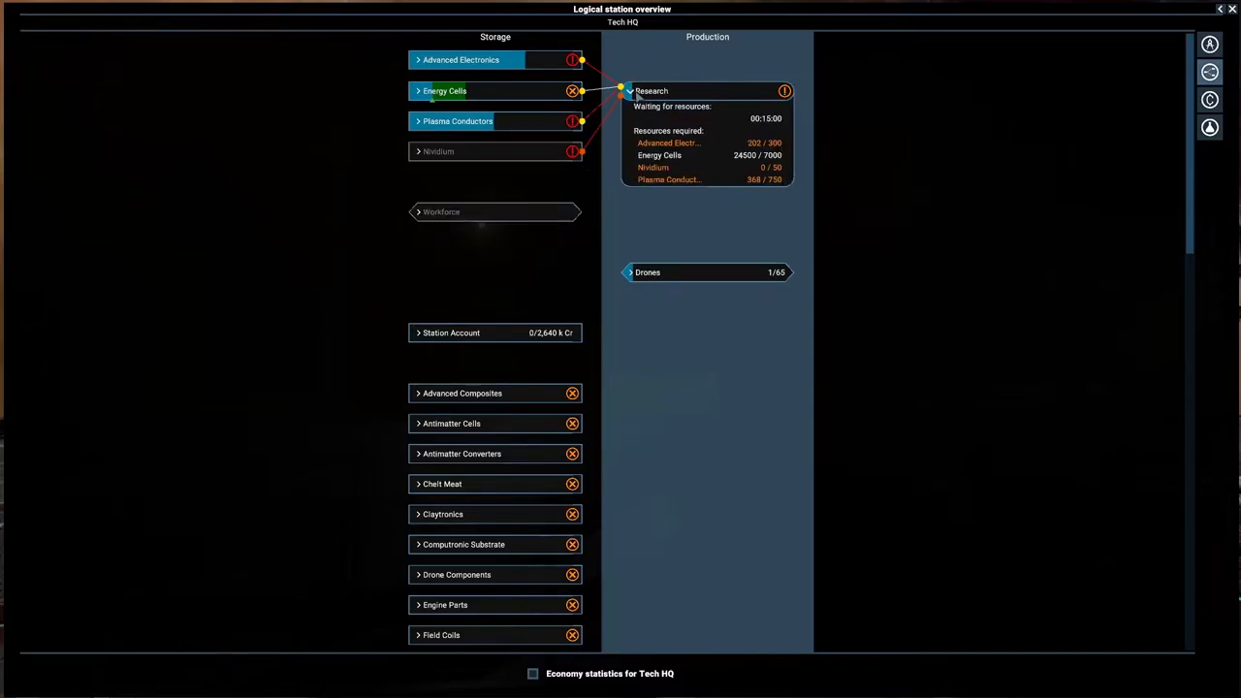
mouse_move(484, 188)
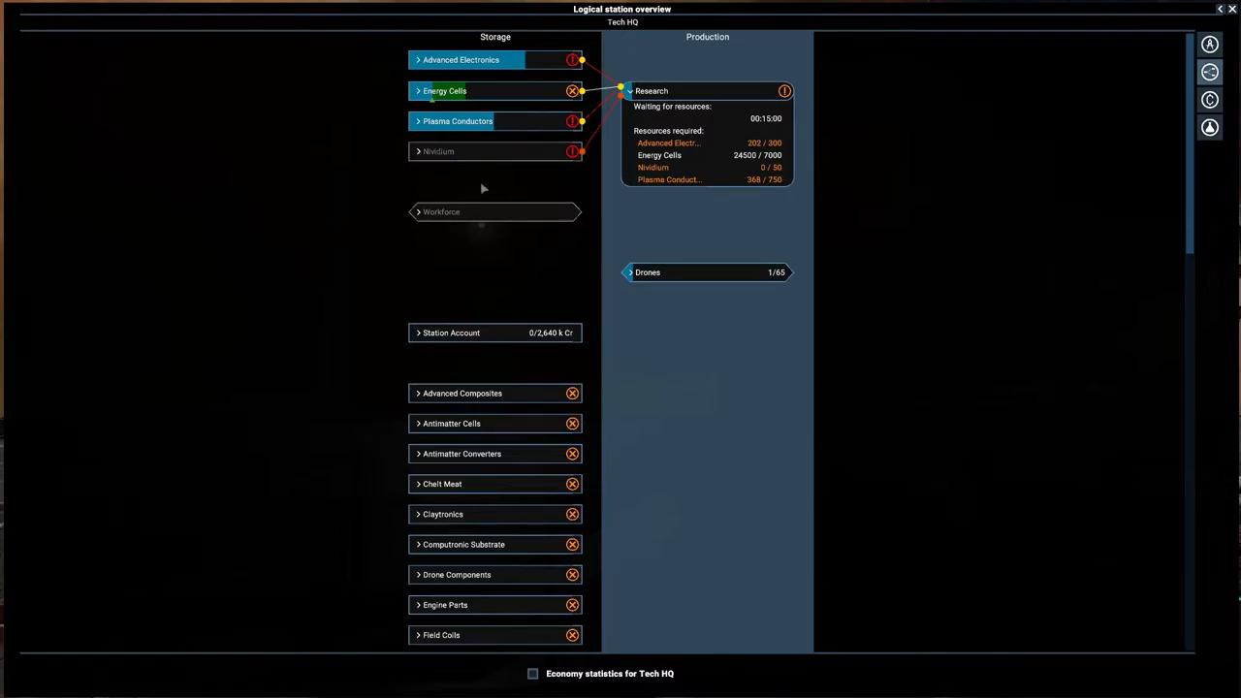
click(438, 151)
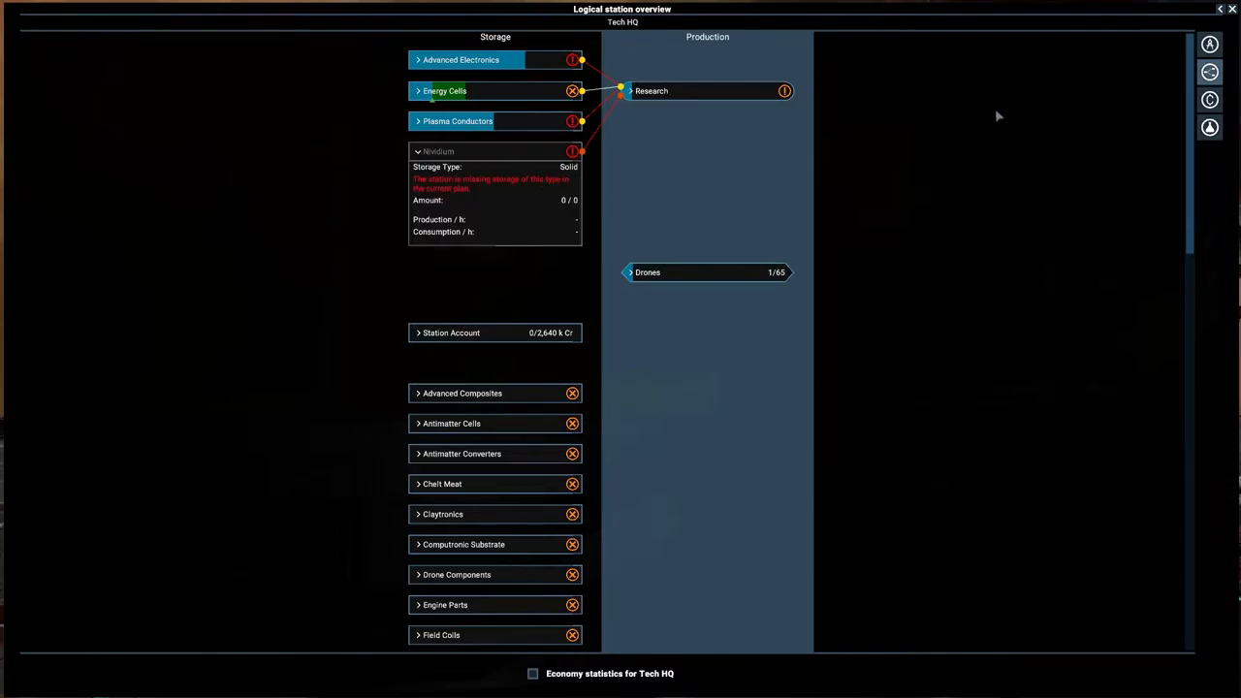
mouse_move(1067, 29)
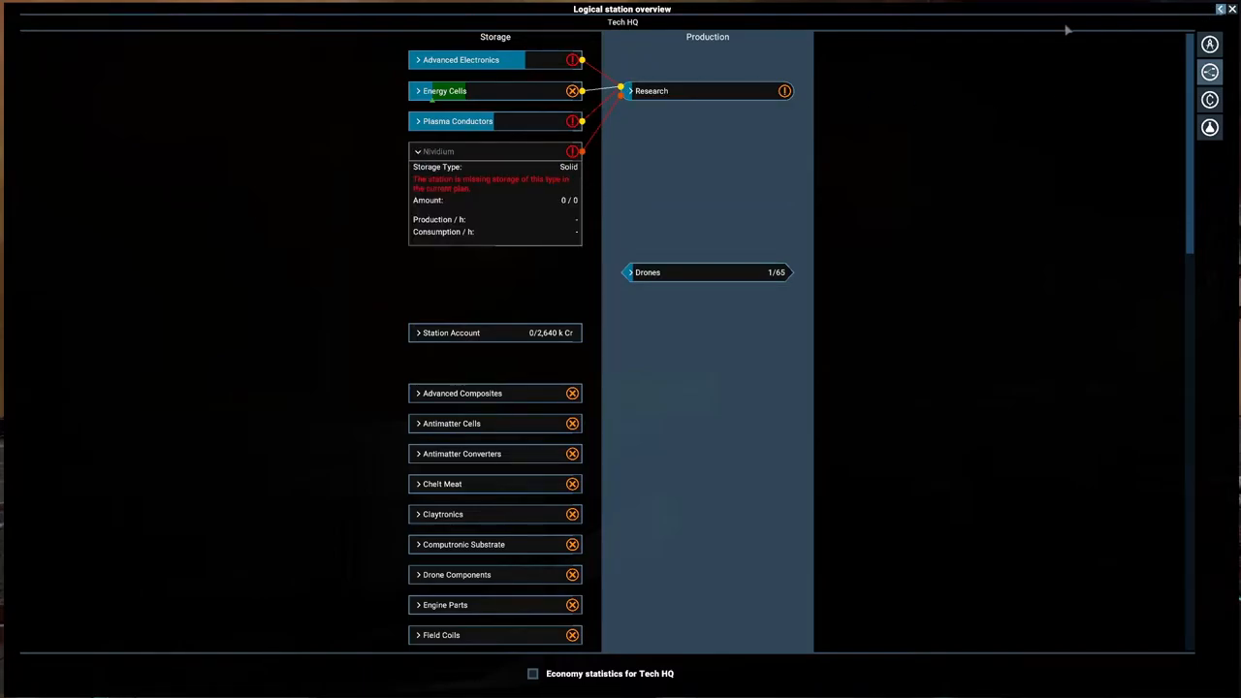
scroll(down, 3)
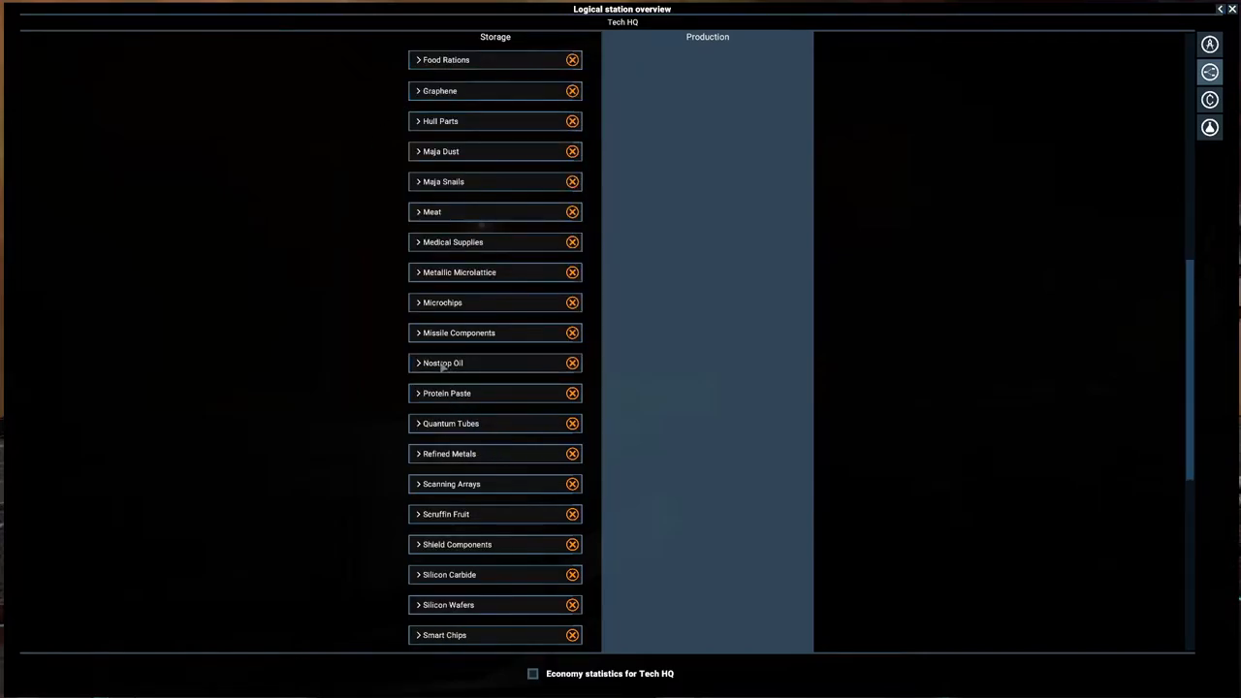
scroll(down, 3)
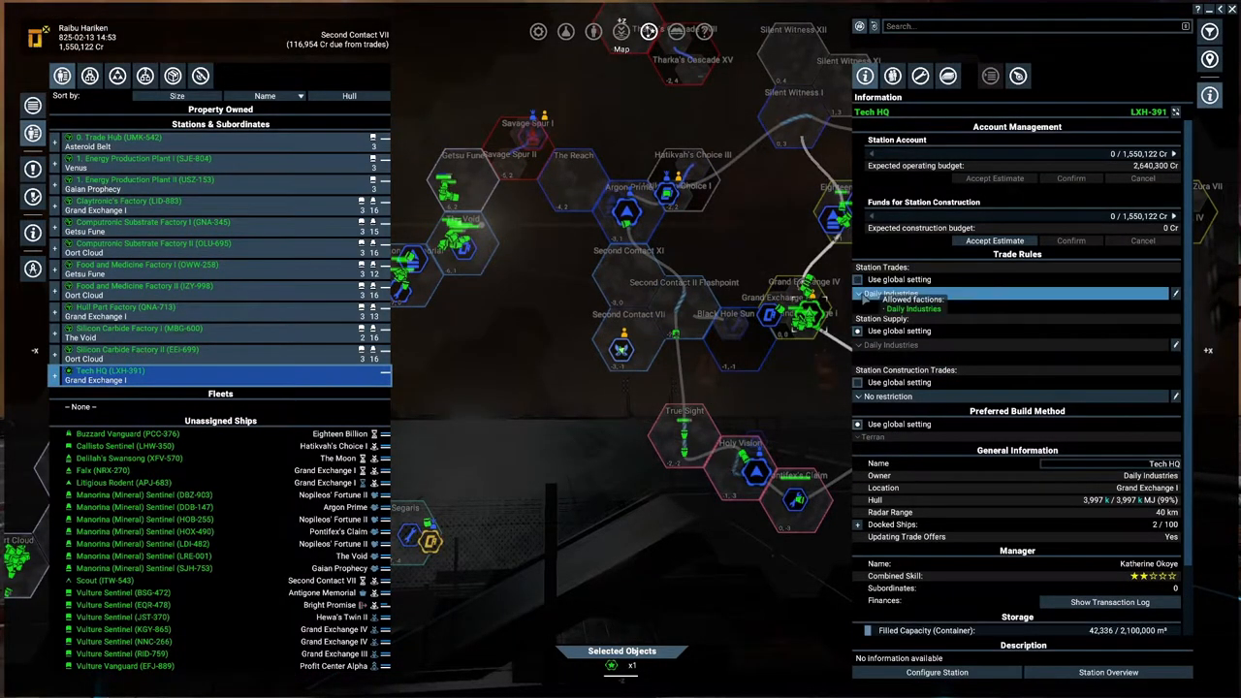
Reopen Tech HQ's logical overview and give Advanced Composites buy and sell offers, budget 4,088 k Cr
click(915, 308)
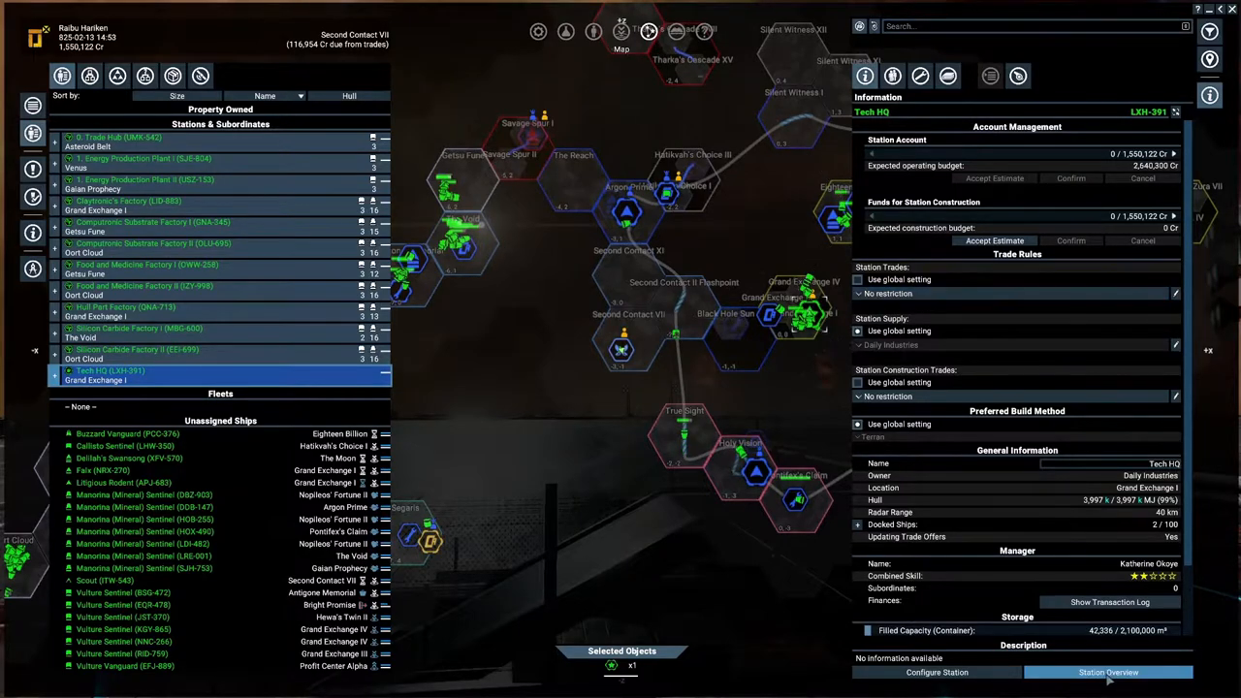
click(1109, 672)
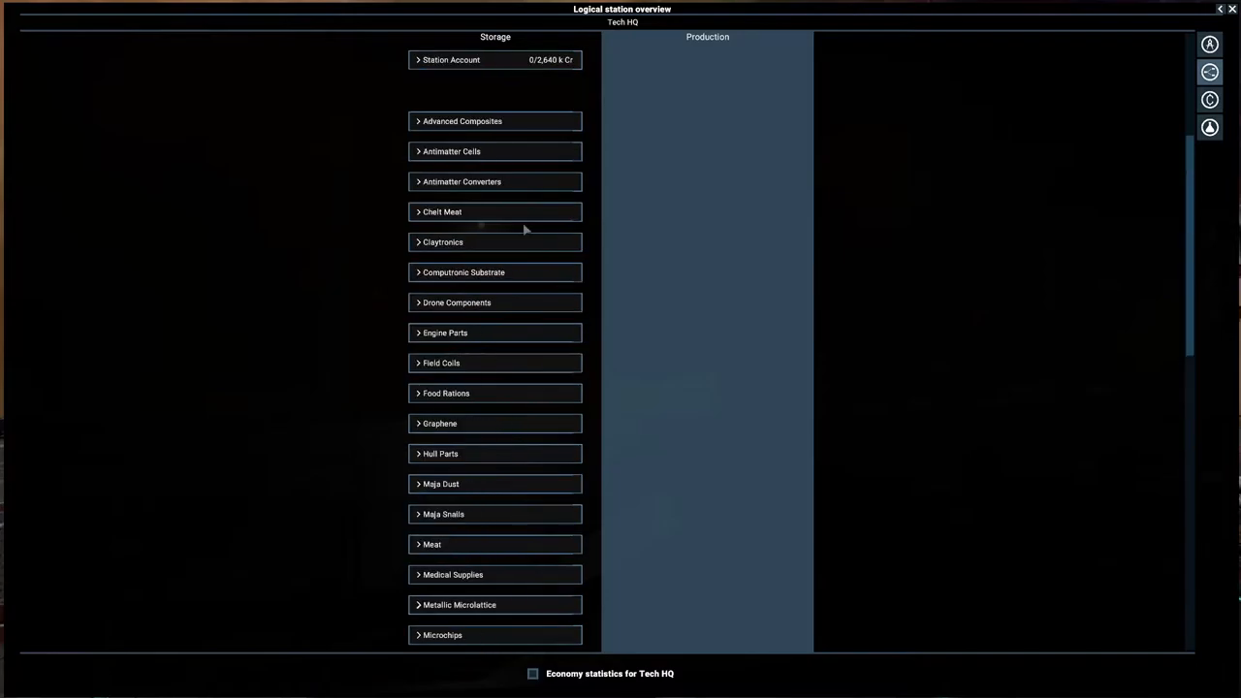
click(463, 120)
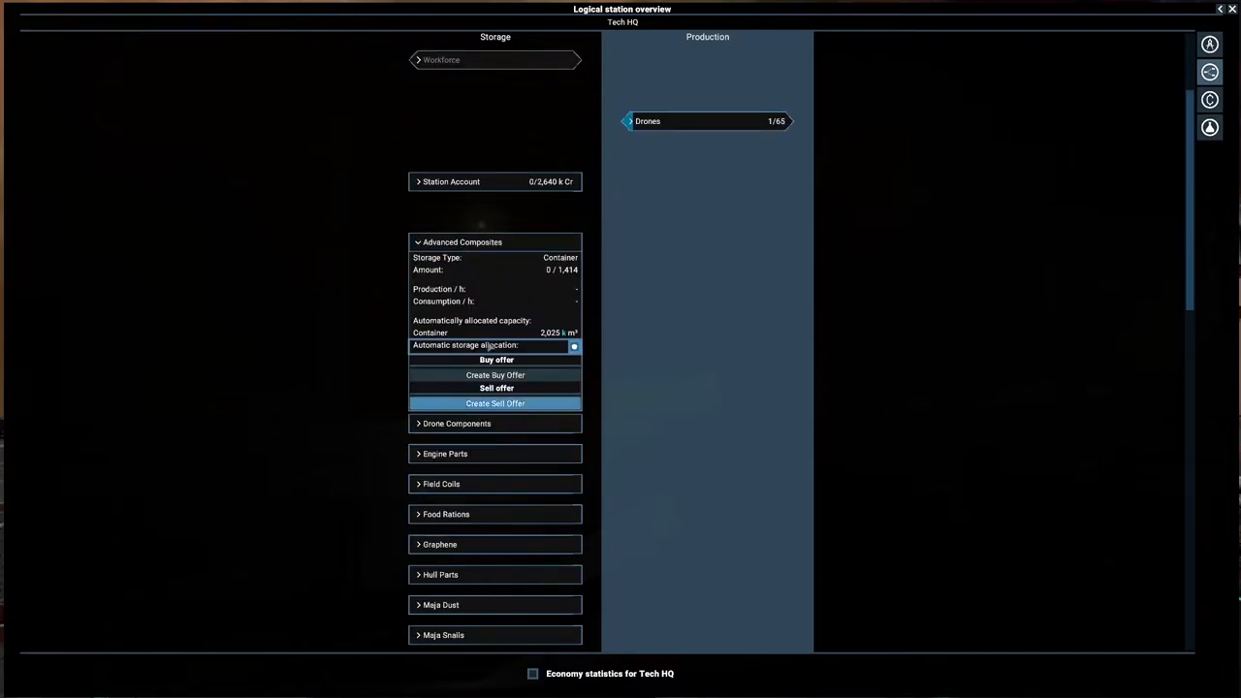
click(495, 376)
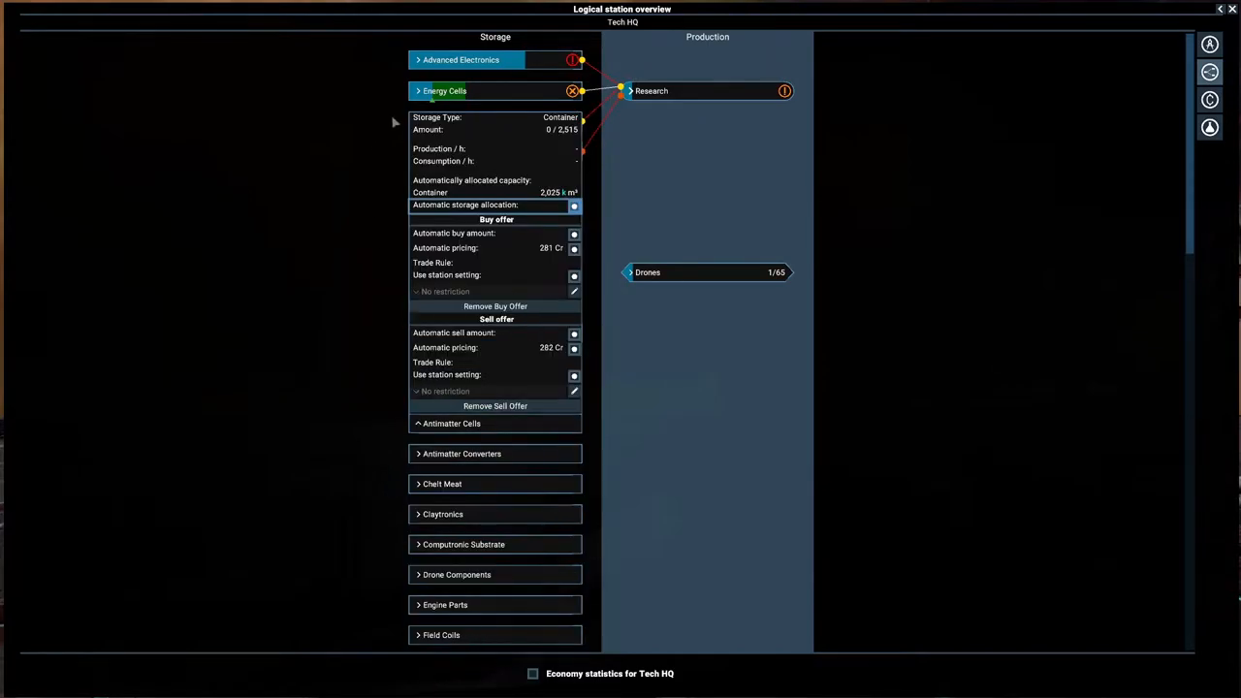
click(444, 90)
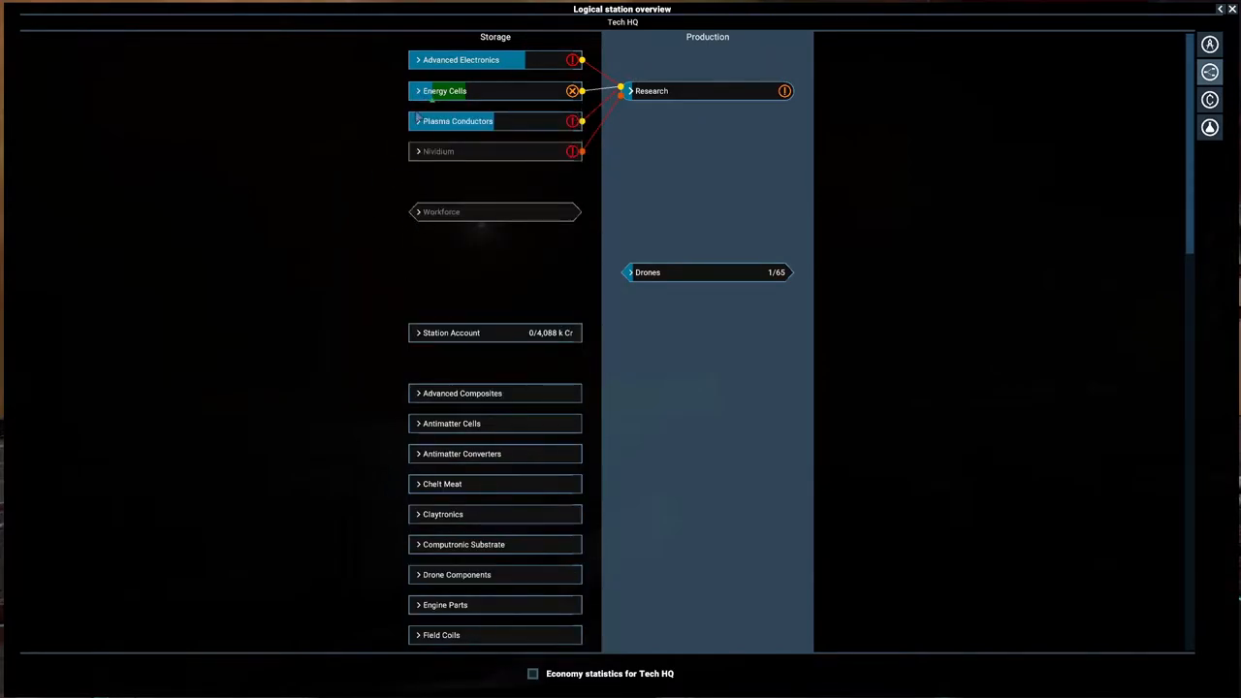
click(462, 454)
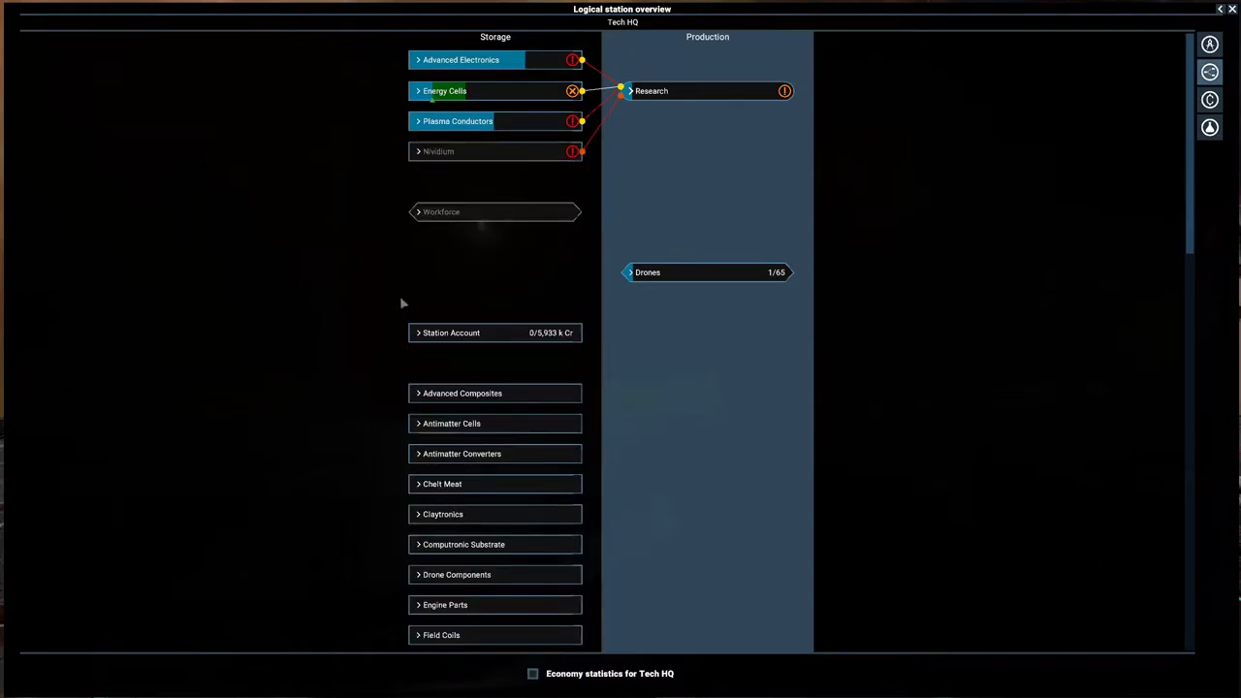
Add buy and sell offers for Chelt Meat, Claytronics and following wares, raising the budget to 26,503 k Cr
click(442, 484)
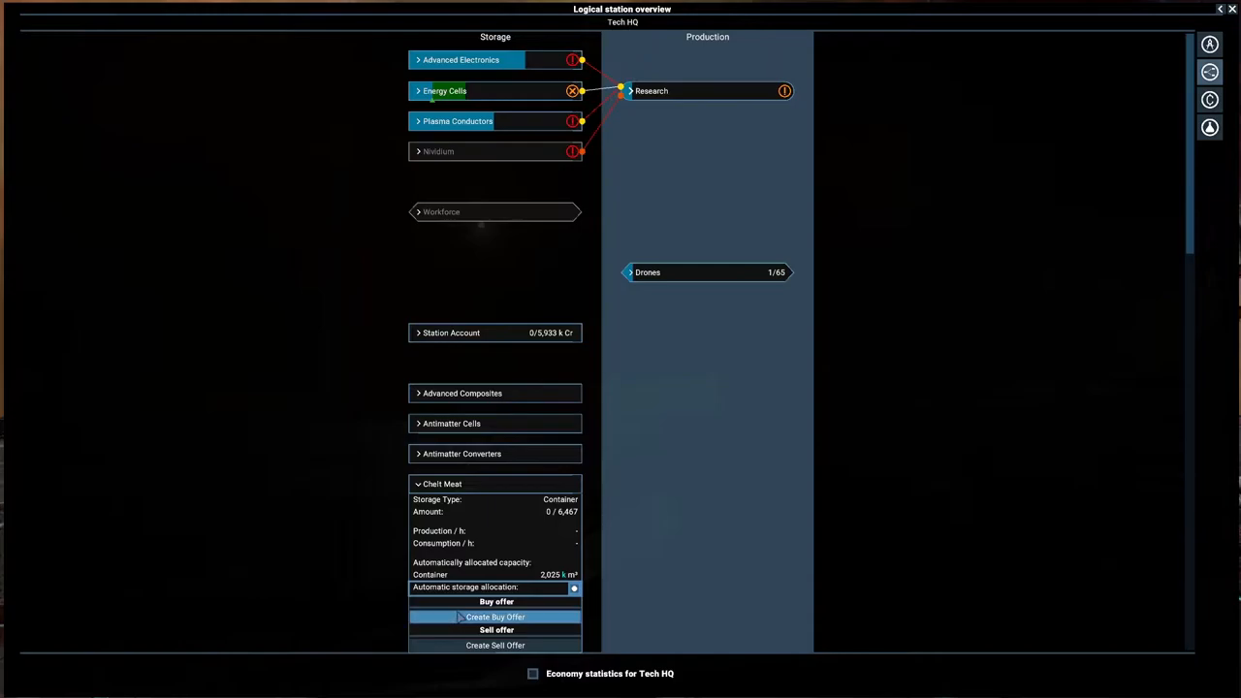
click(496, 617)
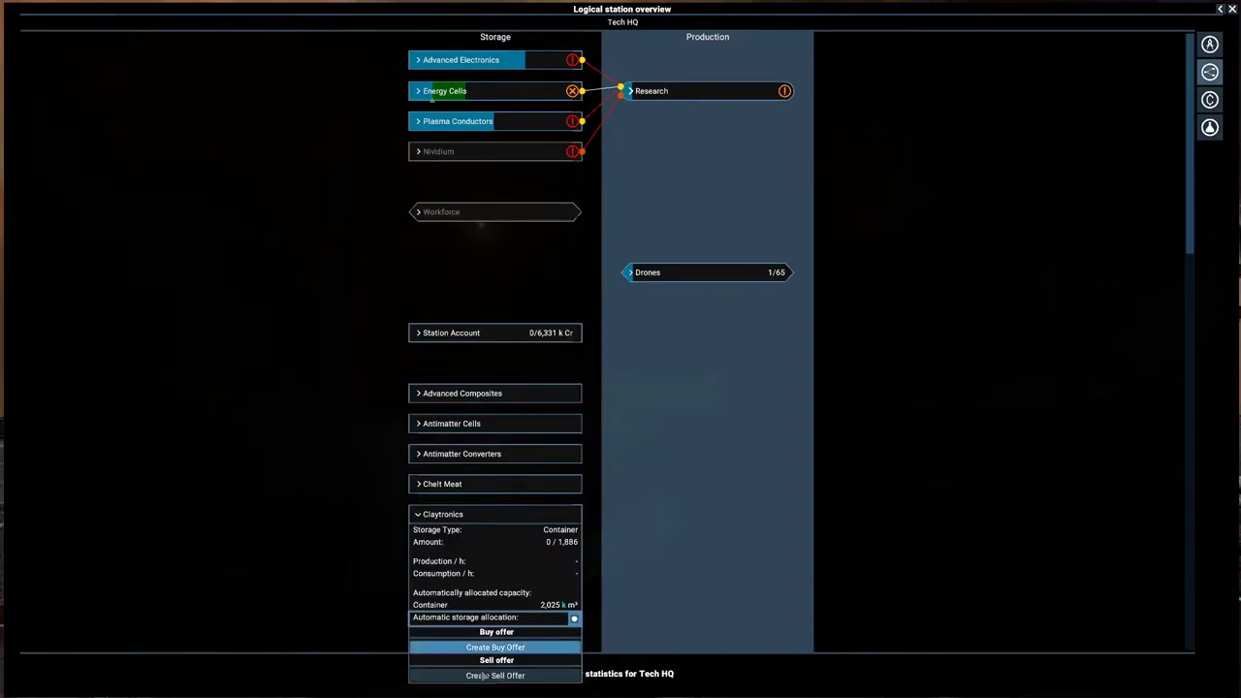
click(496, 647)
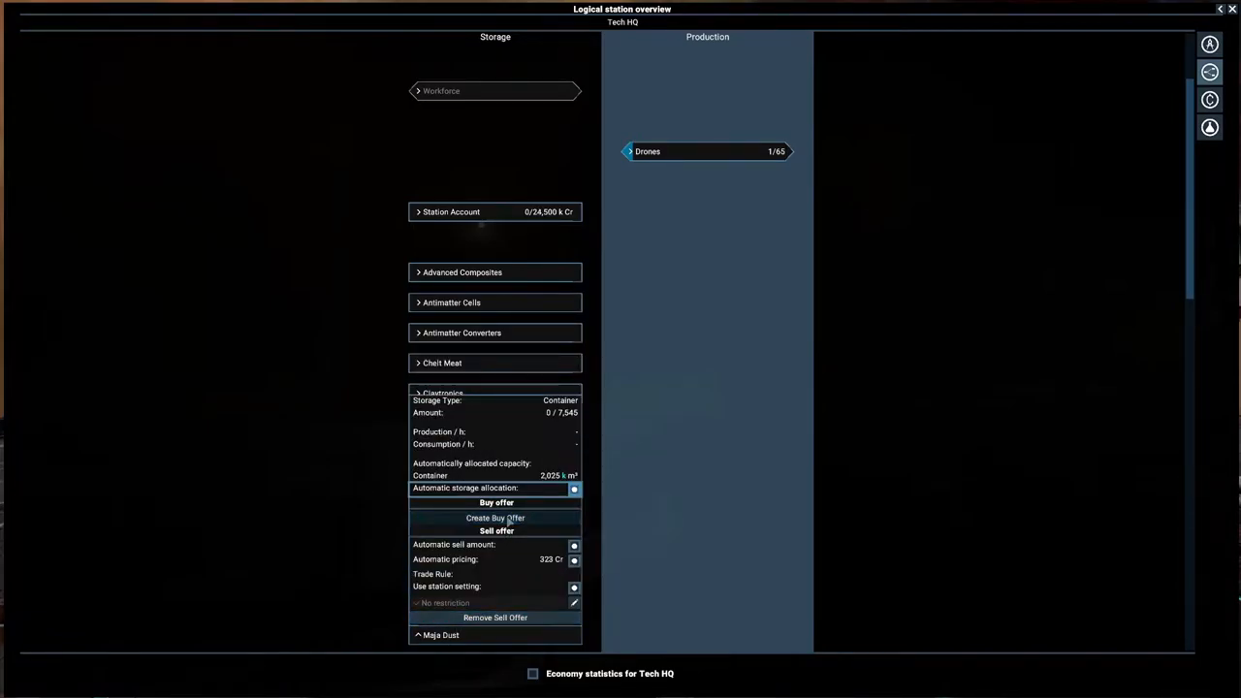
click(495, 518)
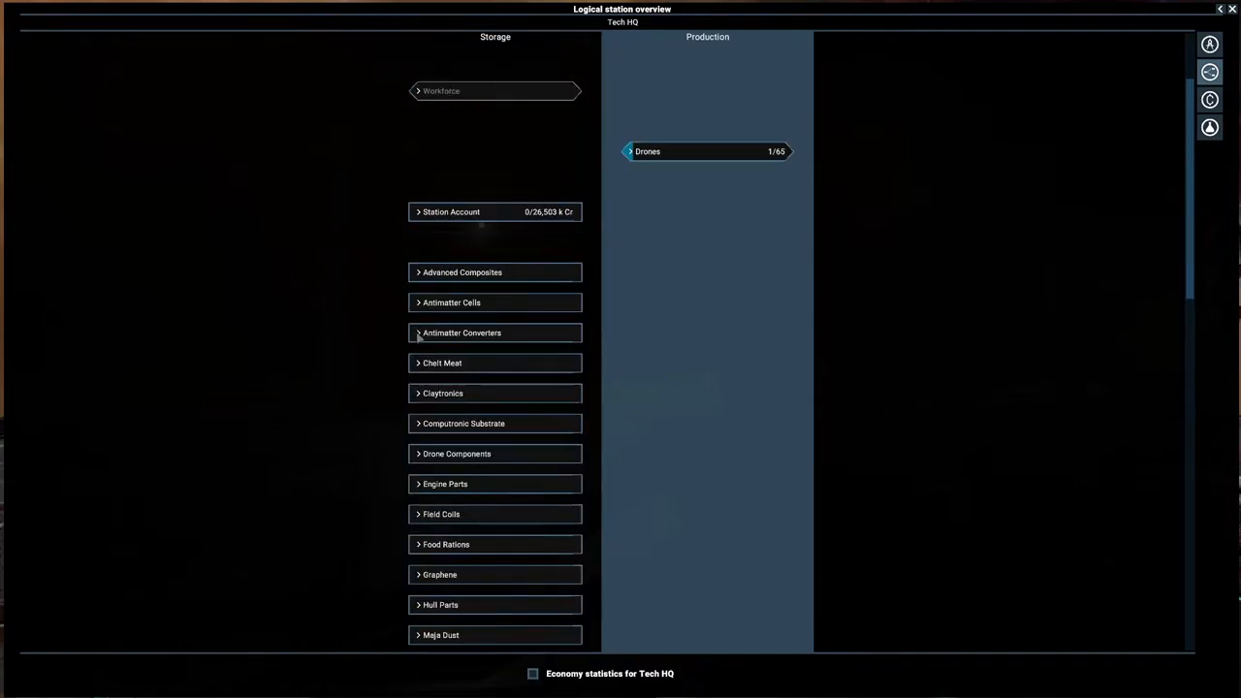
Add buy and sell offers for Meat, Hull Parts and Missile Components, budget now 39,501 k Cr
scroll(down, 3)
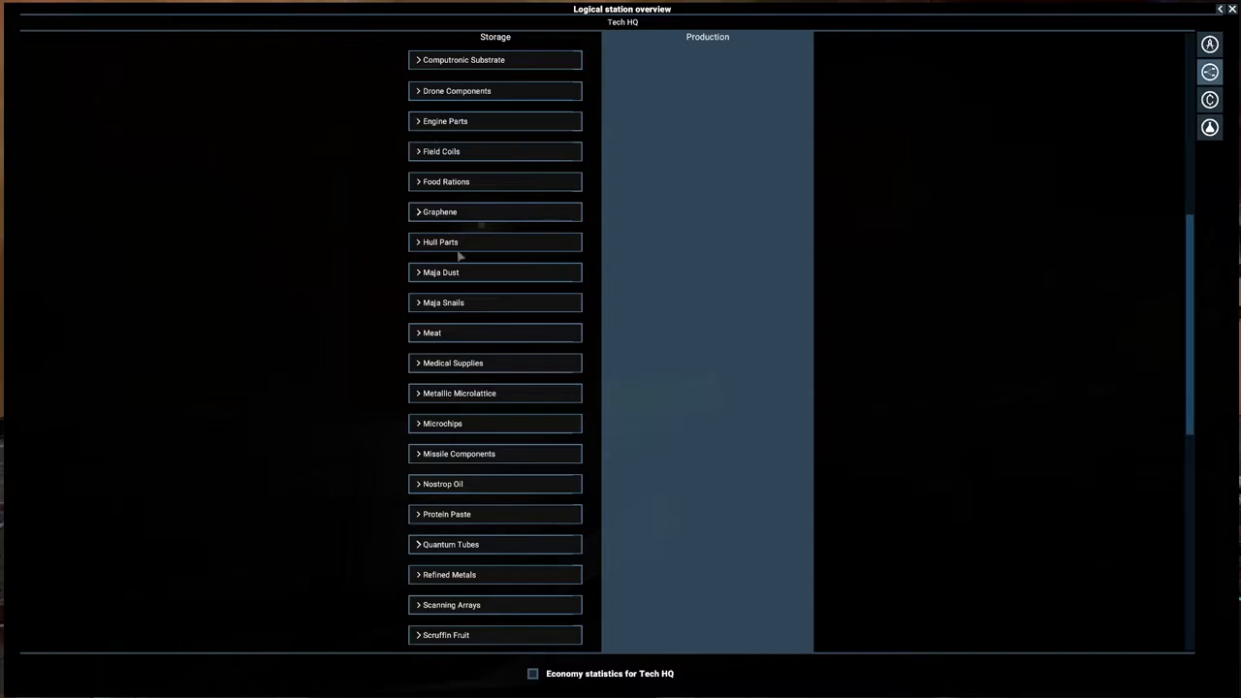
click(431, 333)
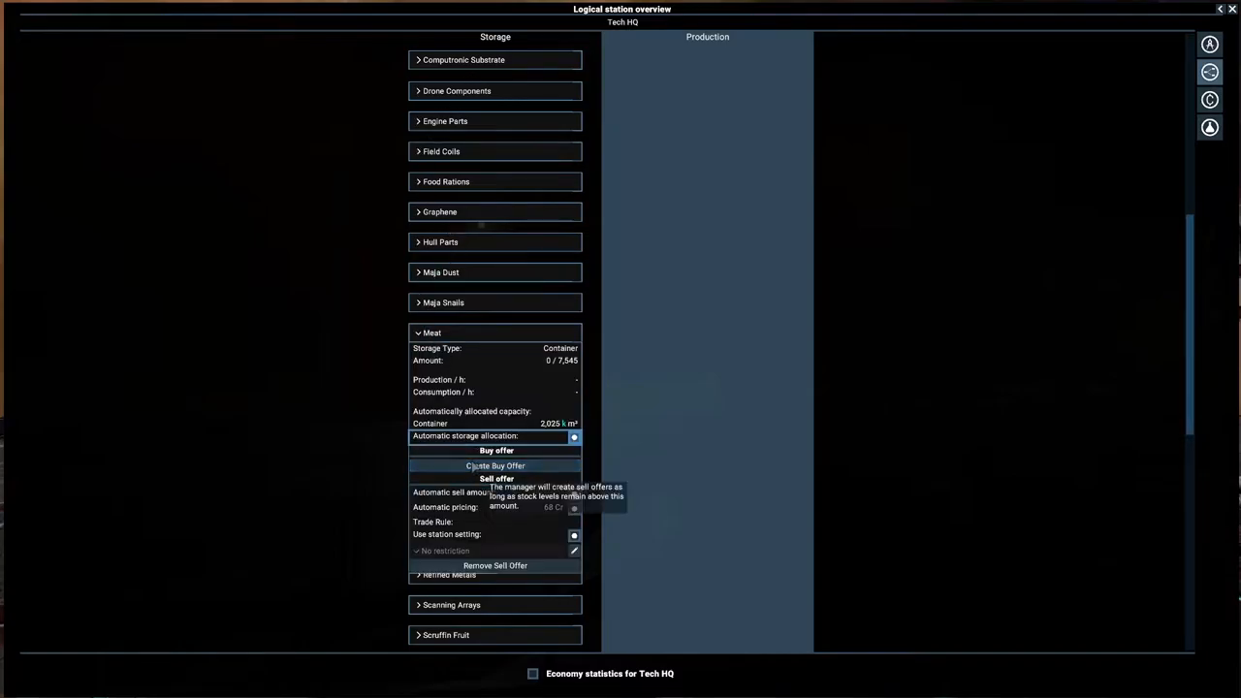
click(495, 466)
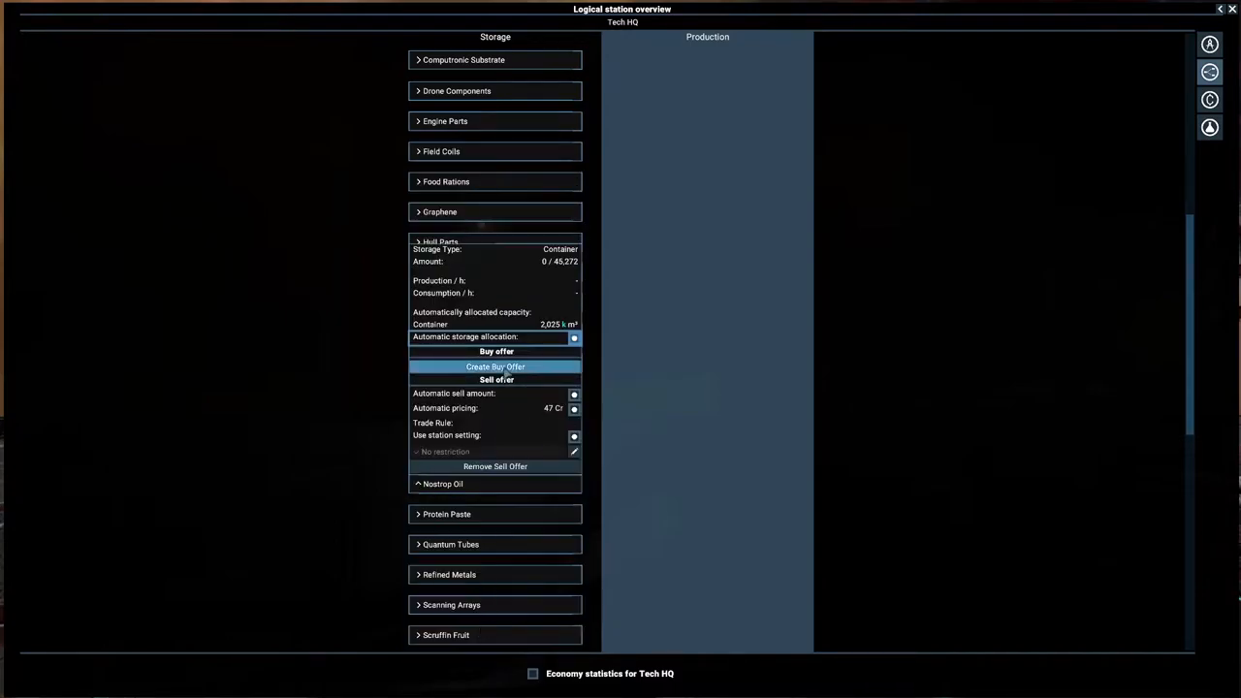
click(496, 366)
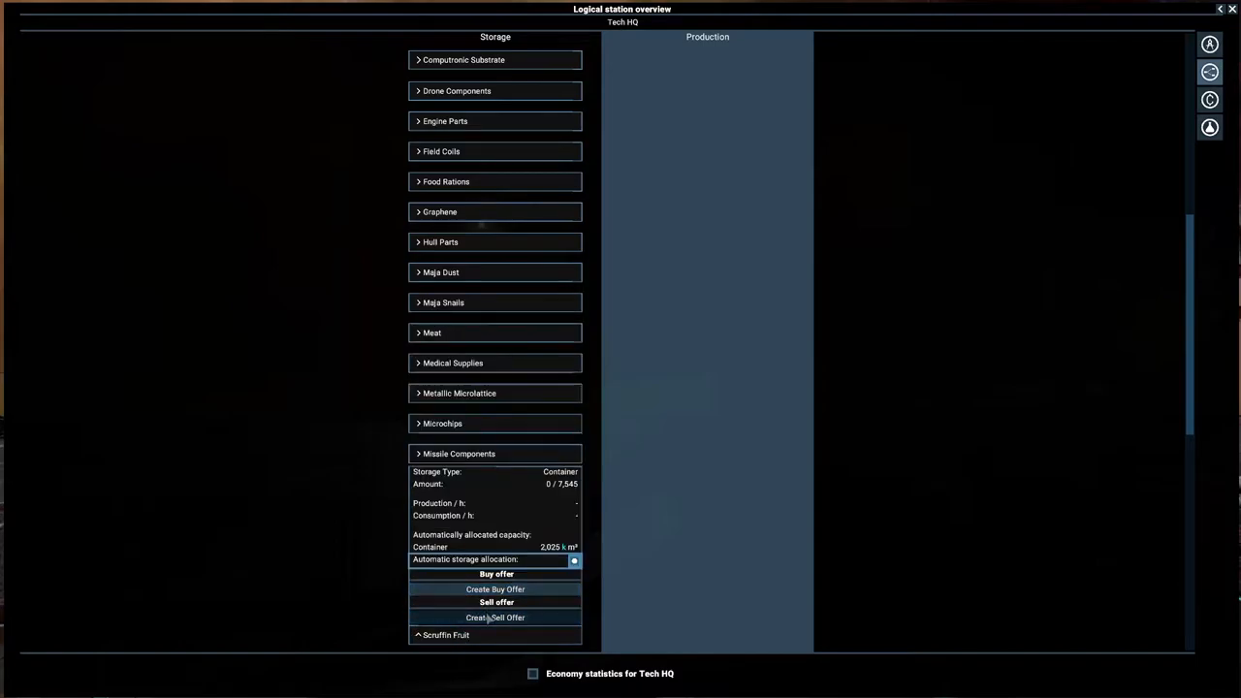
click(496, 589)
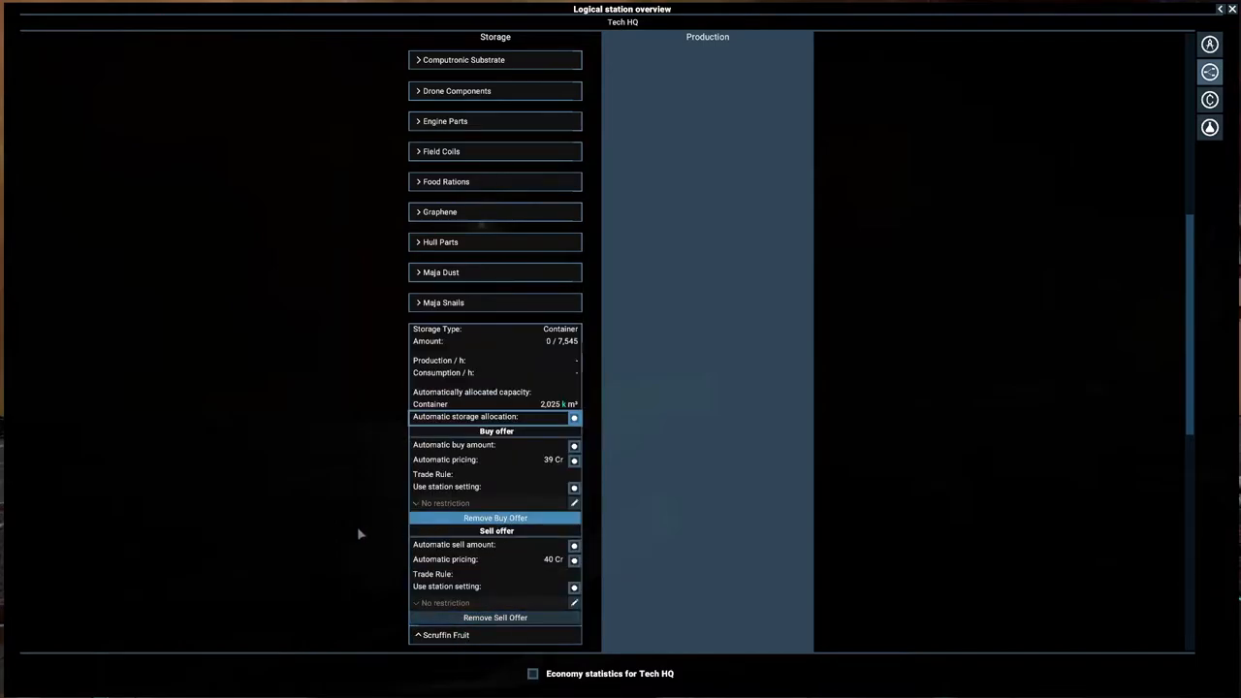
scroll(down, 3)
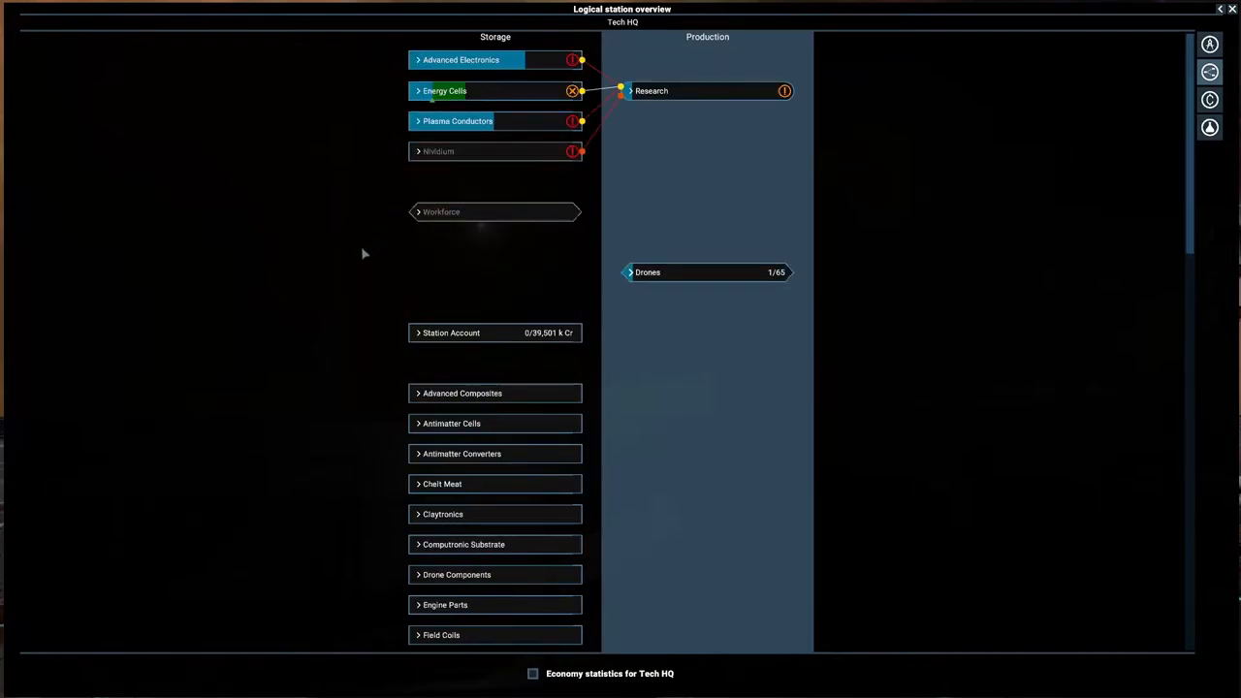
Add buy offers for Teladianium, Spacefuel and Soja Husk near the end of the storage list
scroll(down, 3)
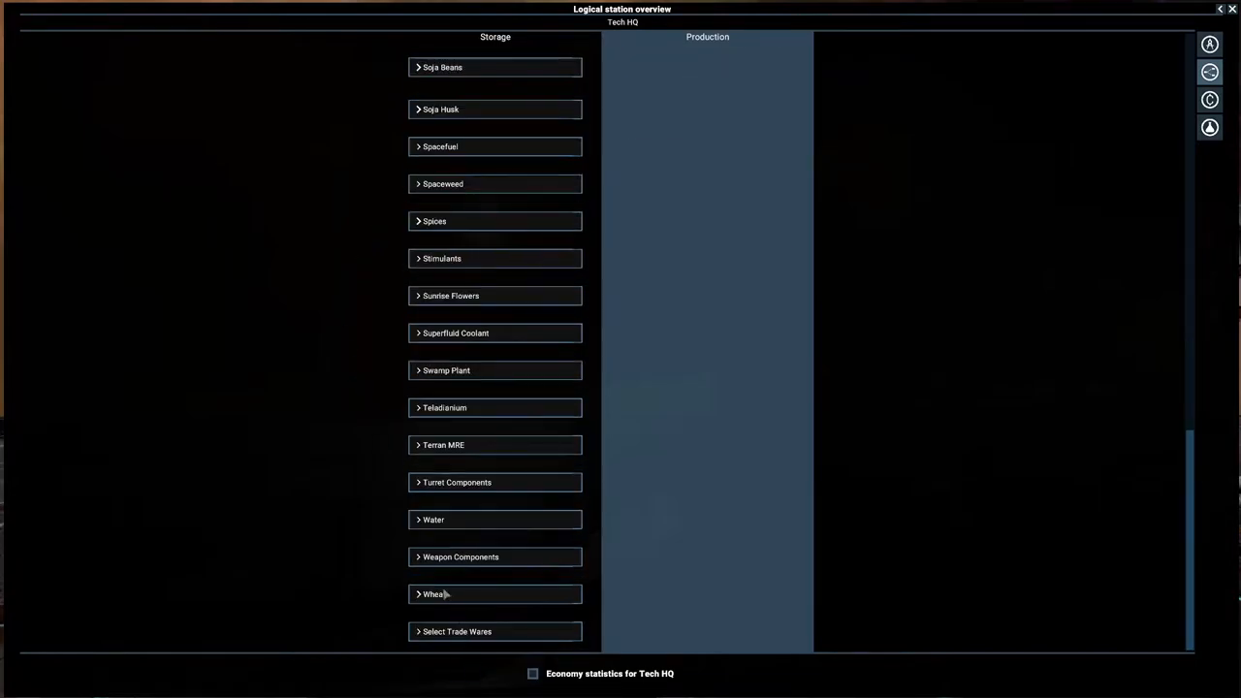
click(433, 593)
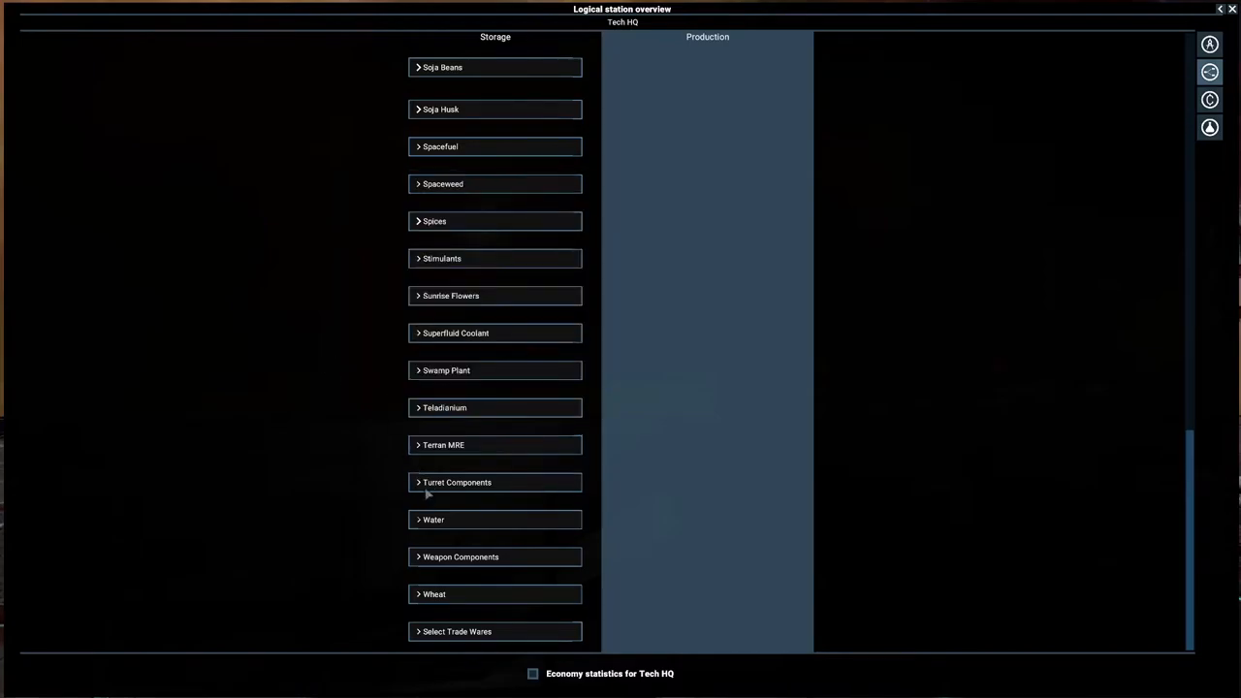
click(444, 445)
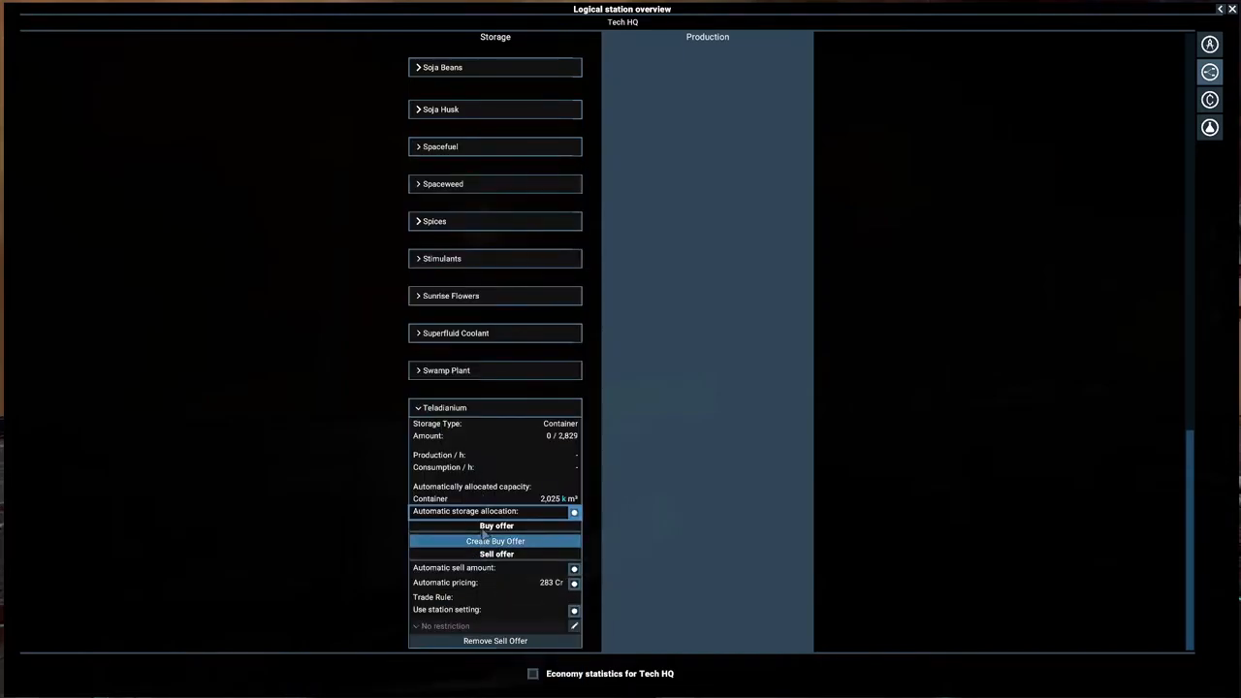
click(418, 408)
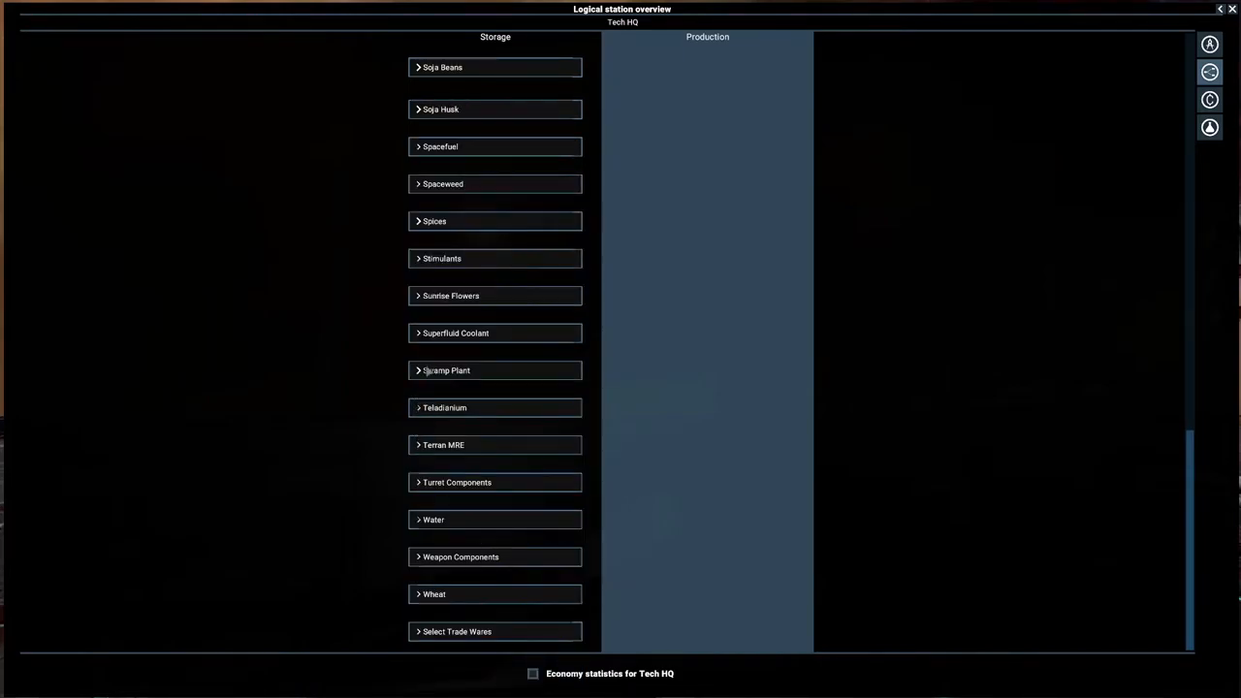
click(446, 370)
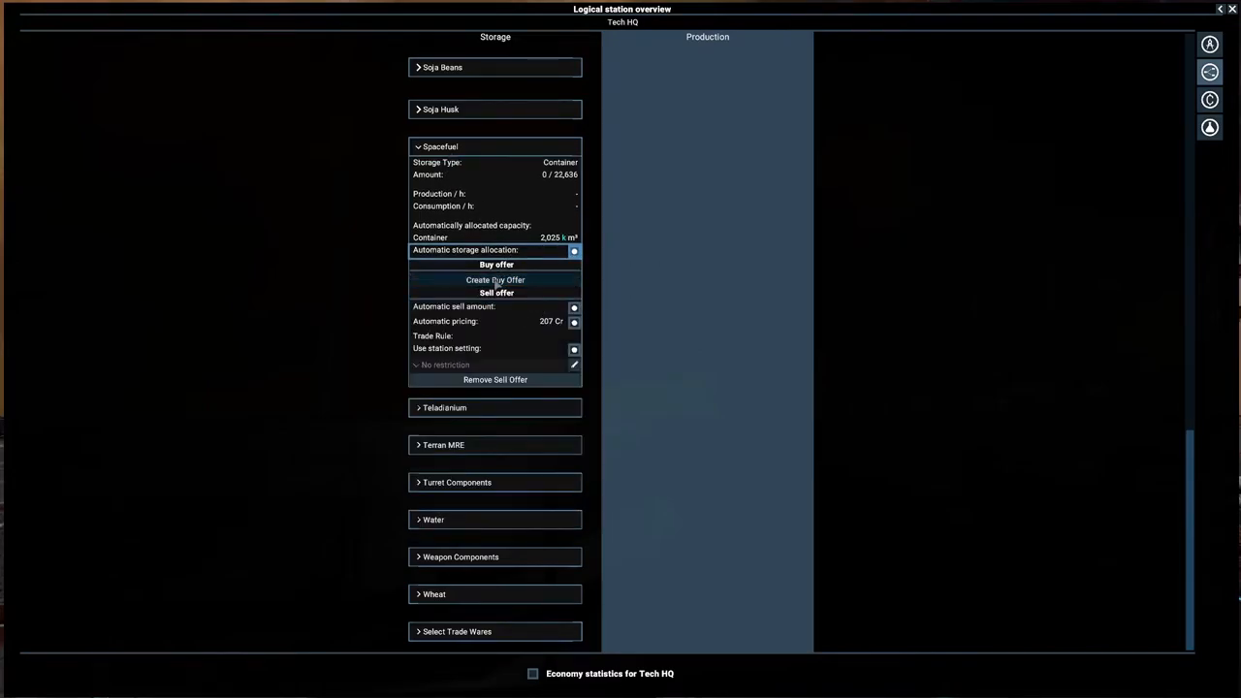
click(441, 108)
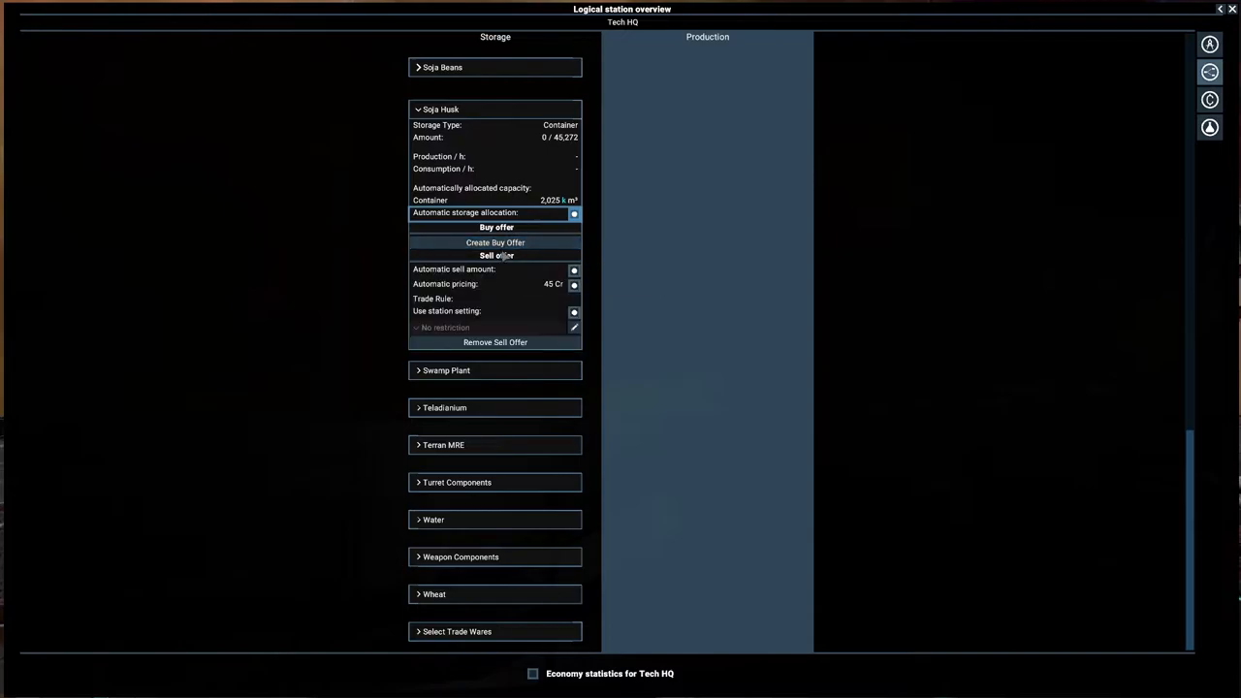
click(443, 67)
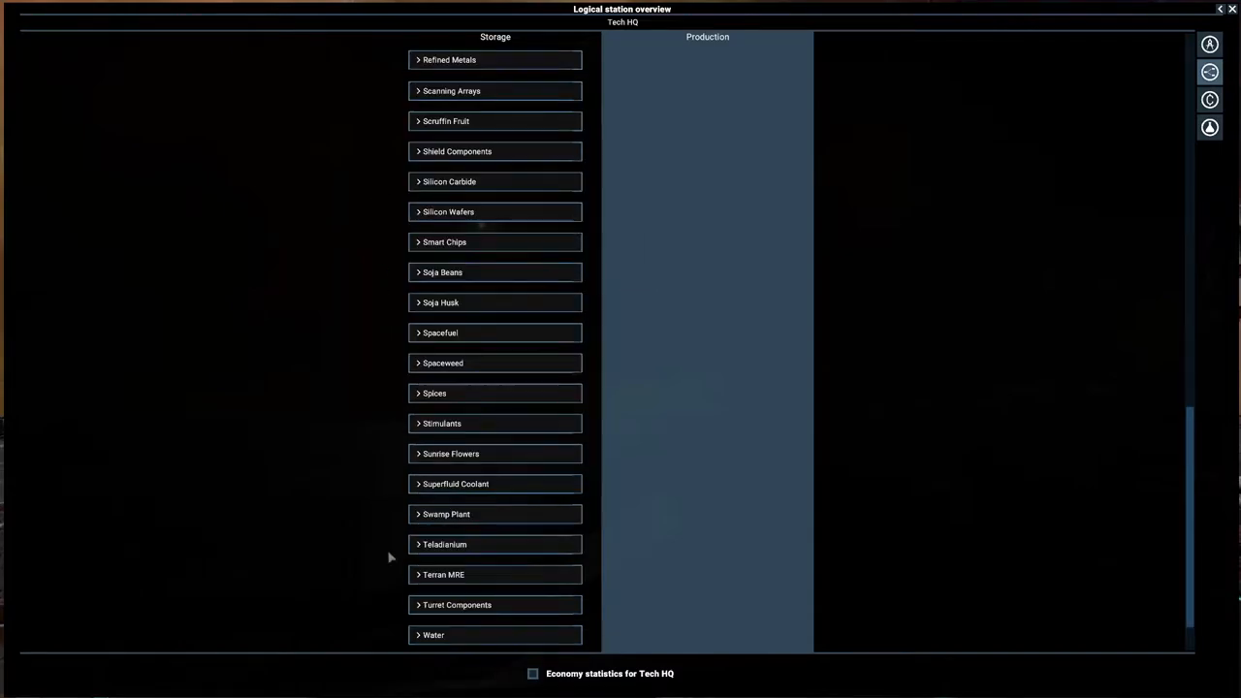
mouse_move(437, 279)
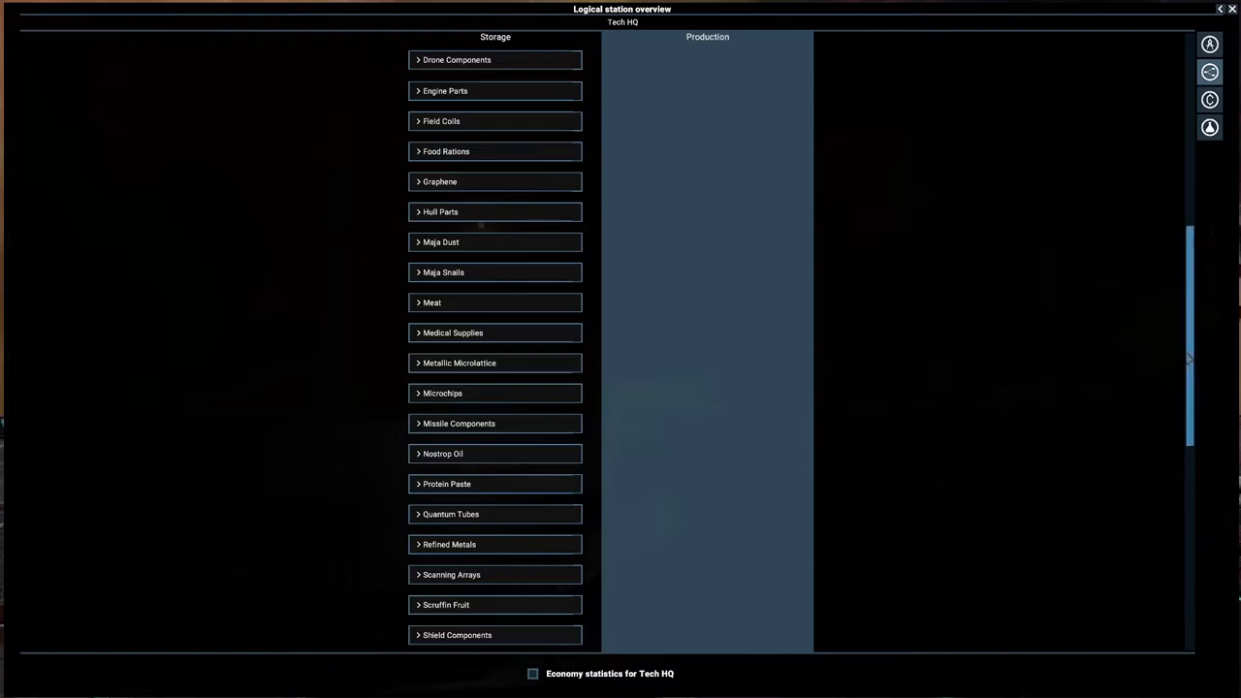
Add a buy offer to Protein Paste and verify it now carries both buy and sell offers
scroll(down, 3)
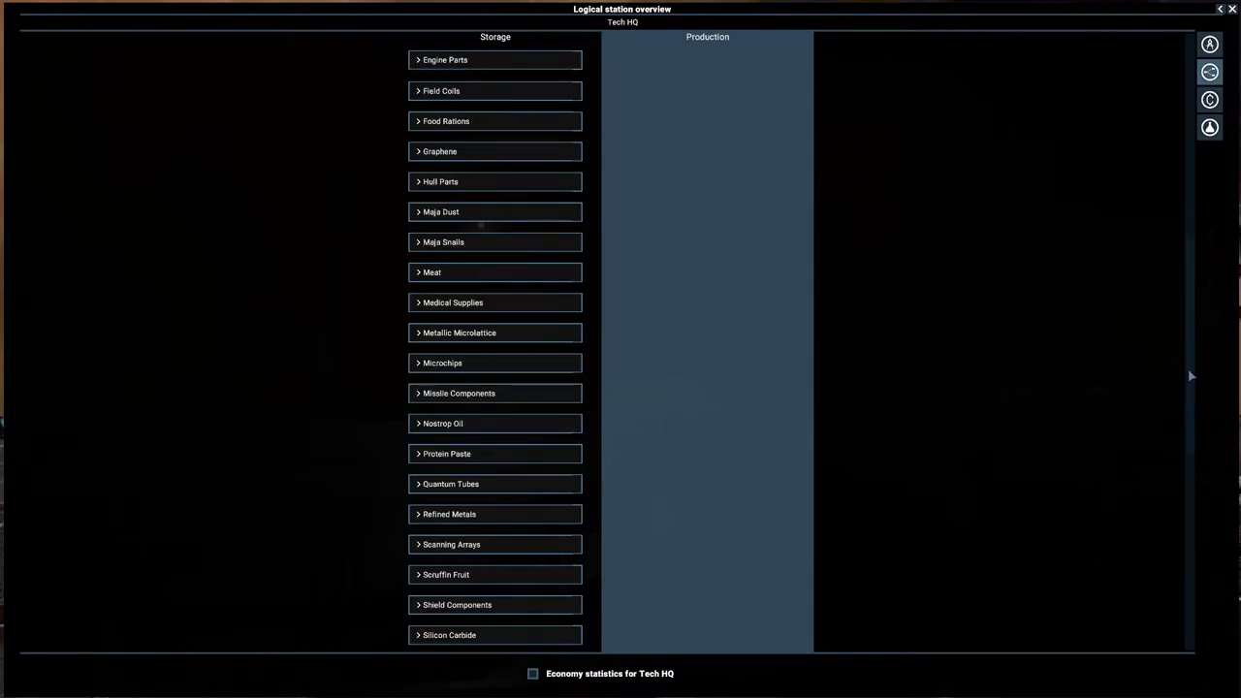
scroll(down, 3)
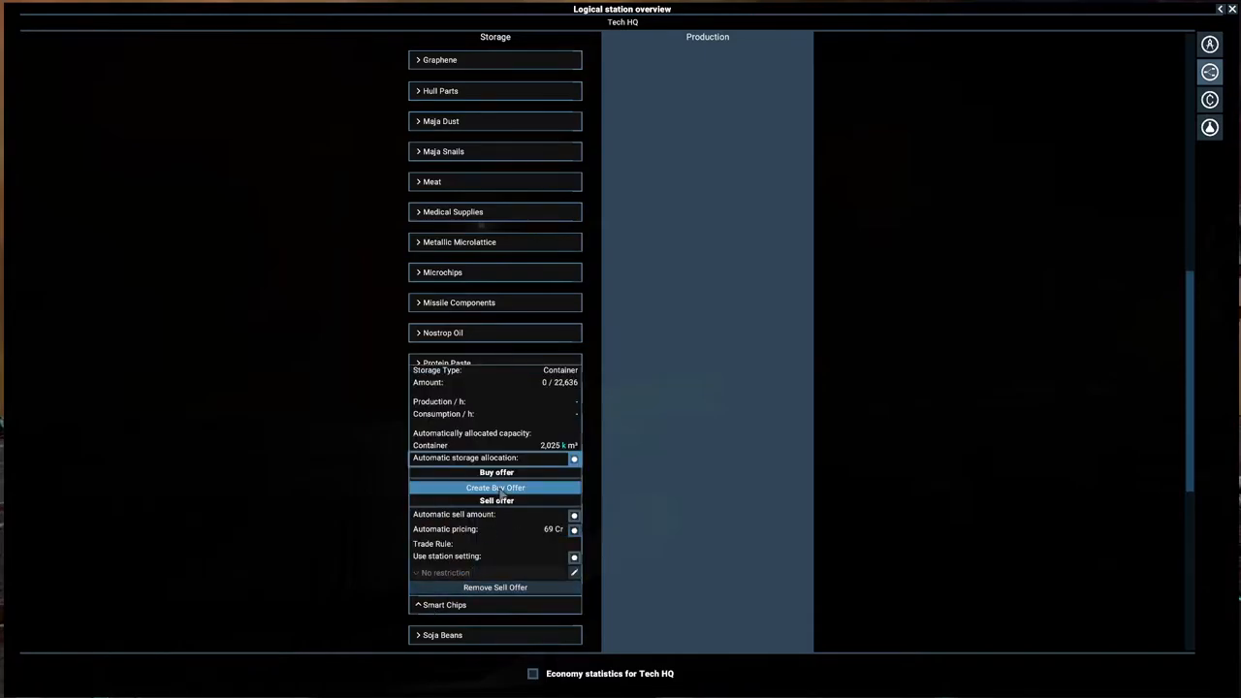
click(451, 393)
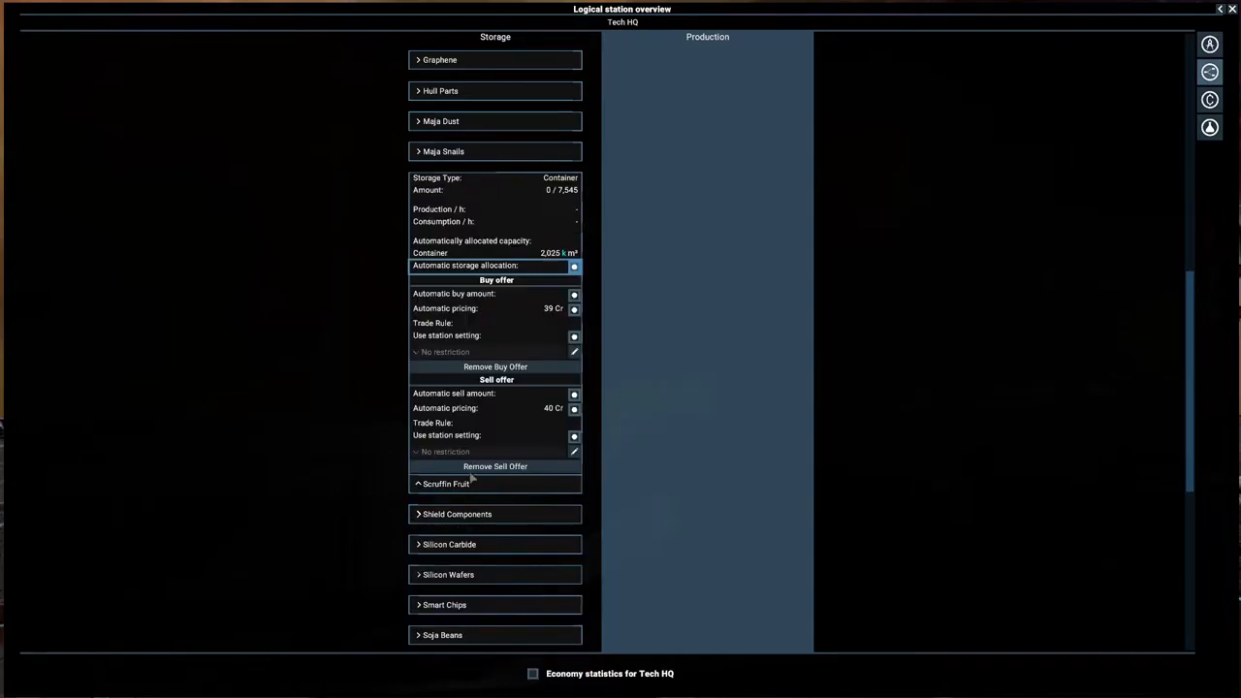
click(446, 483)
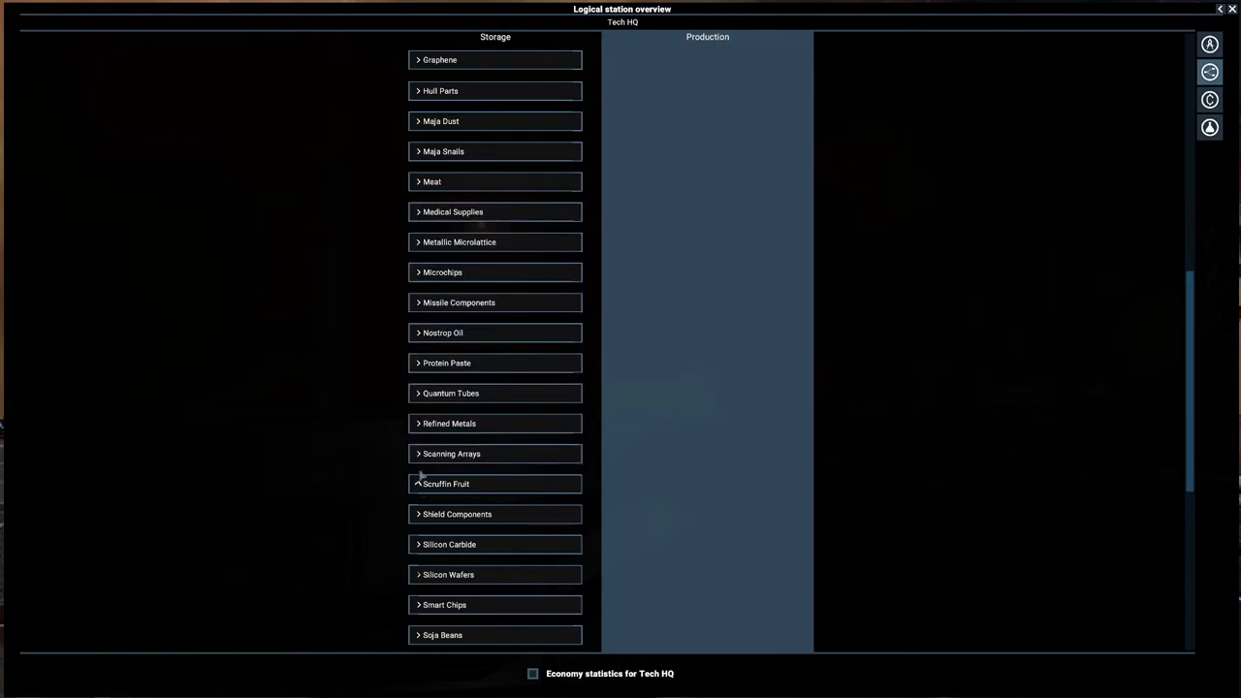
click(449, 423)
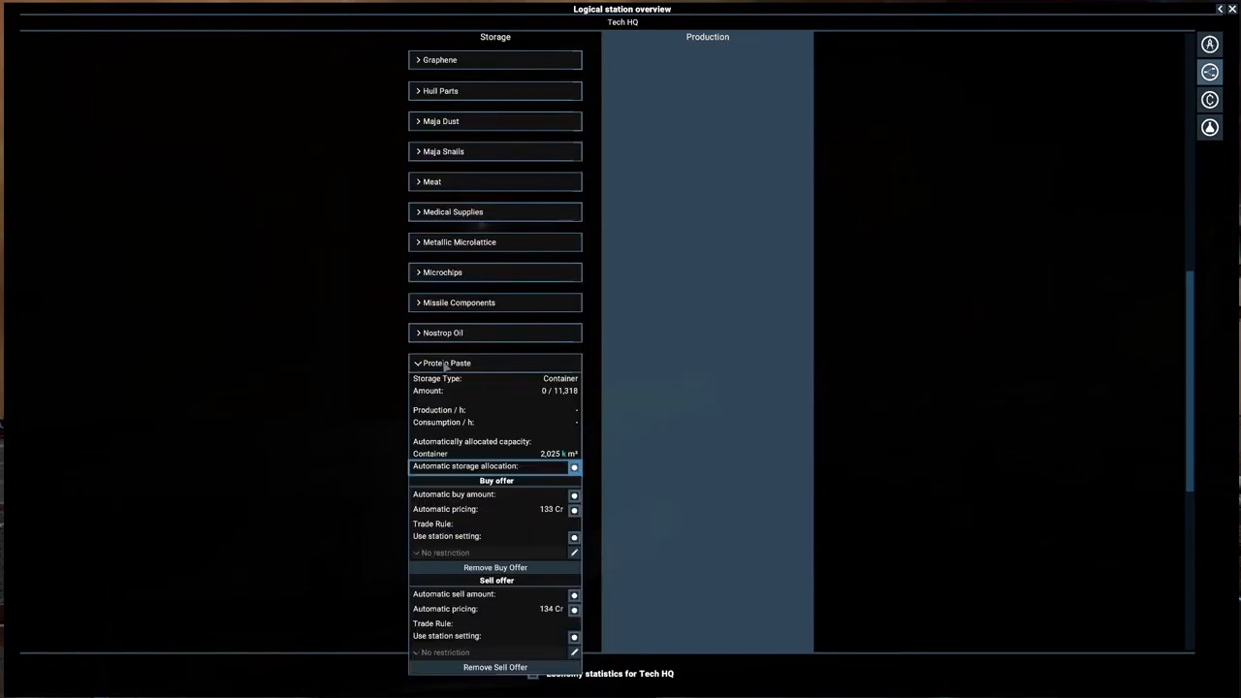
click(447, 362)
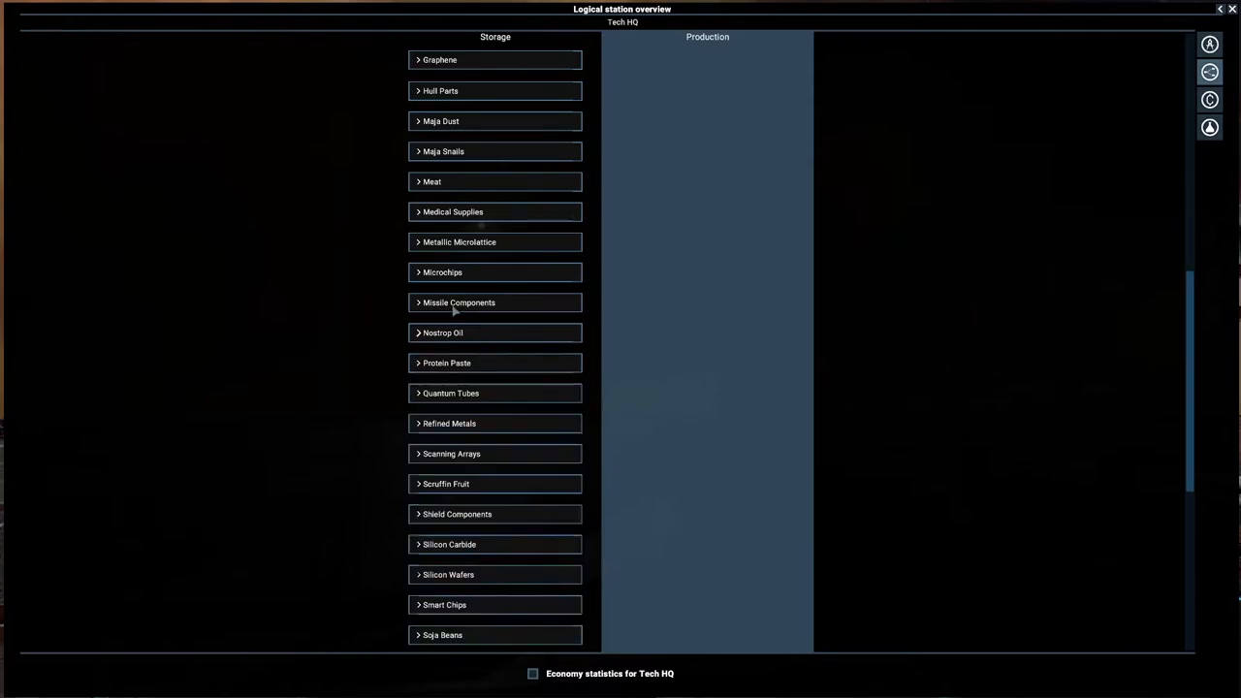
Check Microchips, Medical Supplies and Maja Snails for both buy and sell offers
click(443, 272)
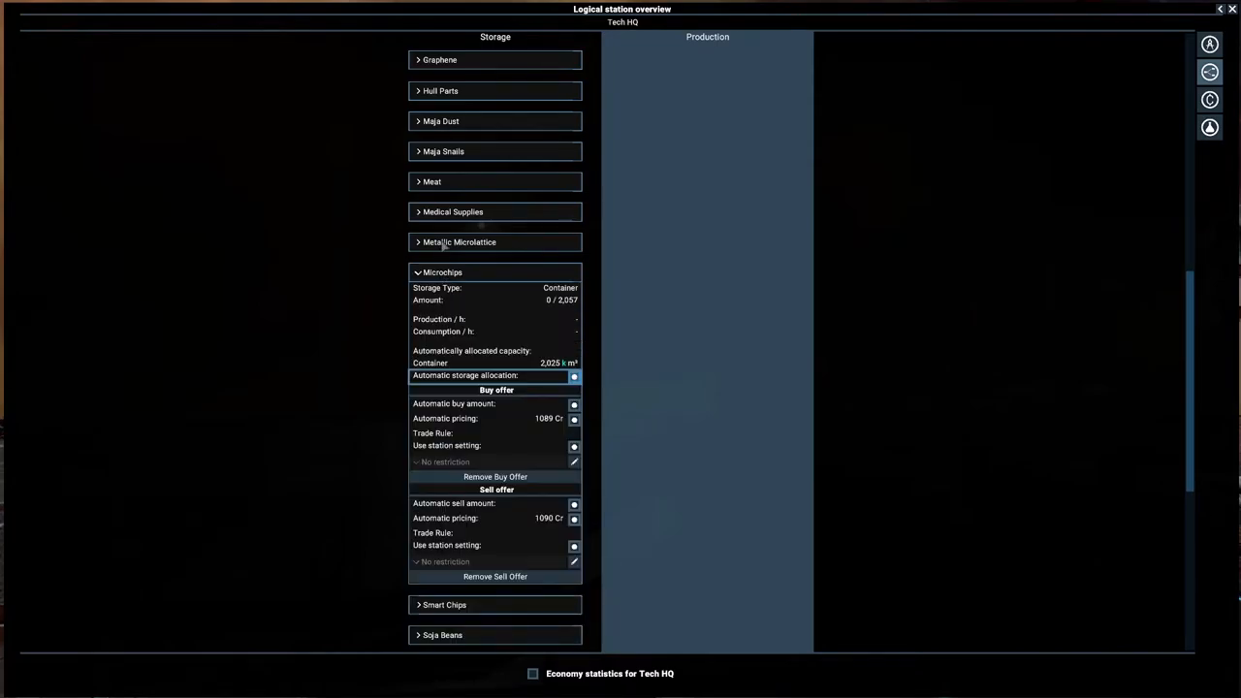
click(453, 211)
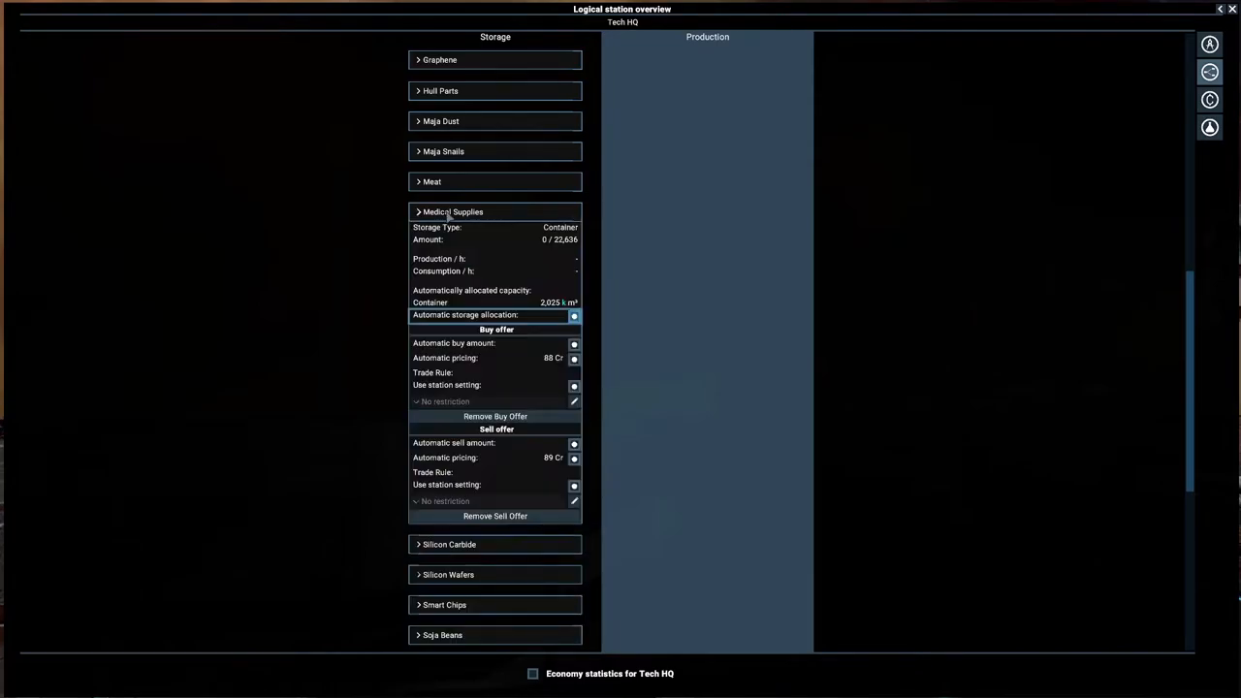
click(443, 151)
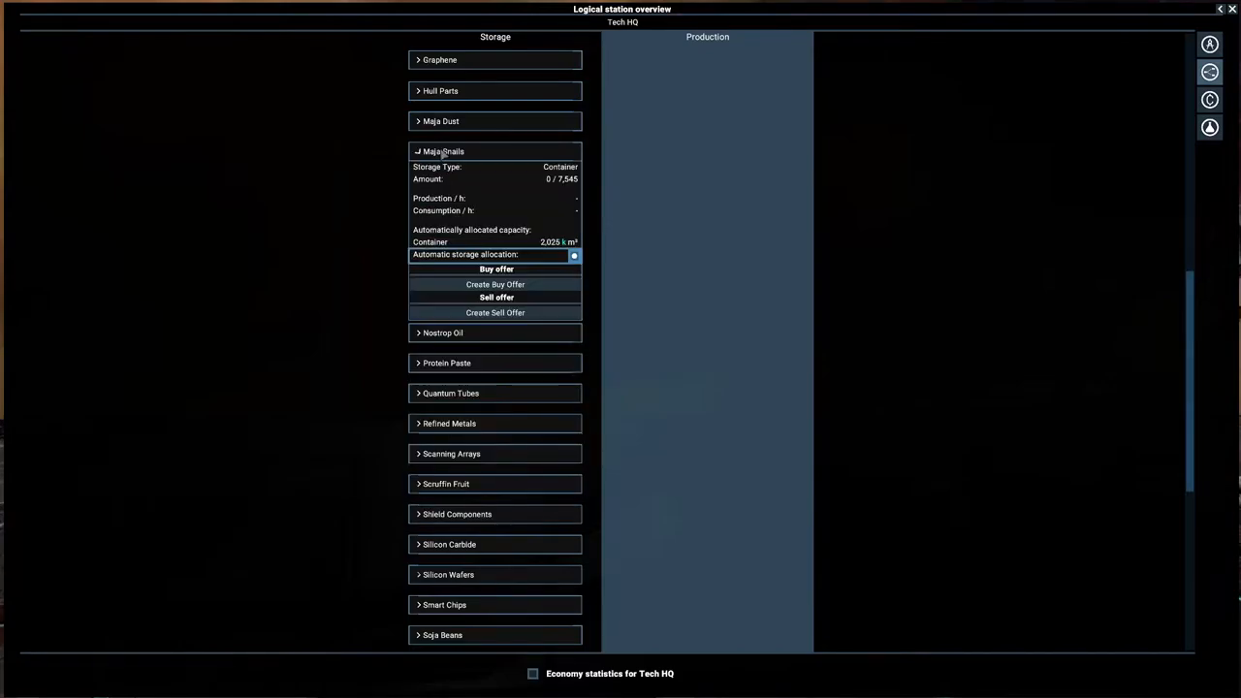
mouse_move(494, 313)
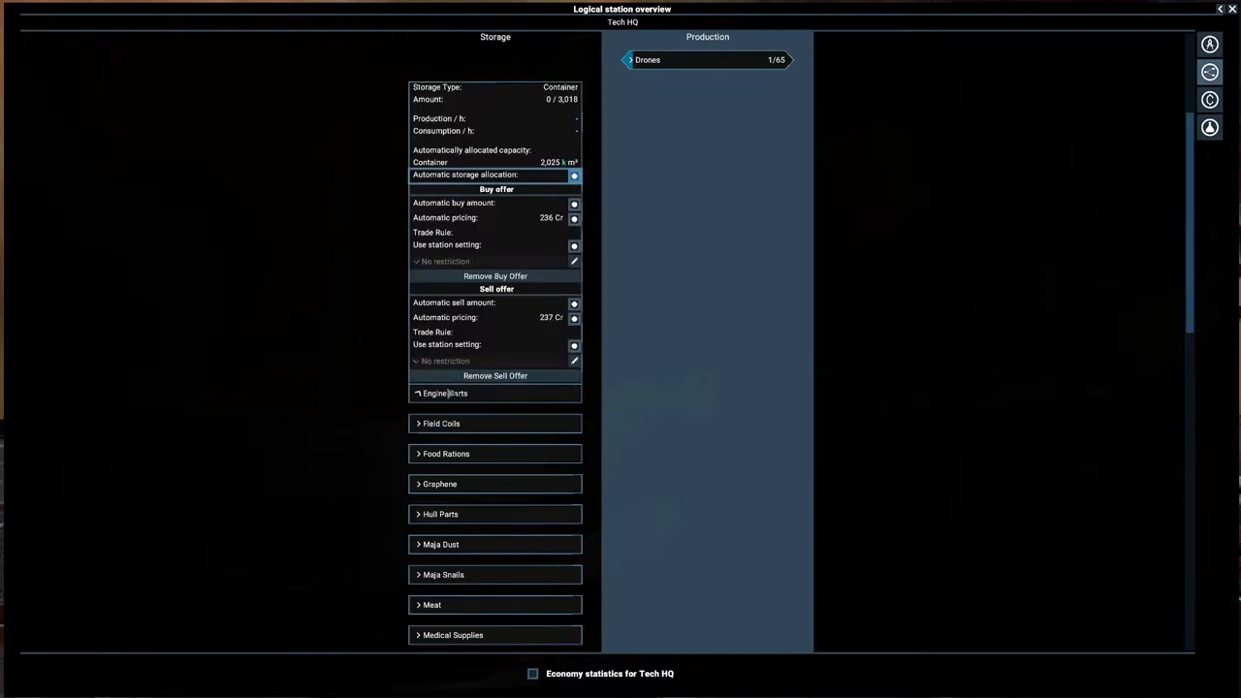
click(444, 393)
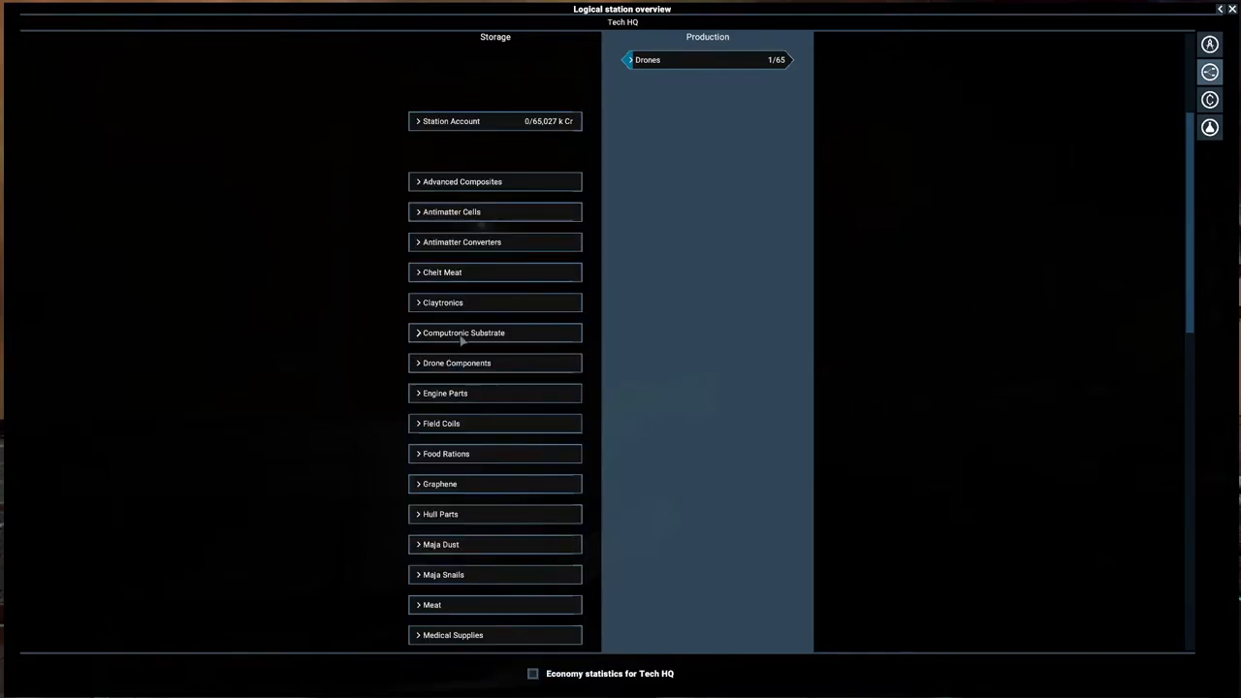
click(442, 303)
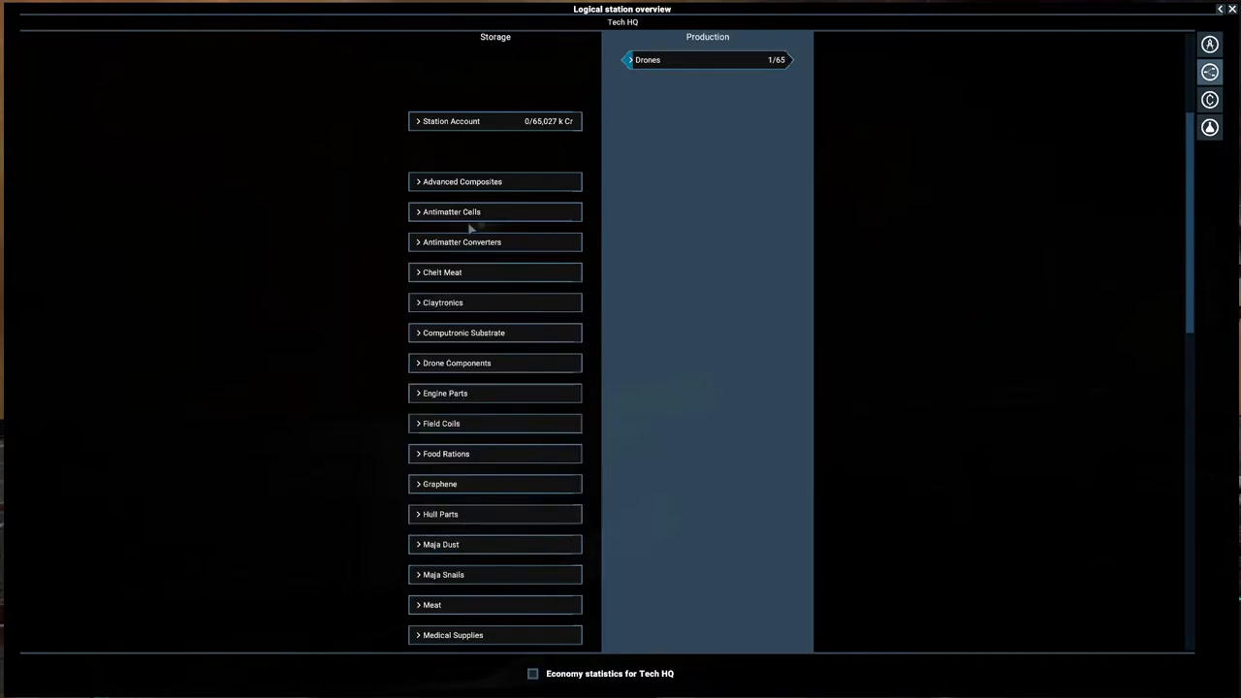
mouse_move(509, 182)
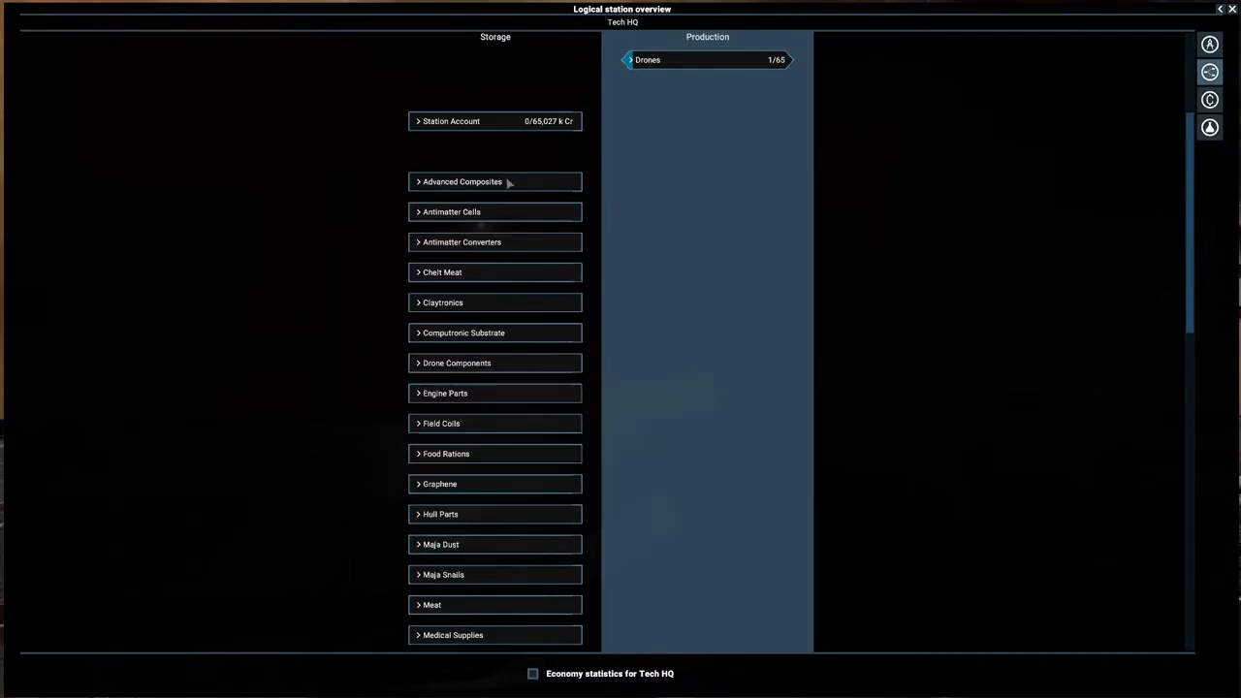
Return to the map and bring up the Trade Hub's information with Account Management
click(451, 121)
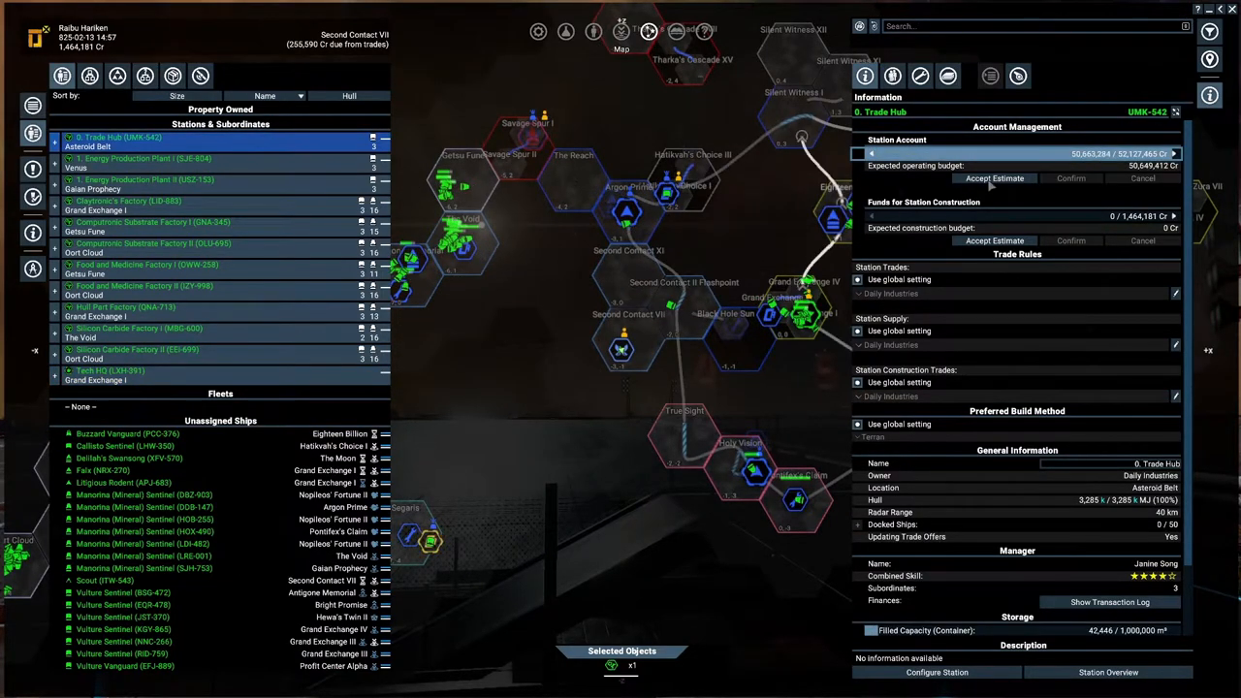
click(994, 178)
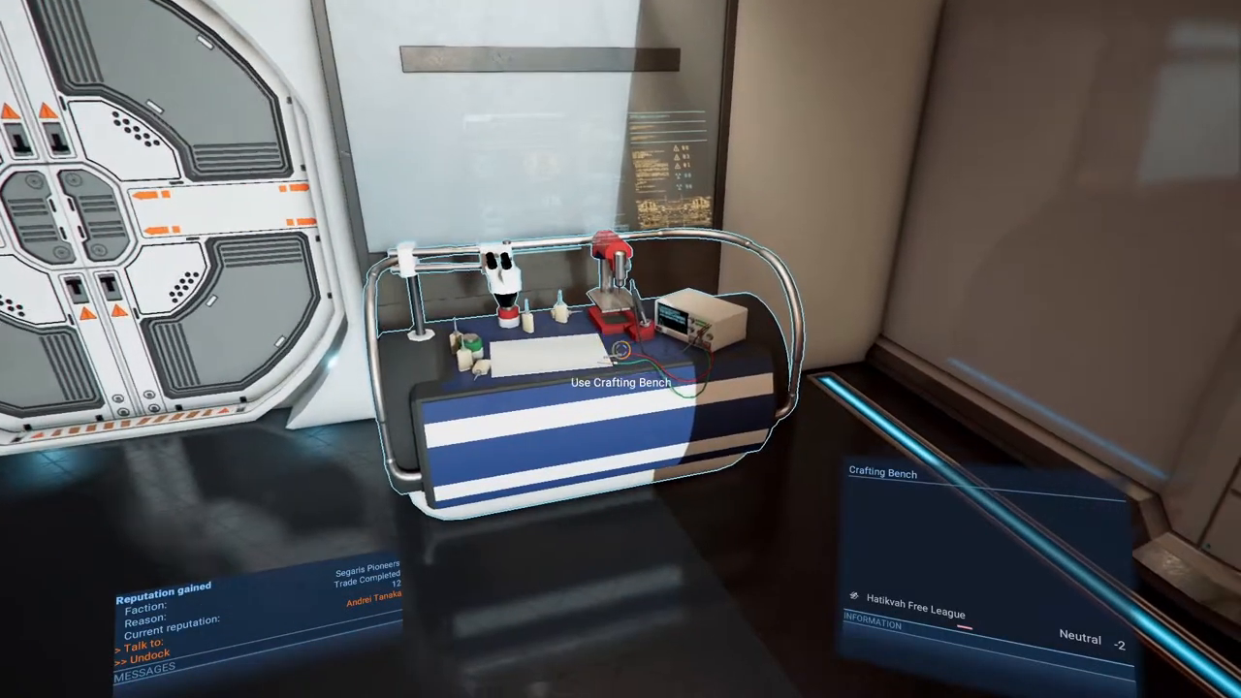
Craft one Spacesuit EMP at the crafting bench
click(620, 381)
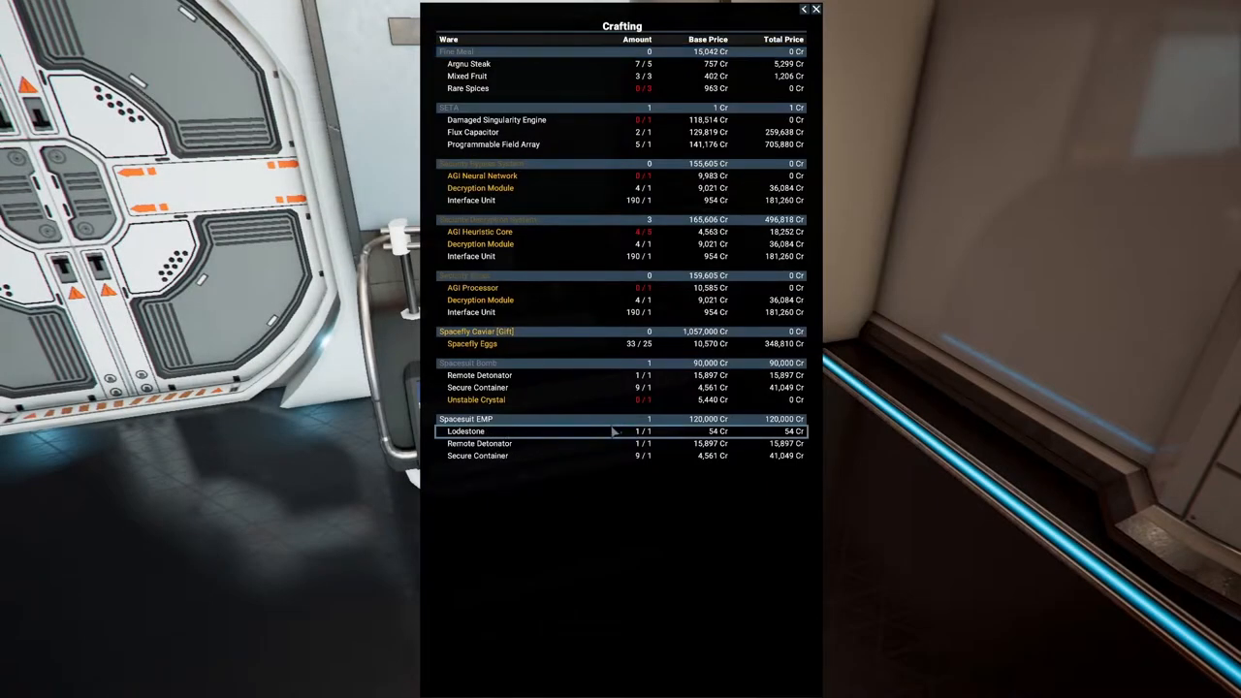
click(466, 419)
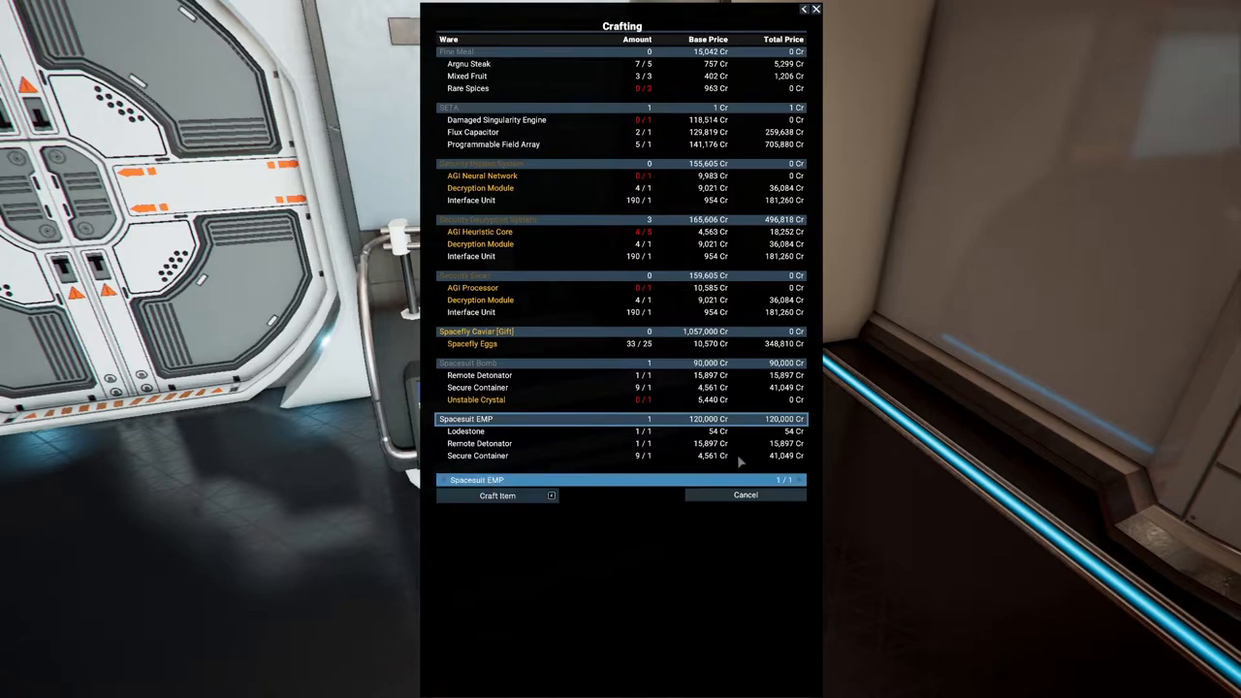
click(498, 495)
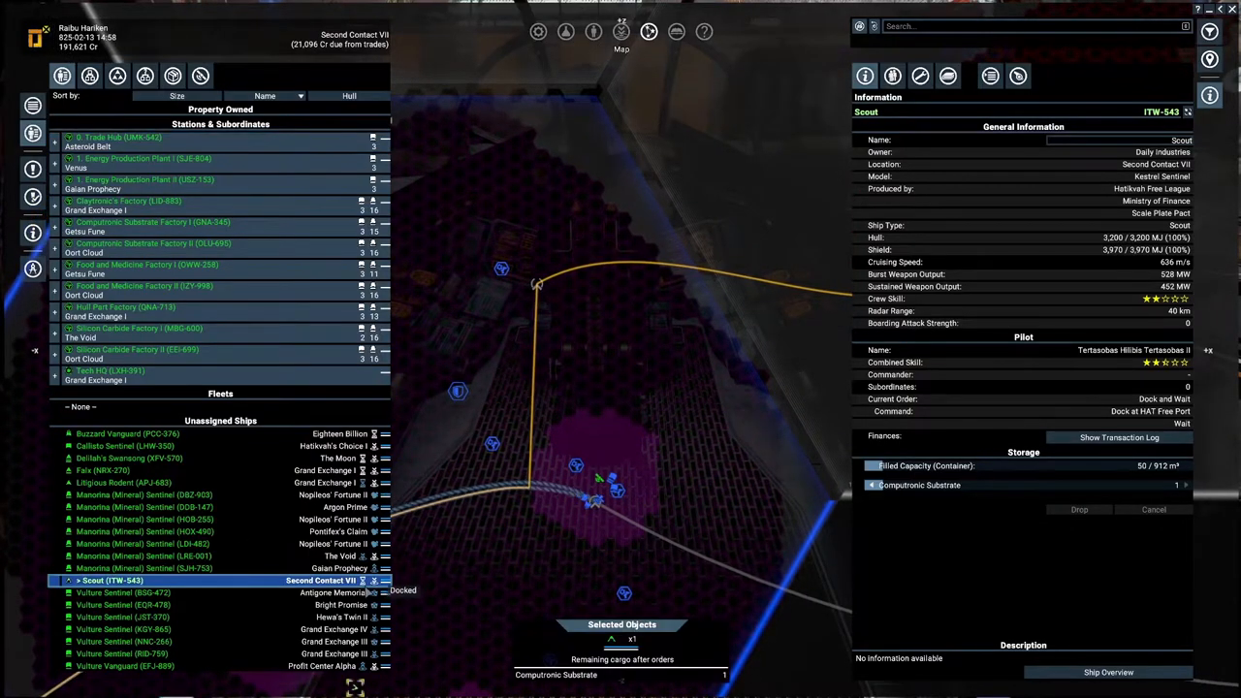
Show the Scout's behaviour queue and list its orders toward SCA High Tech Factory II
click(990, 76)
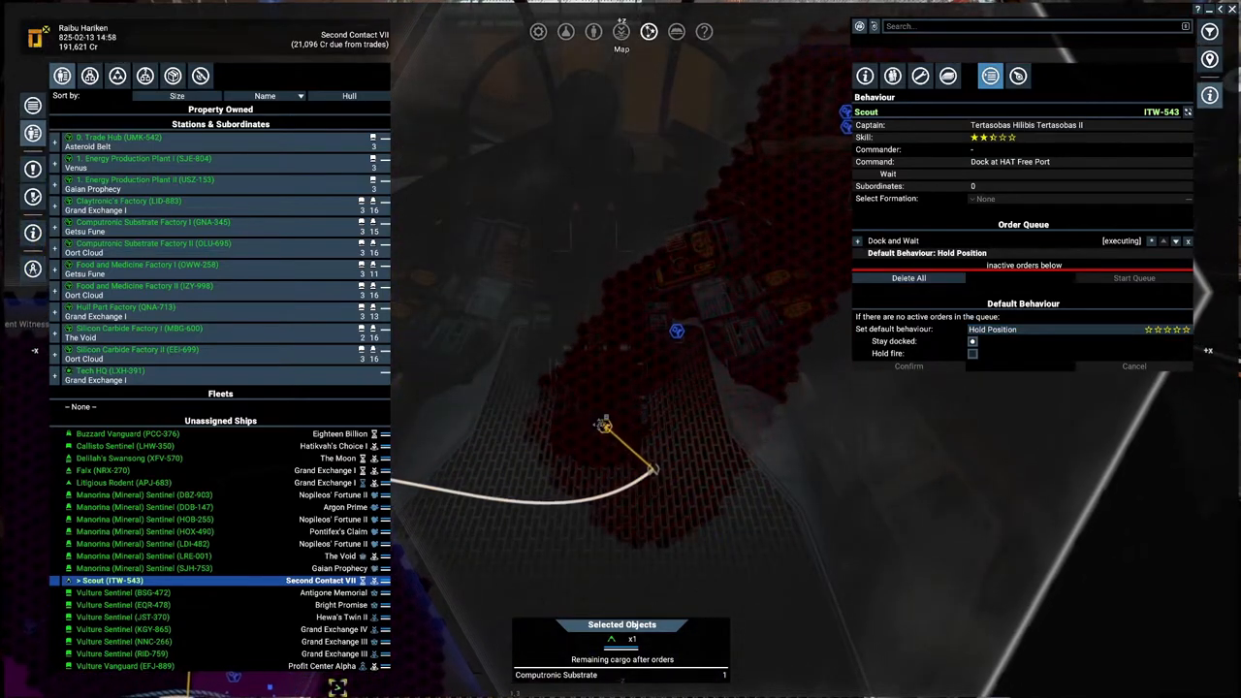
right_click(601, 426)
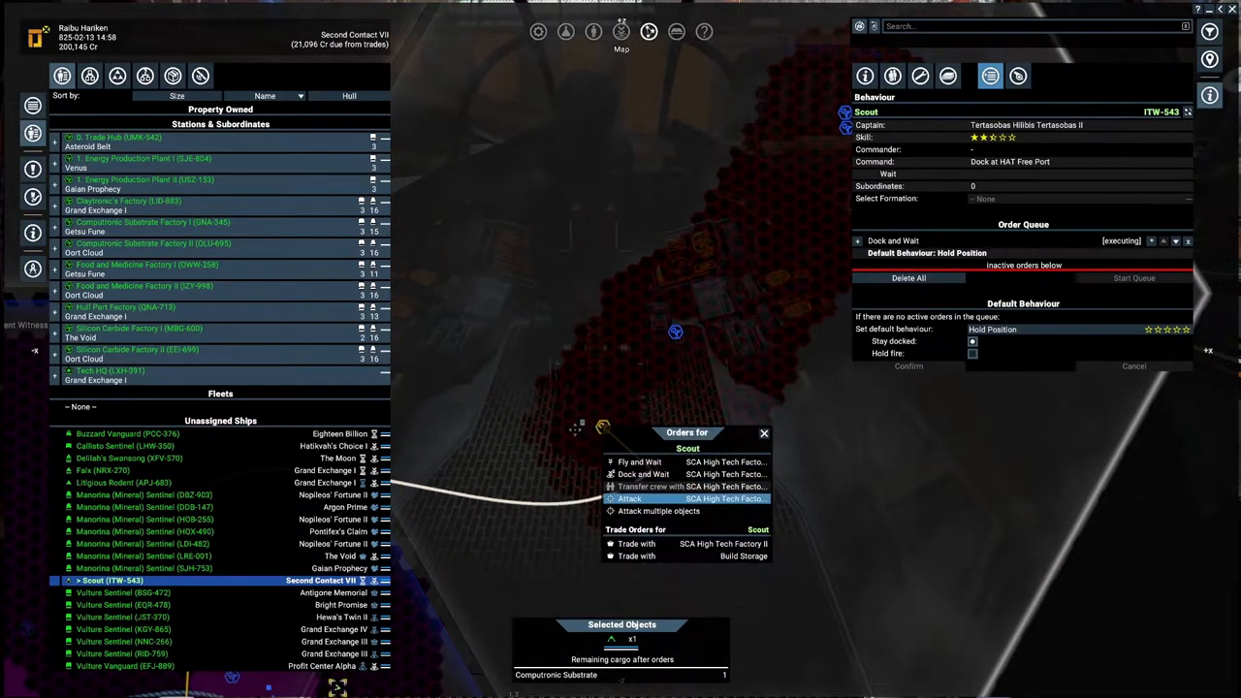
mouse_move(640, 462)
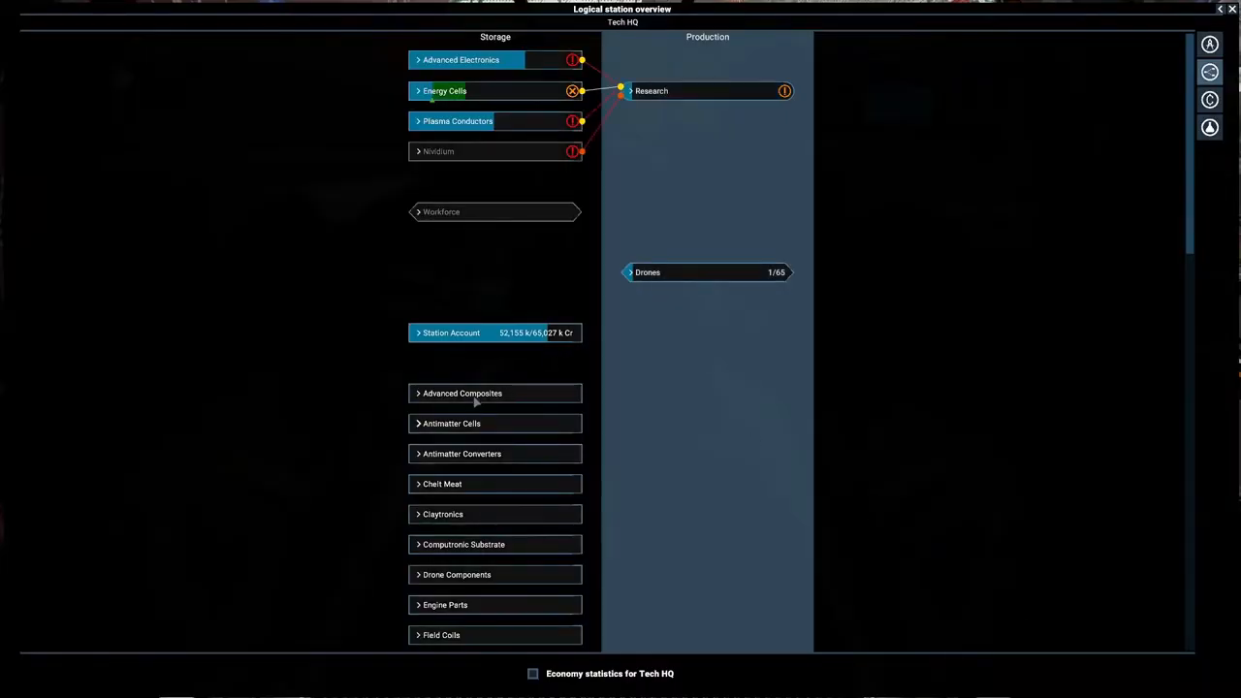
Collapse the storage ware and return to Tech HQ's account management on the map
click(451, 423)
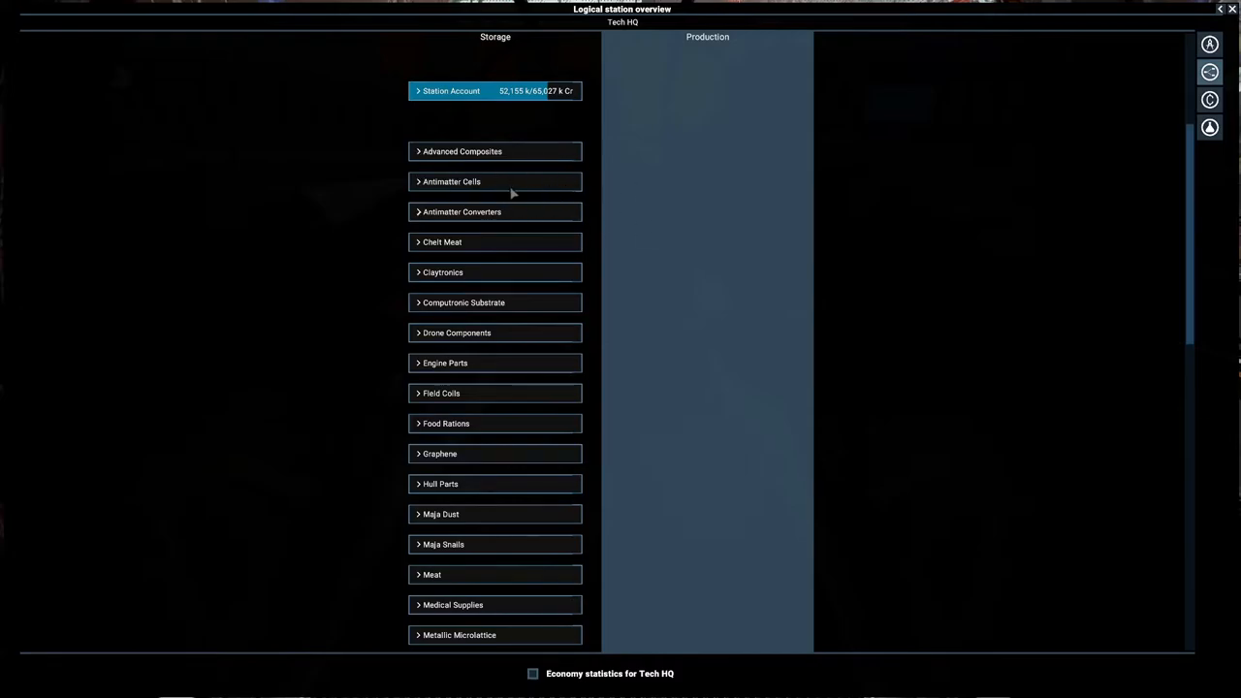
mouse_move(519, 234)
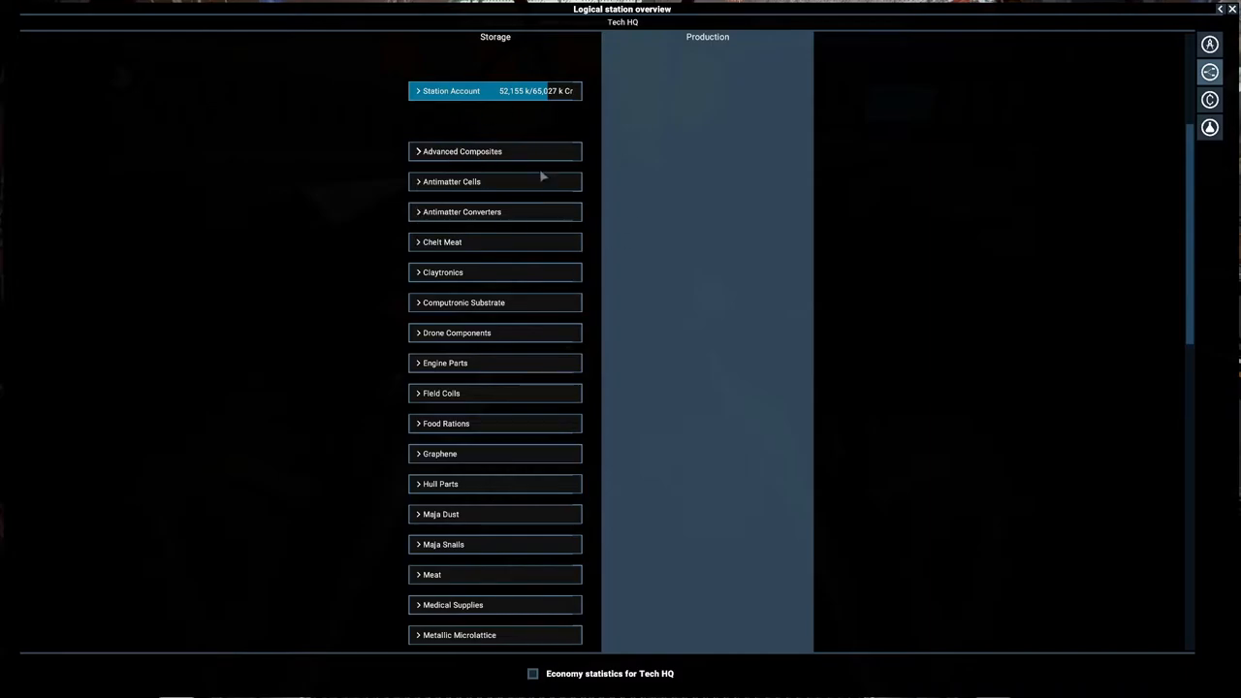
mouse_move(693, 191)
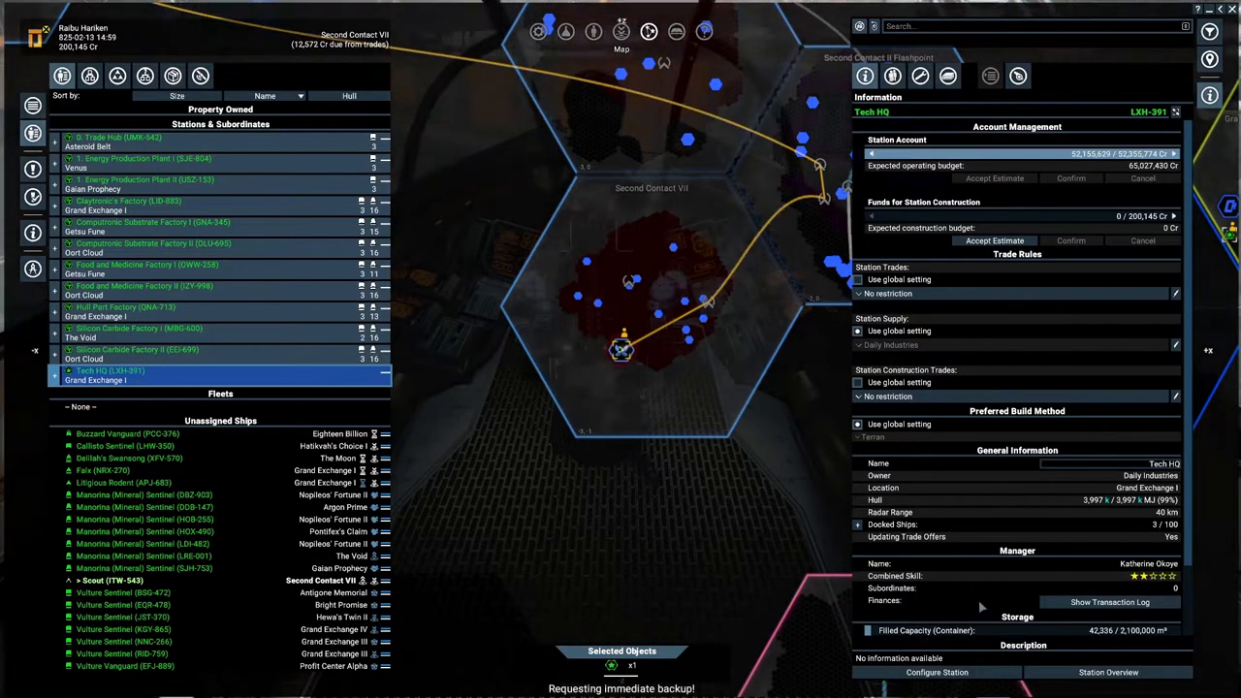
Close the map to view ship ITW-543 from the external camera
click(936, 672)
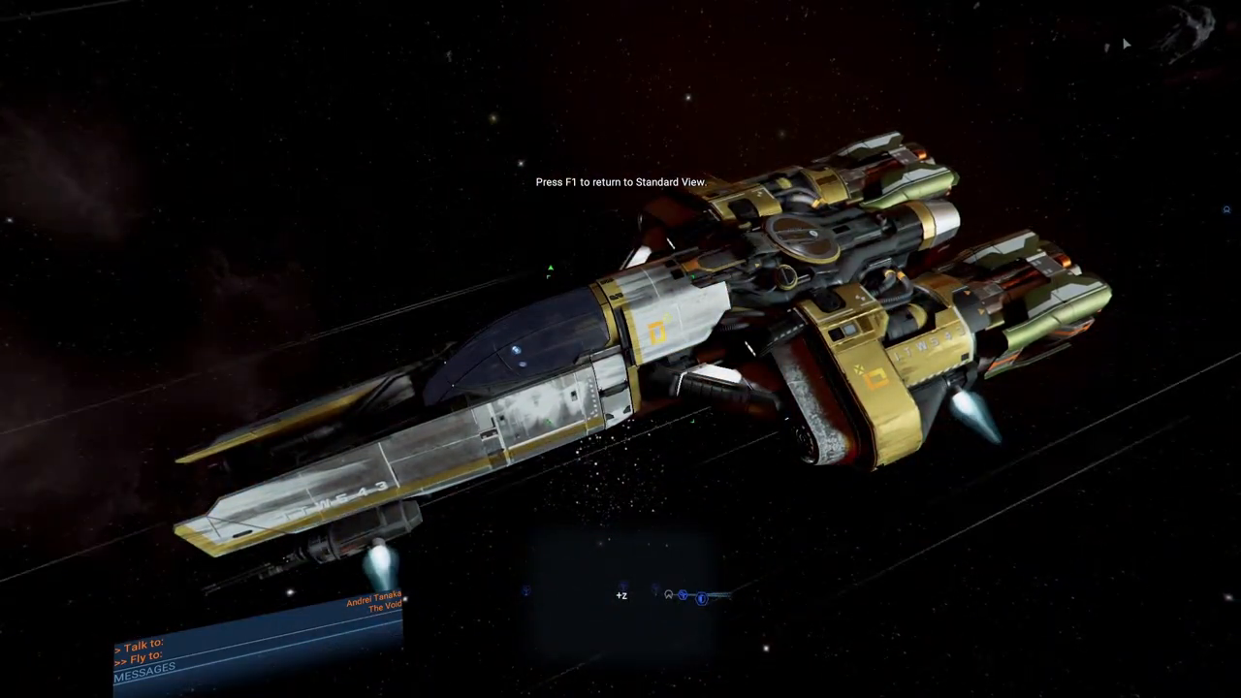
Visit the Sound Settings to check volumes, then return to the map's Property Owned list
key(Escape)
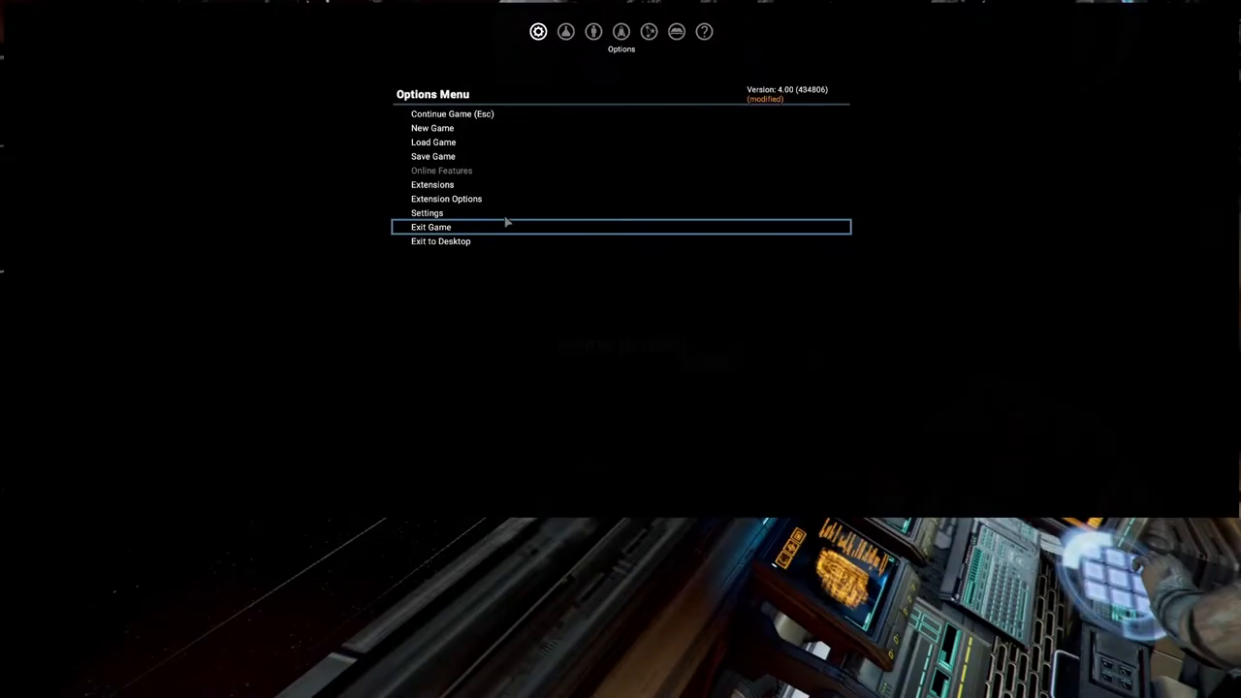
click(427, 212)
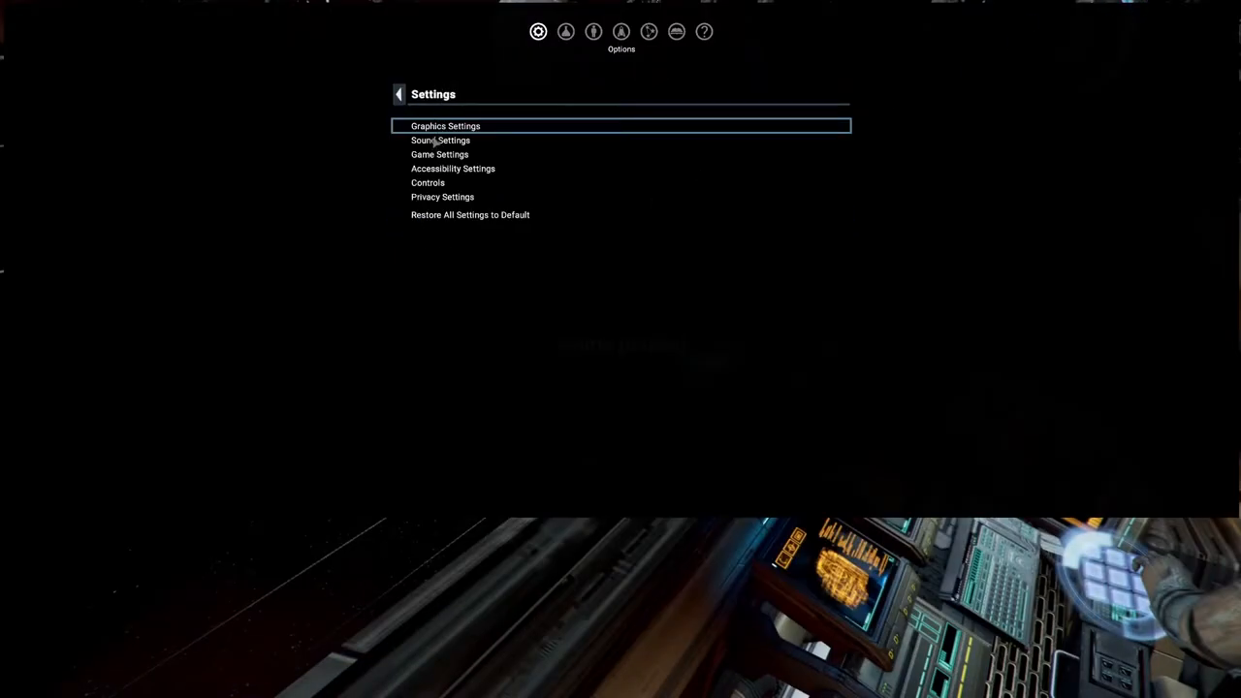
click(440, 140)
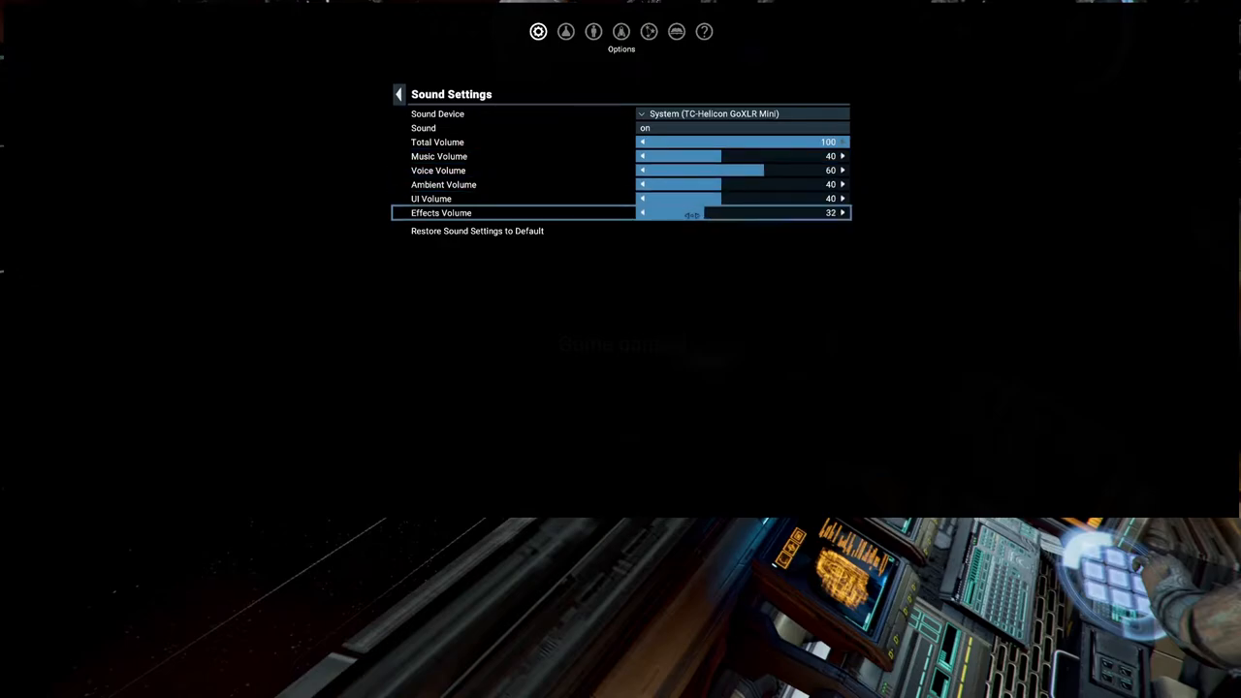
click(398, 94)
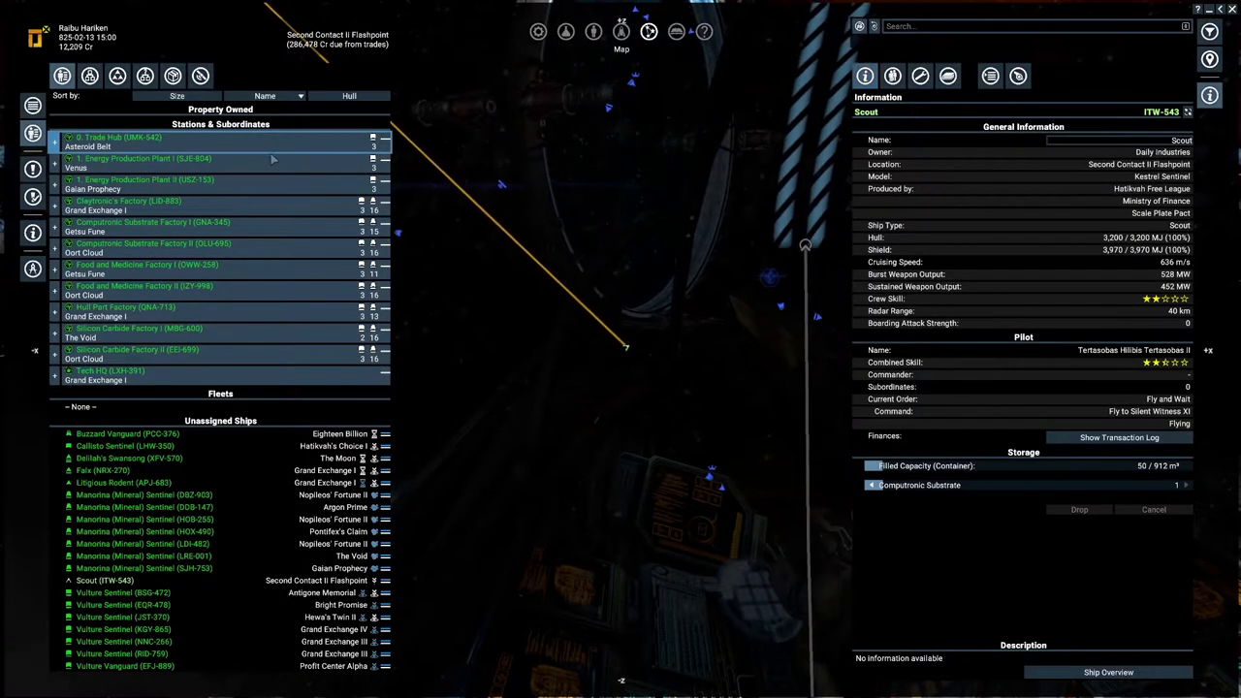
Review station accounts for Energy Production Plant I, Food and Medicine Factory II, Silicon Carbide Factory II and Tech HQ
click(145, 158)
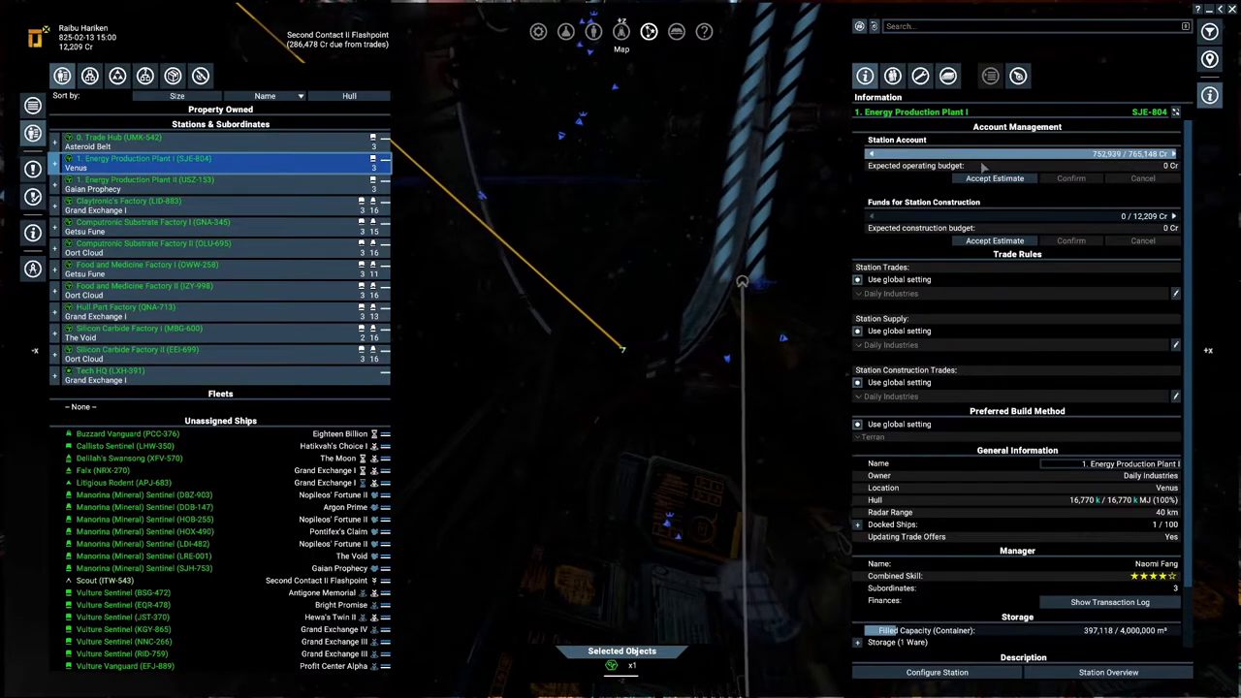
click(145, 180)
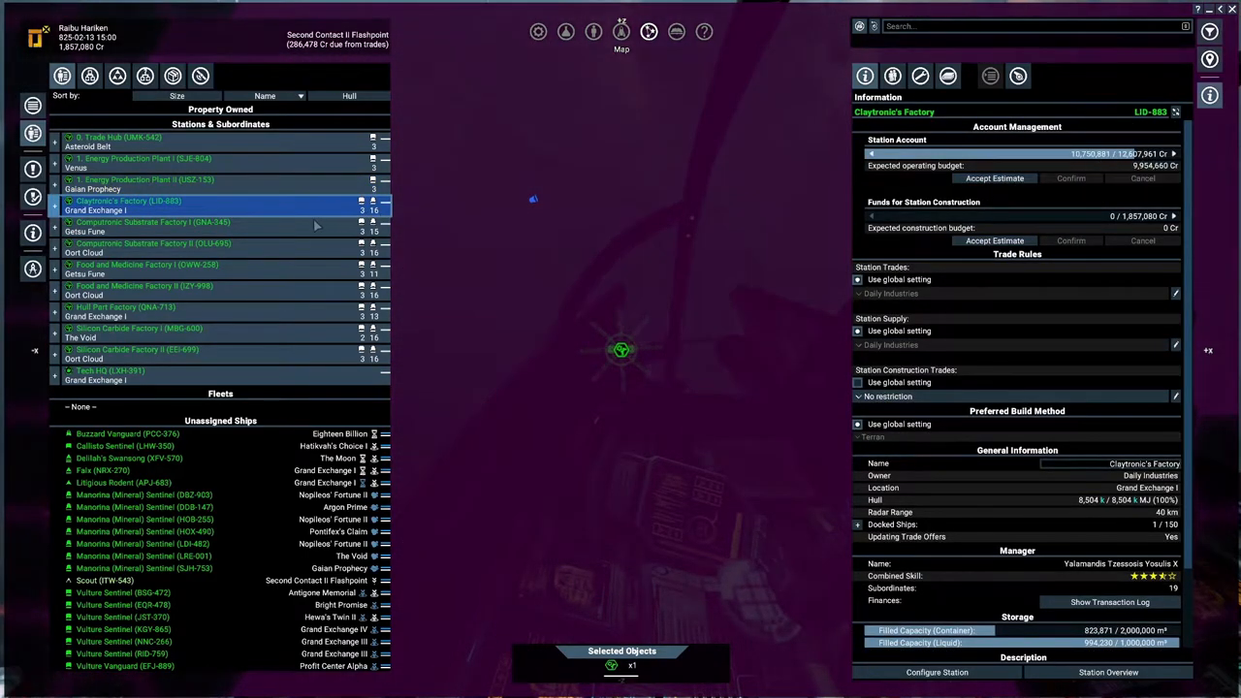
click(146, 244)
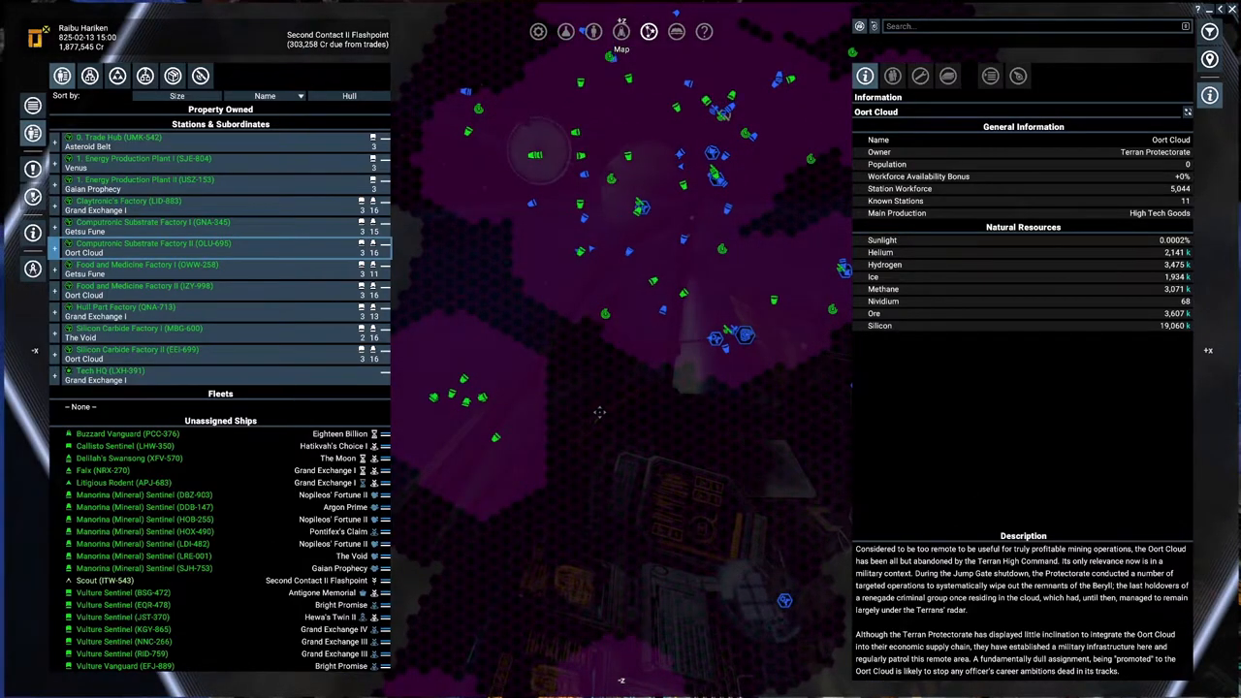
click(146, 289)
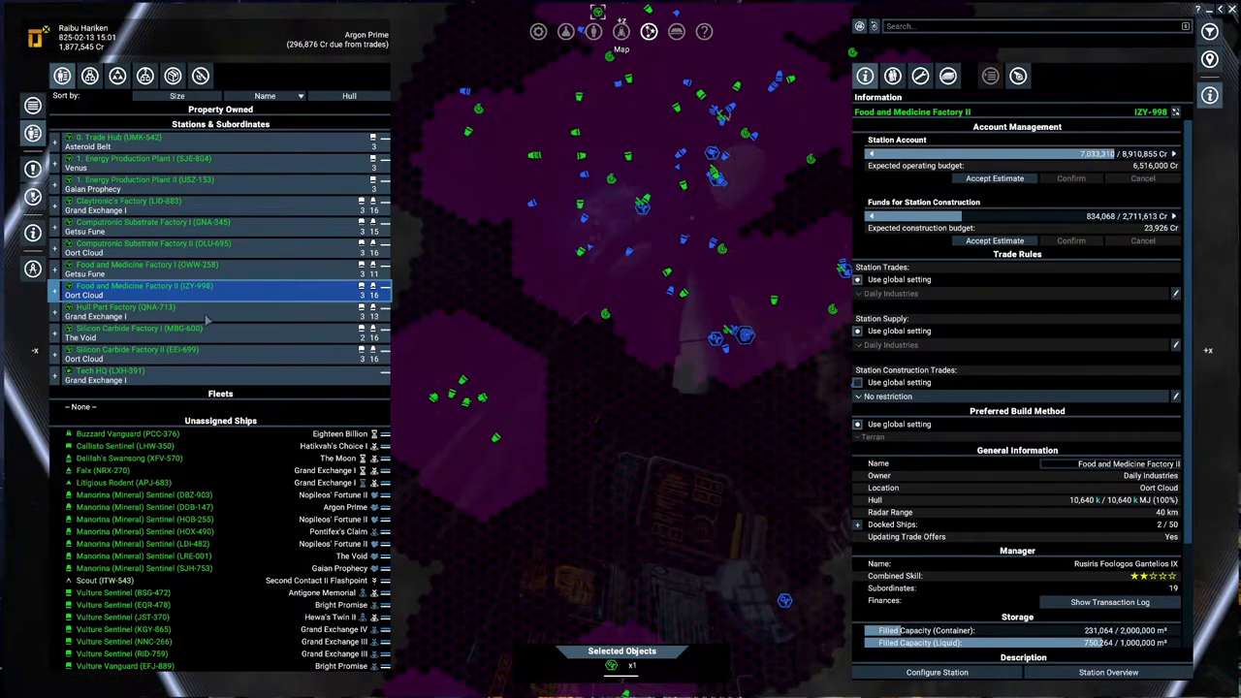
click(136, 349)
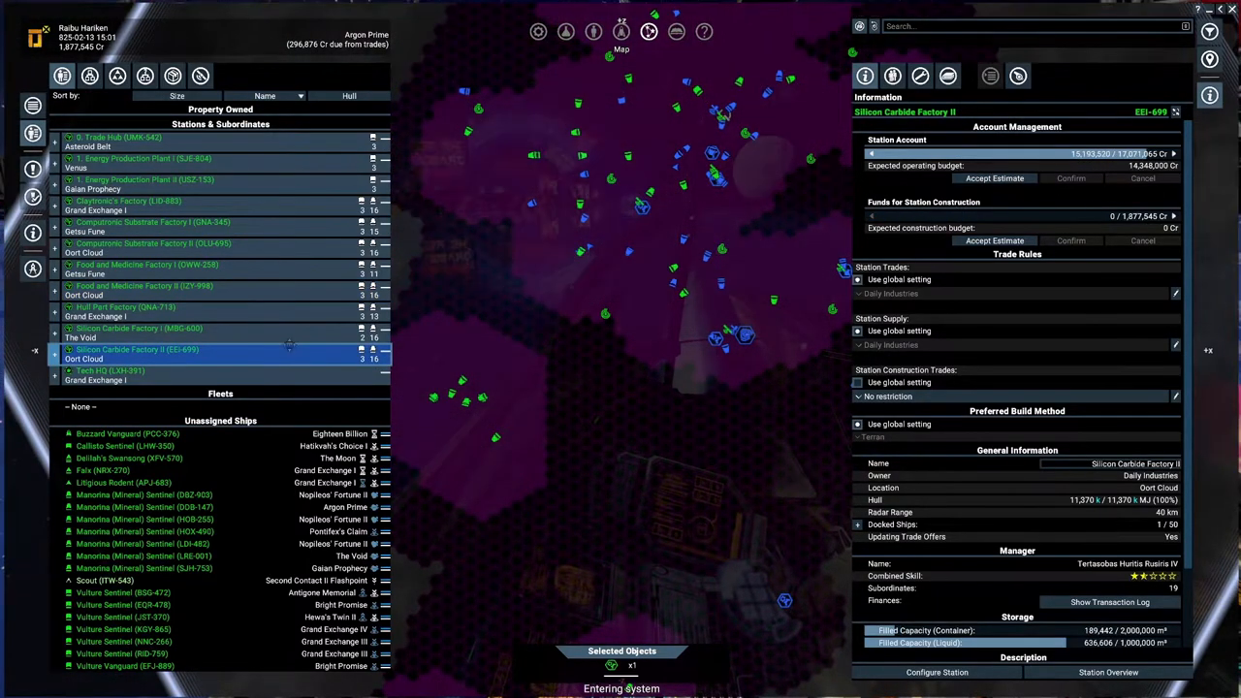
click(110, 370)
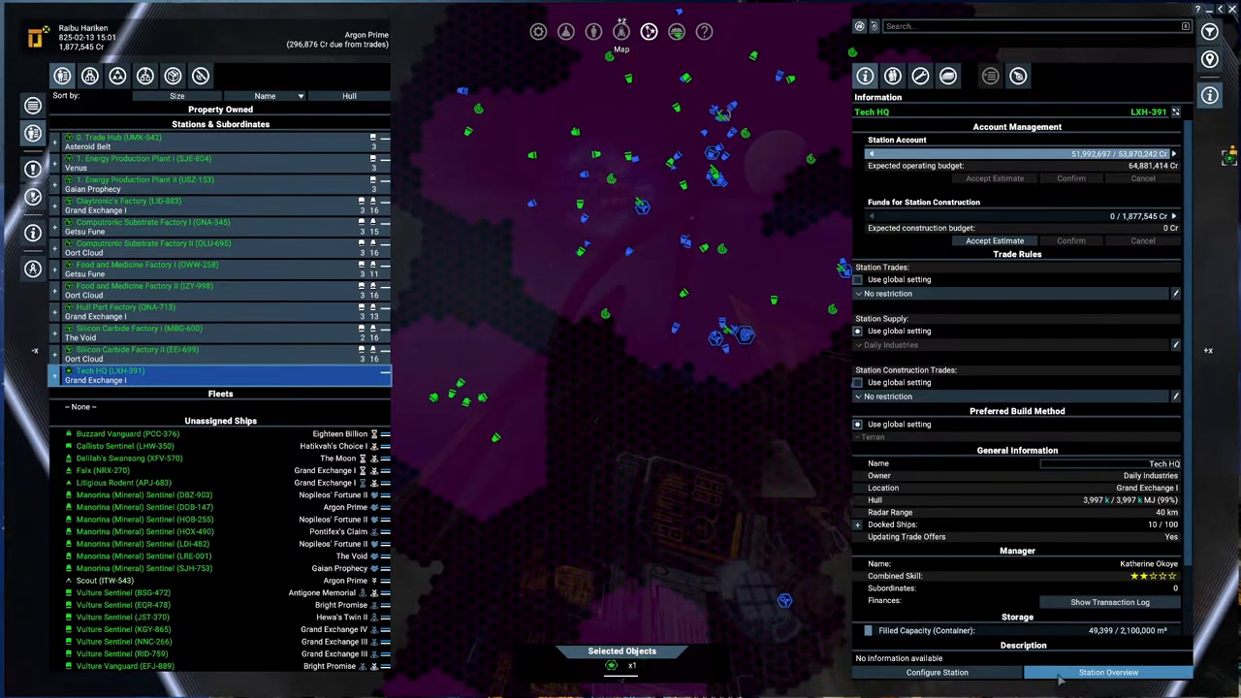
Confirm Tech HQ's Quantum Tubes carry both buy and sell offers in the station overview
click(1109, 672)
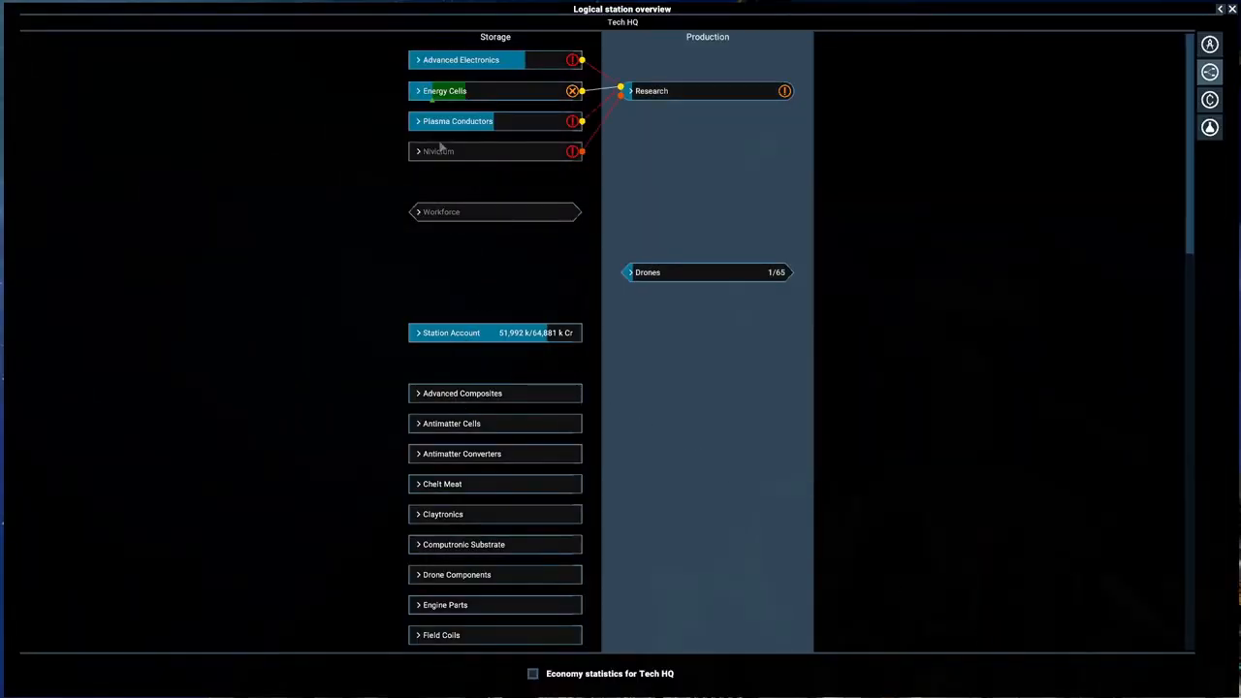
scroll(down, 3)
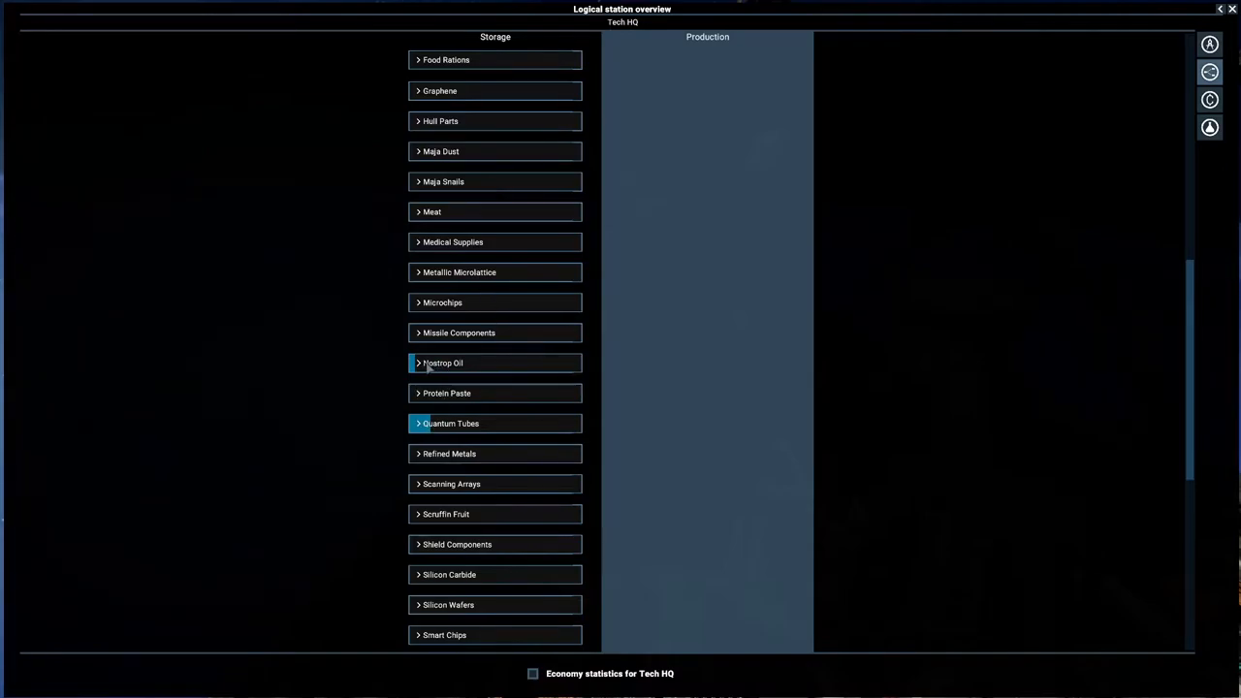
click(444, 363)
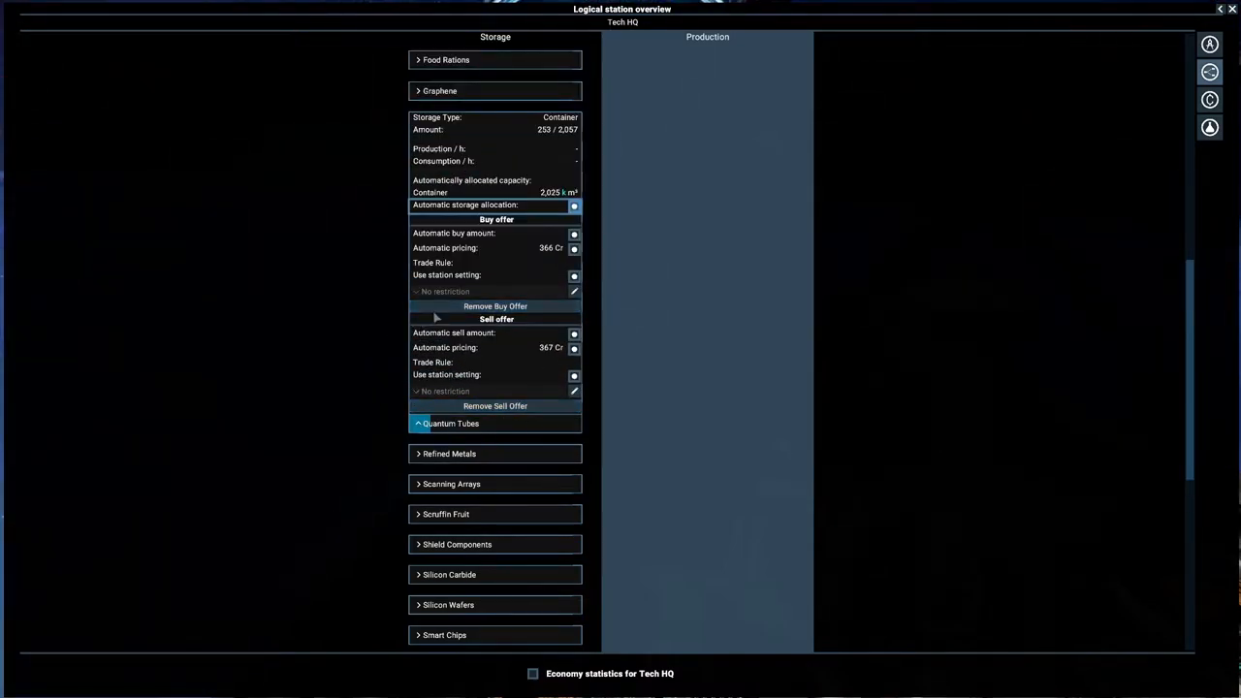
click(450, 423)
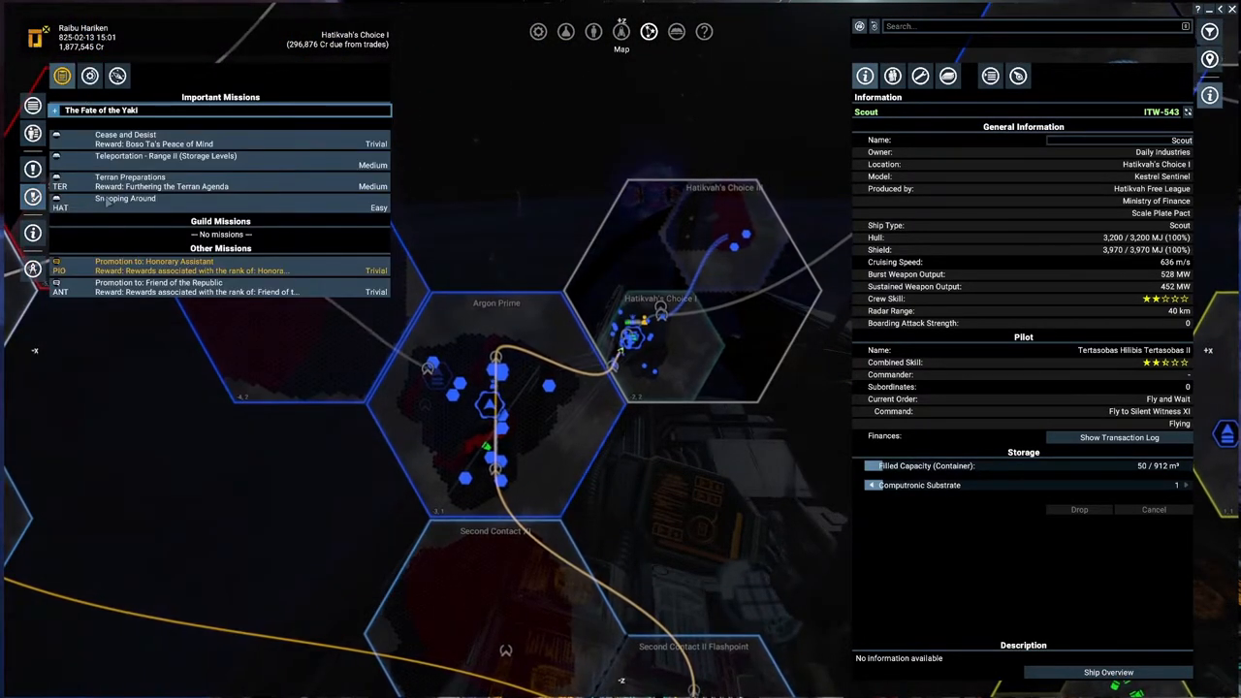
Make Snooping Around the active mission from the Important Missions list
click(124, 199)
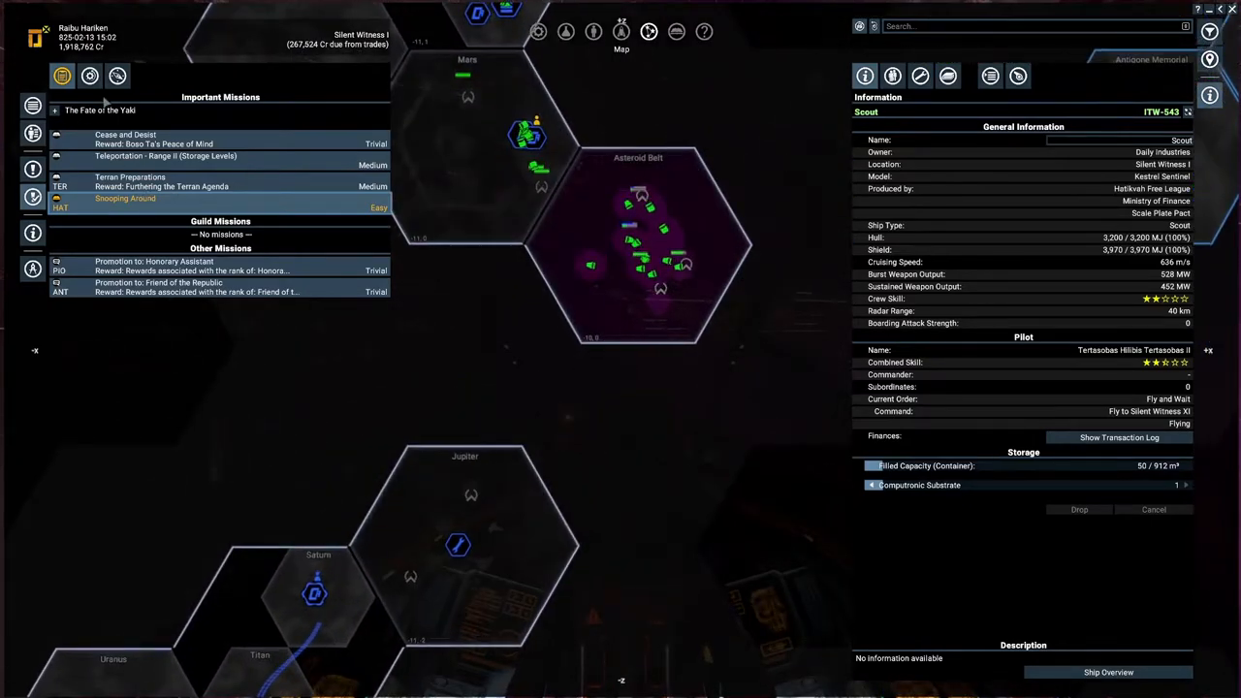
Review Tech HQ's four upkeep missions, then return to the owned property list
click(90, 76)
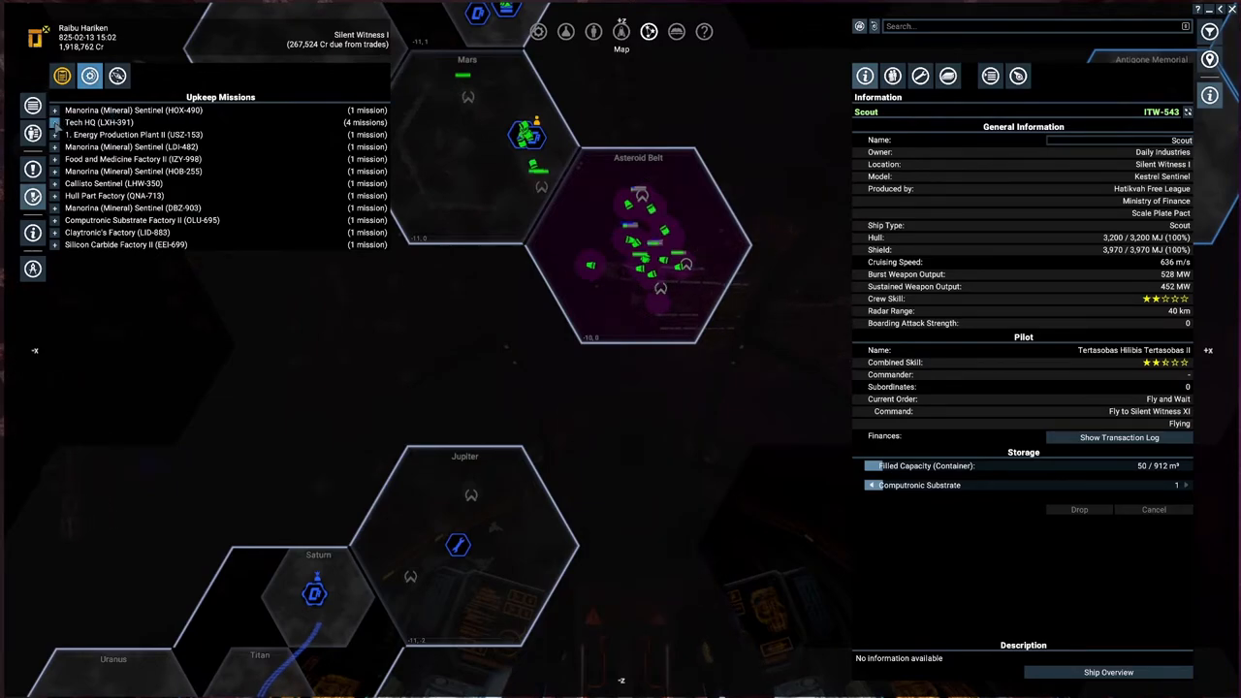
click(97, 122)
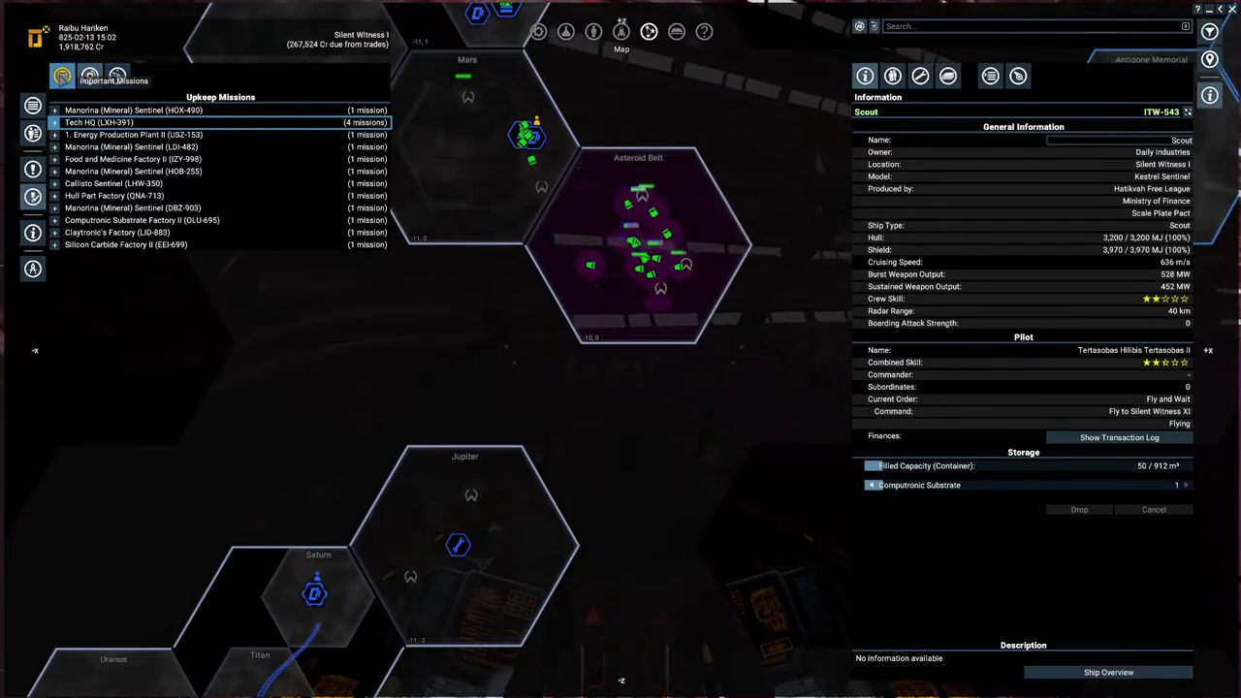
click(61, 76)
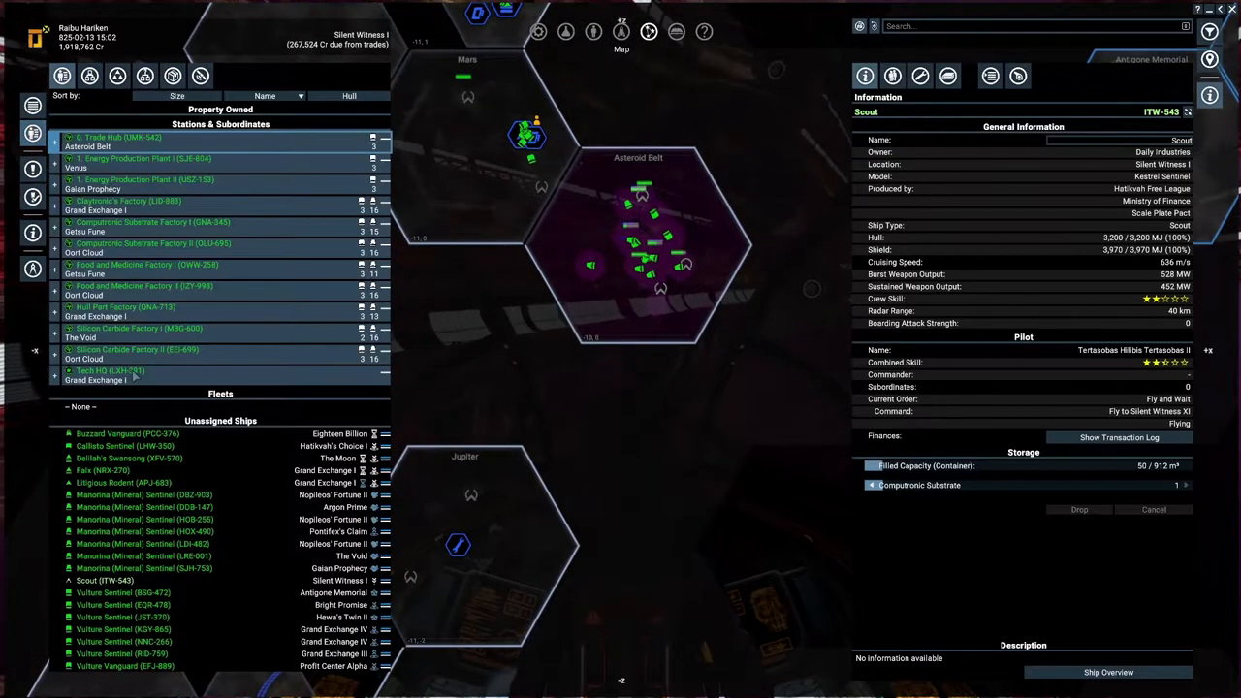
click(108, 371)
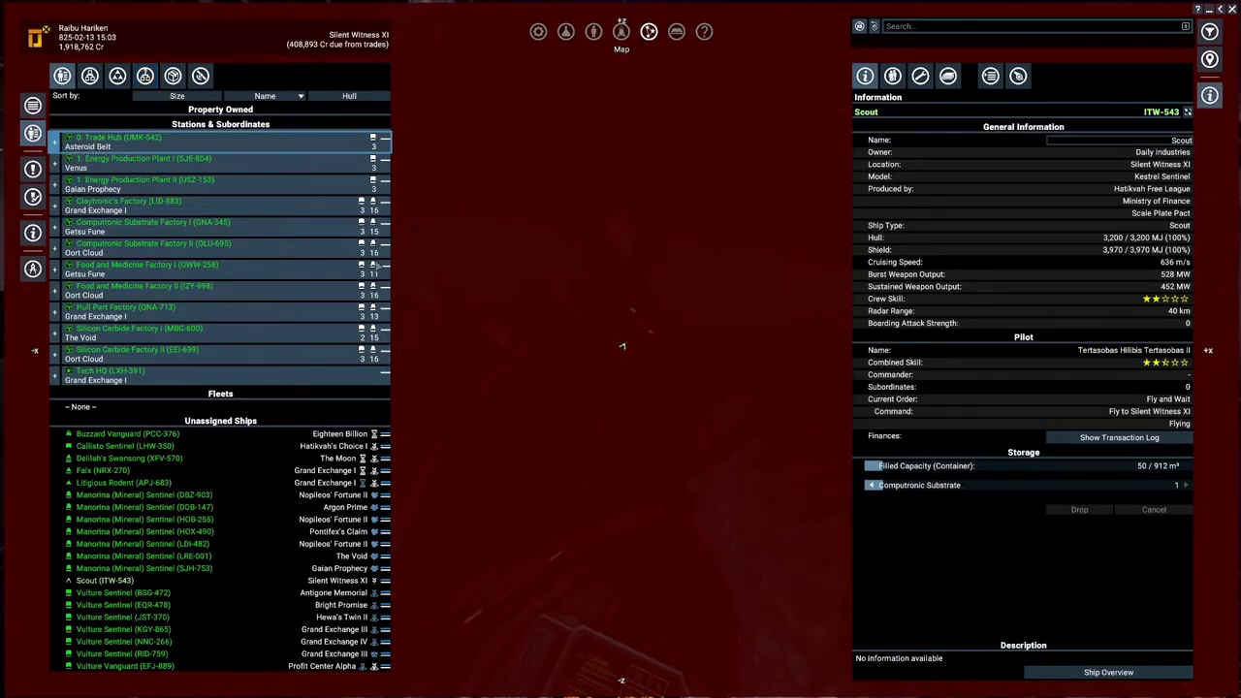
click(145, 264)
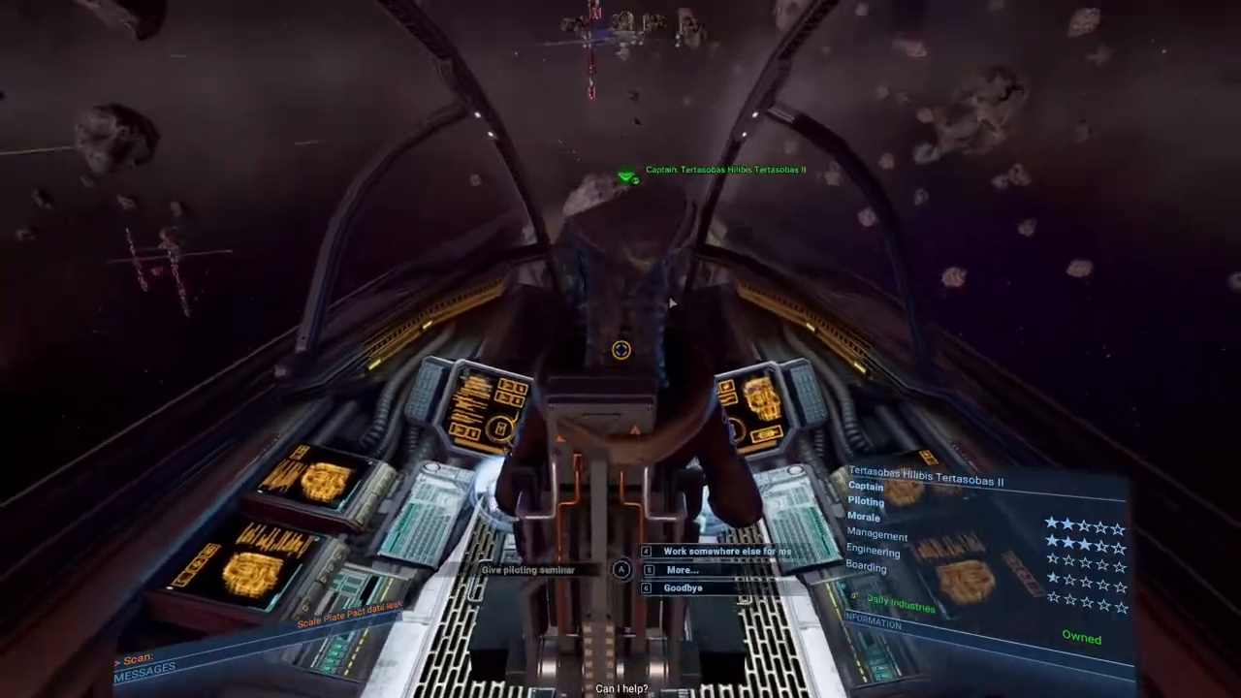
Remove the Scout's current order, close the map and walk to the transporter console
click(668, 588)
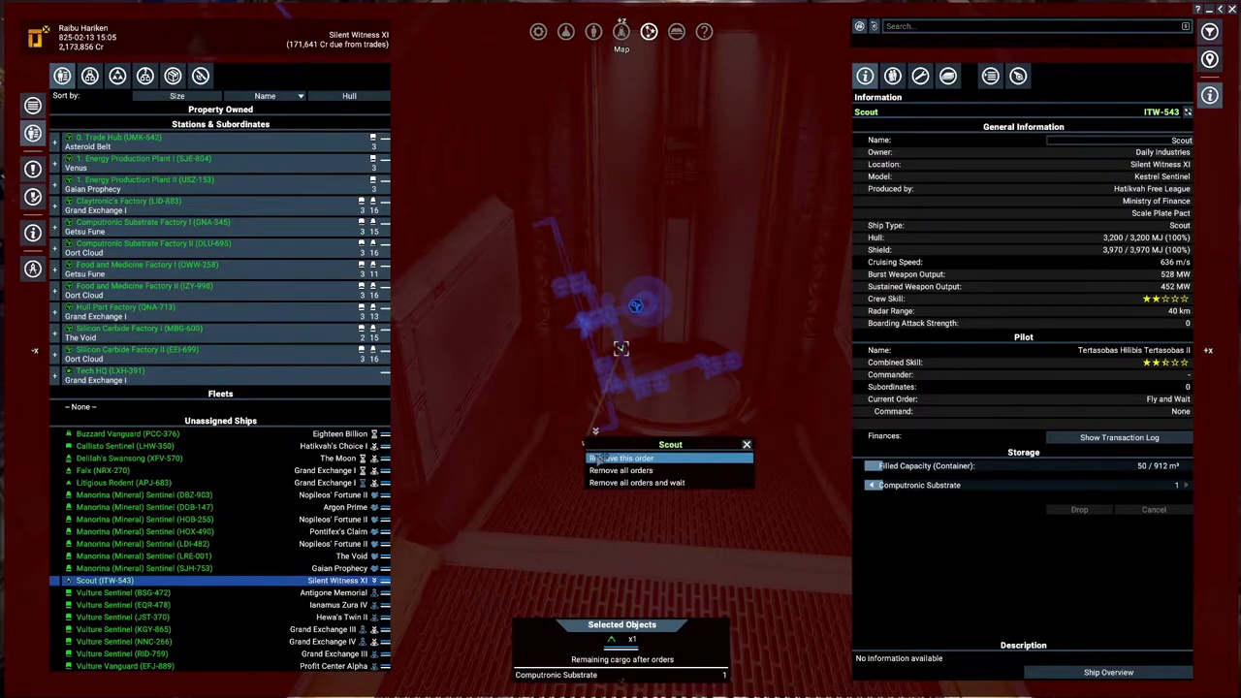
click(622, 458)
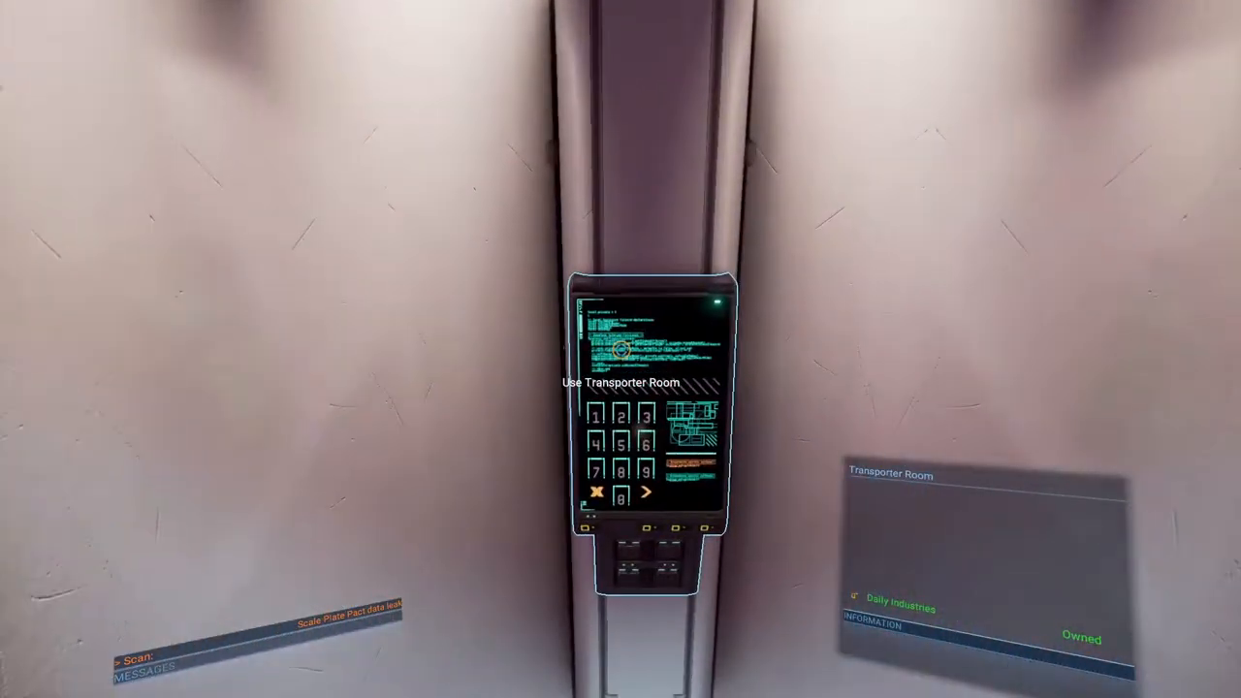
Use the Transporter Room console at the Daily Industries station
click(621, 382)
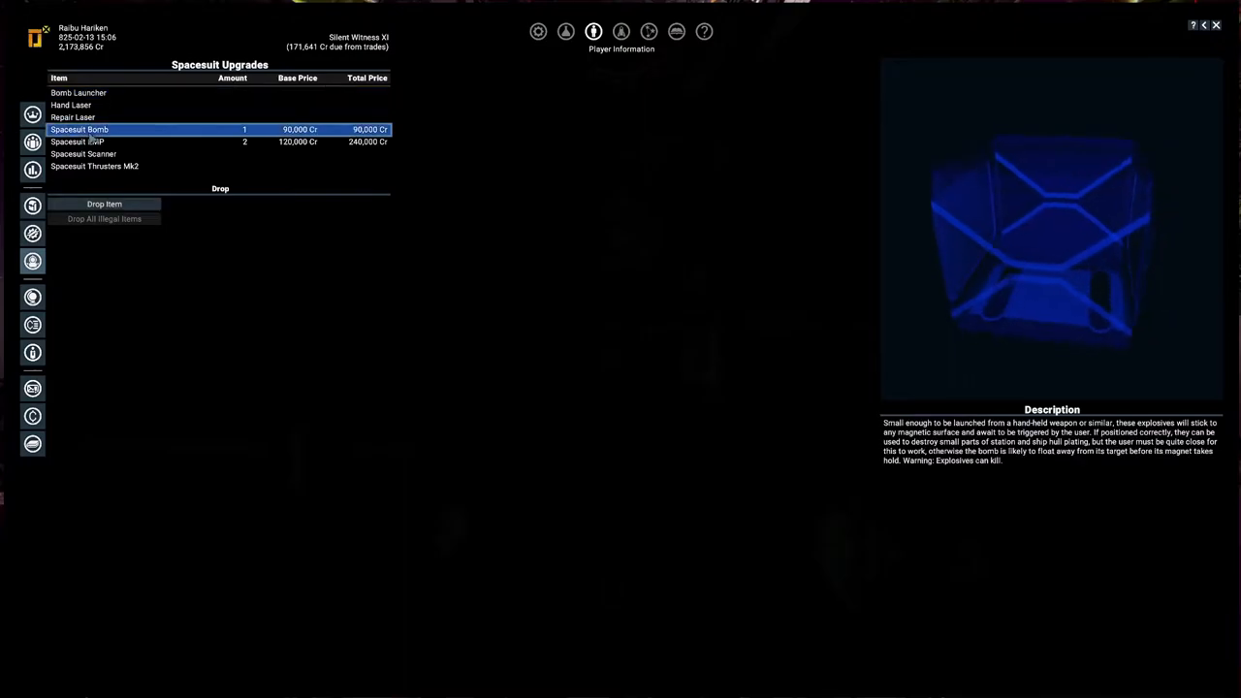
Set the space suit's Bomb Launcher Ammunition to Spacesuit EMP in Ship Interactions
click(78, 142)
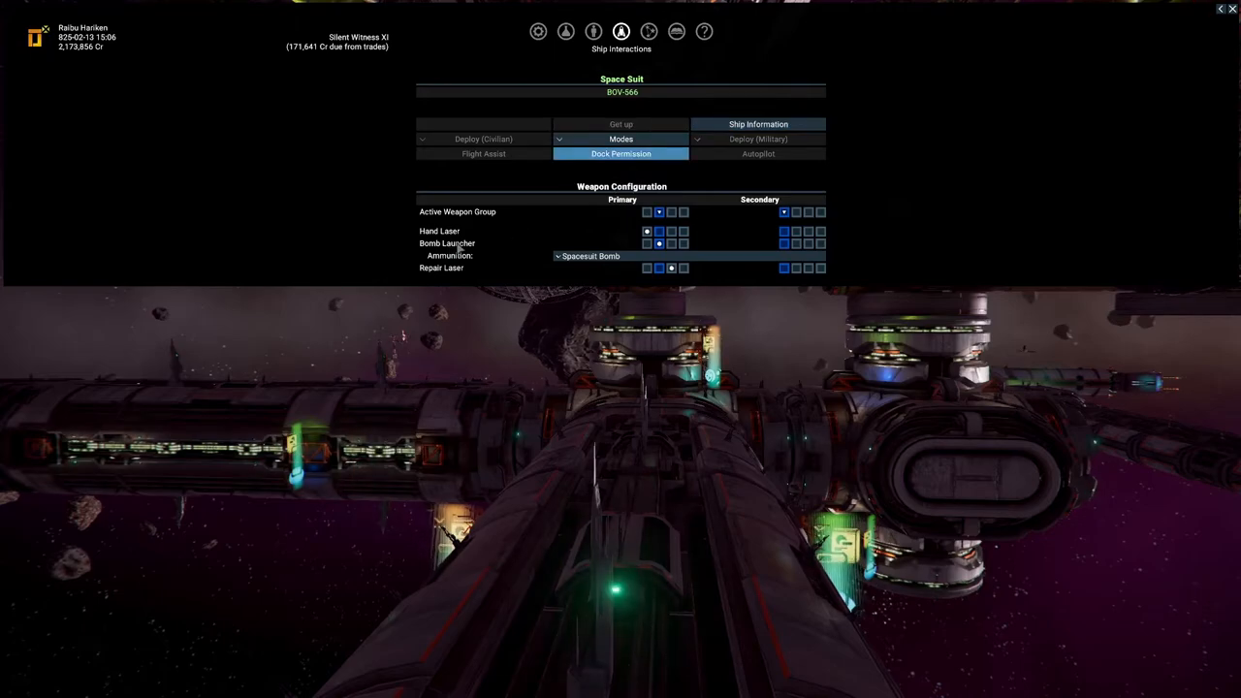
click(589, 255)
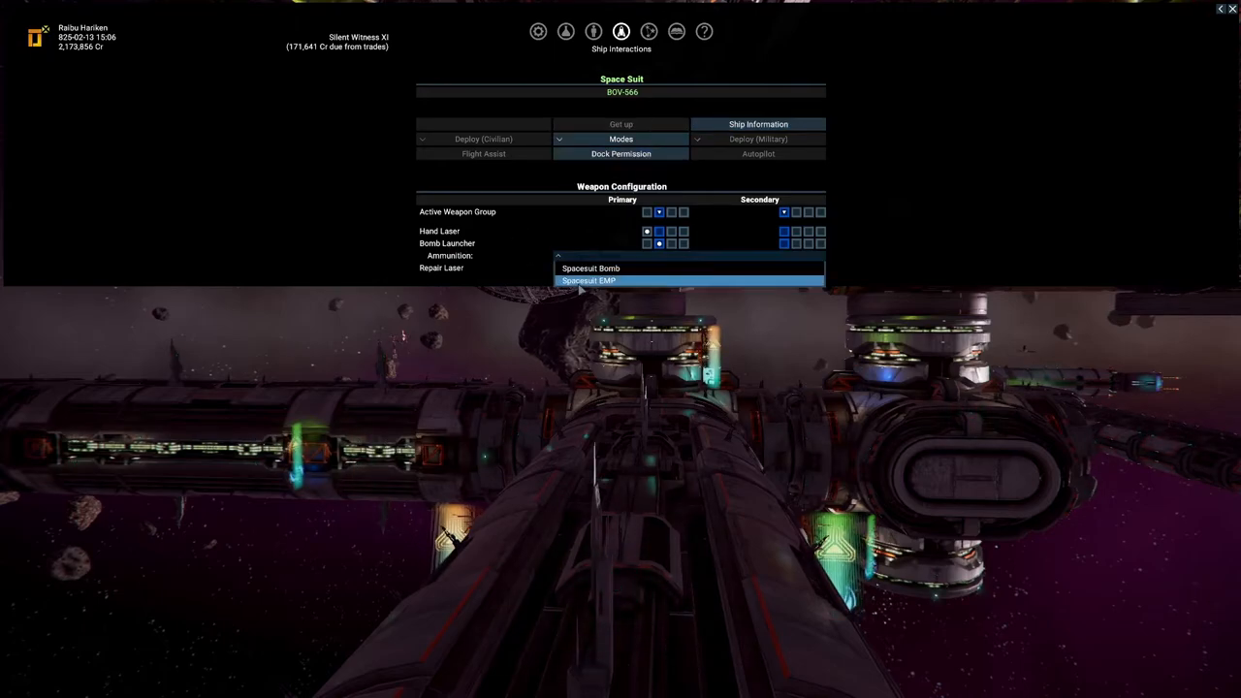
click(588, 280)
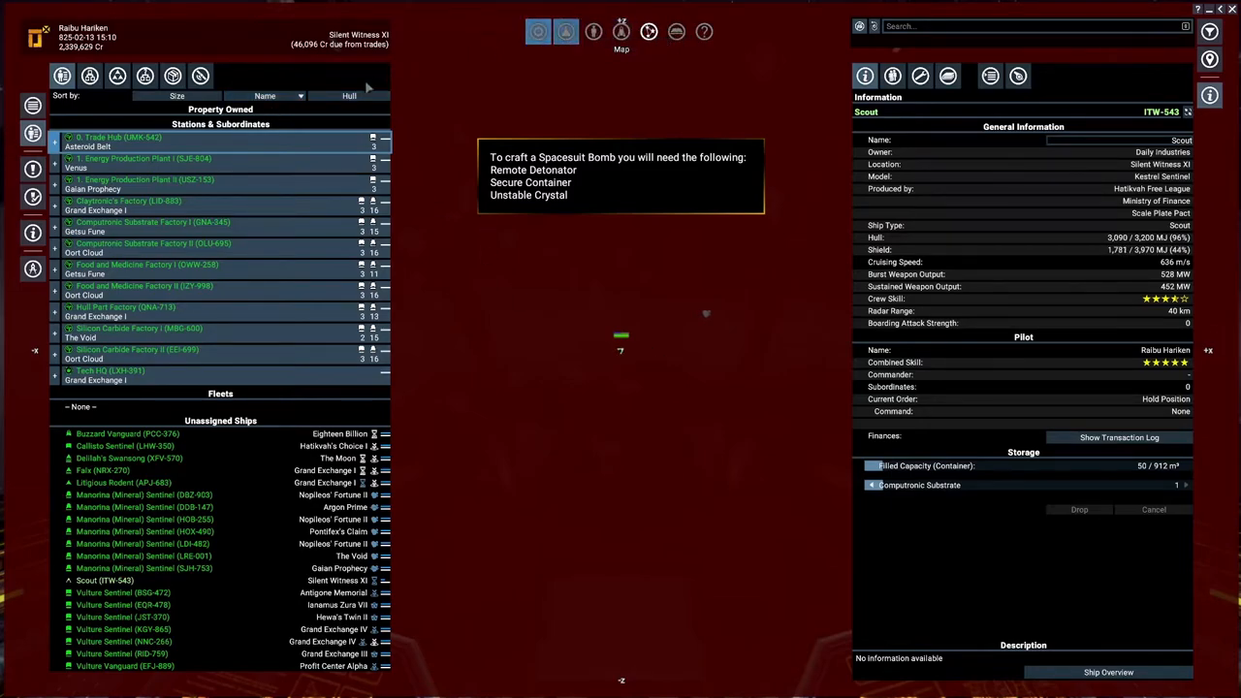
click(594, 32)
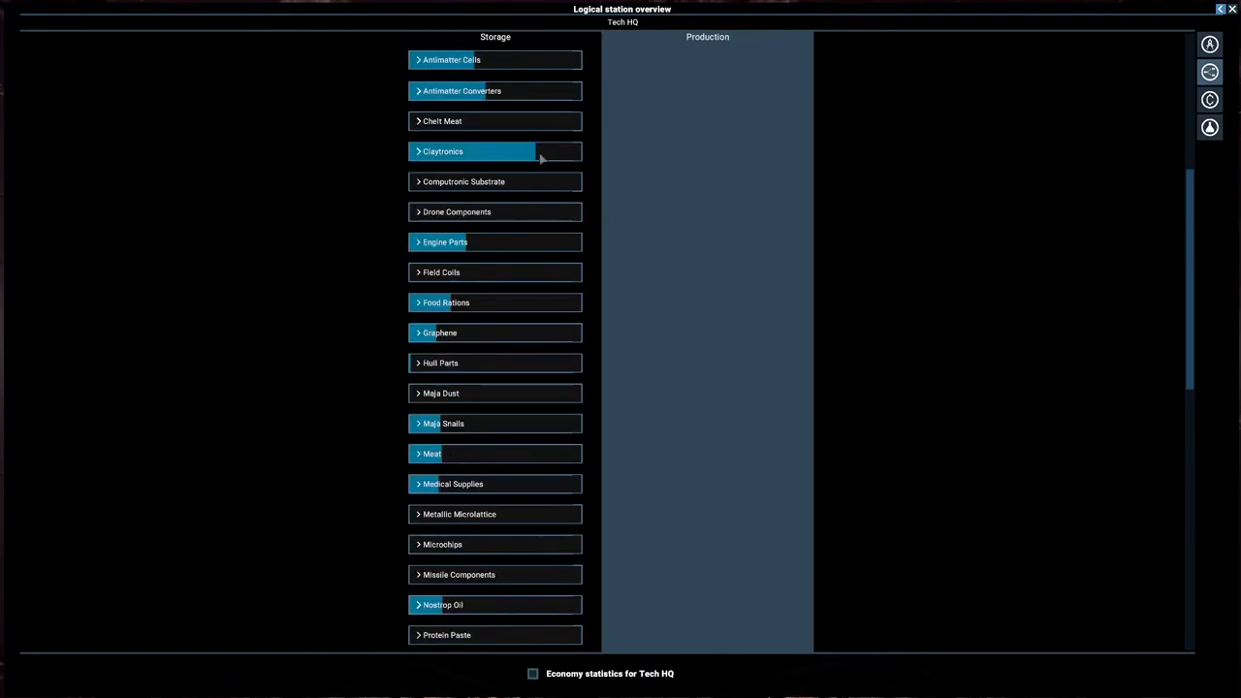
mouse_move(558, 182)
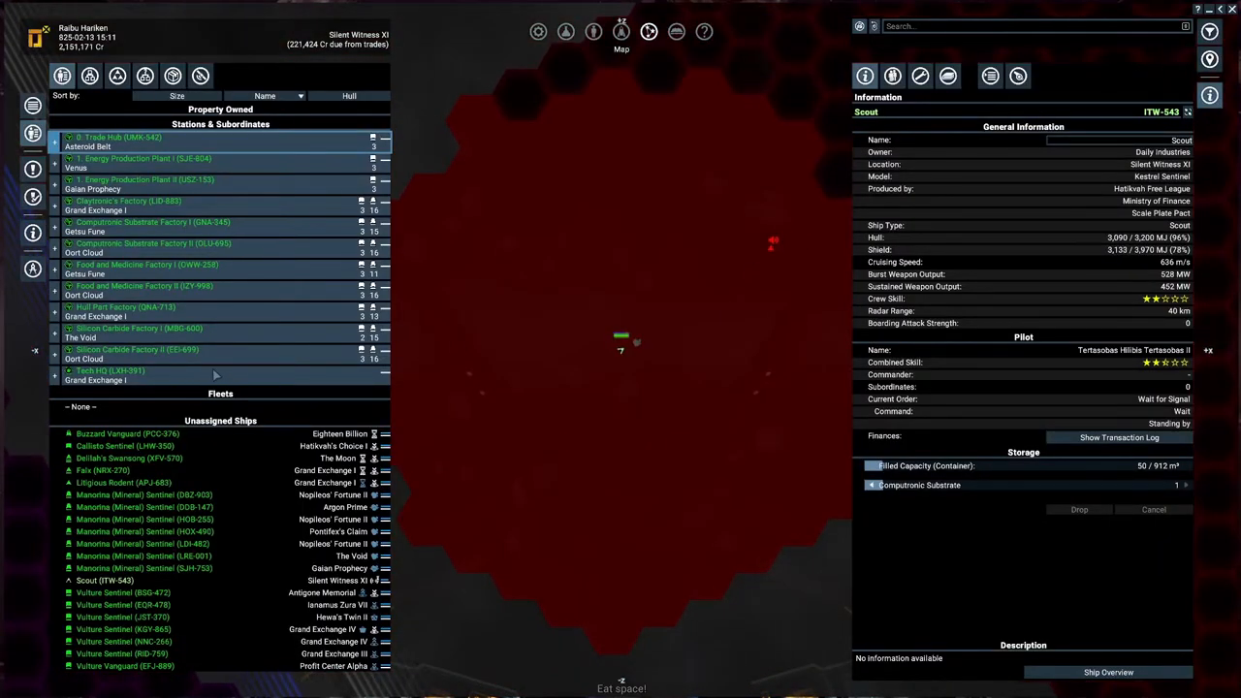
Show Tech HQ's station information and expand its Docked Ships list
click(110, 371)
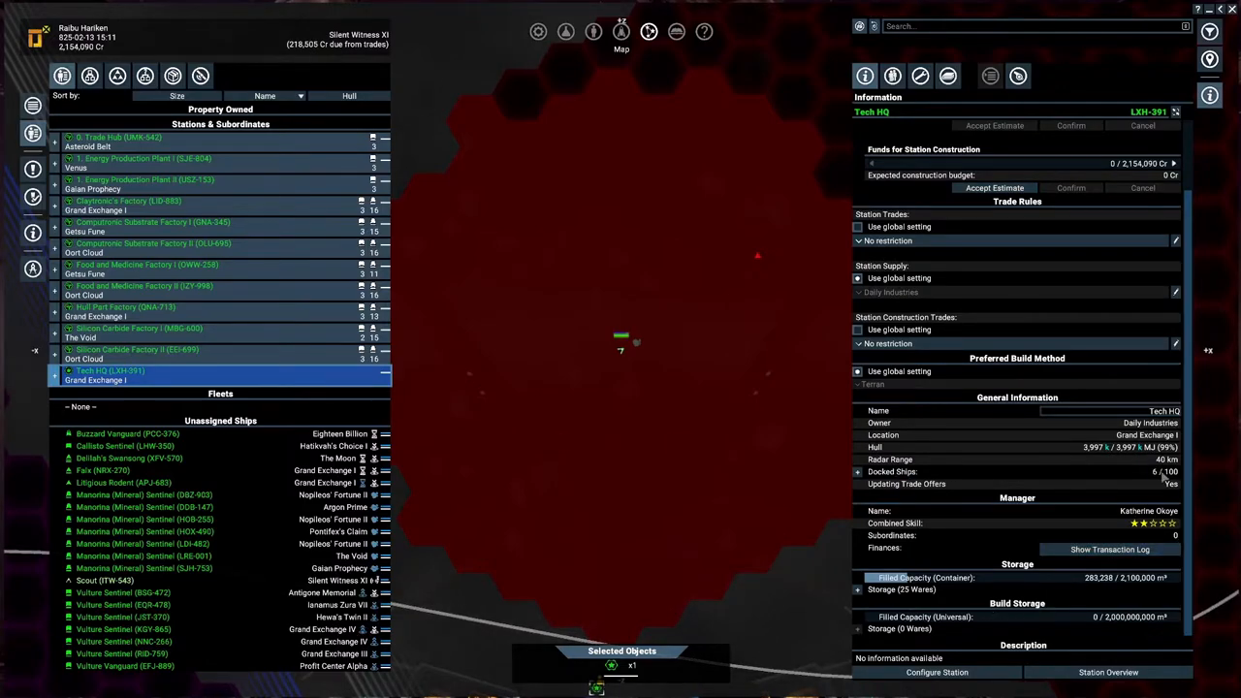
click(858, 473)
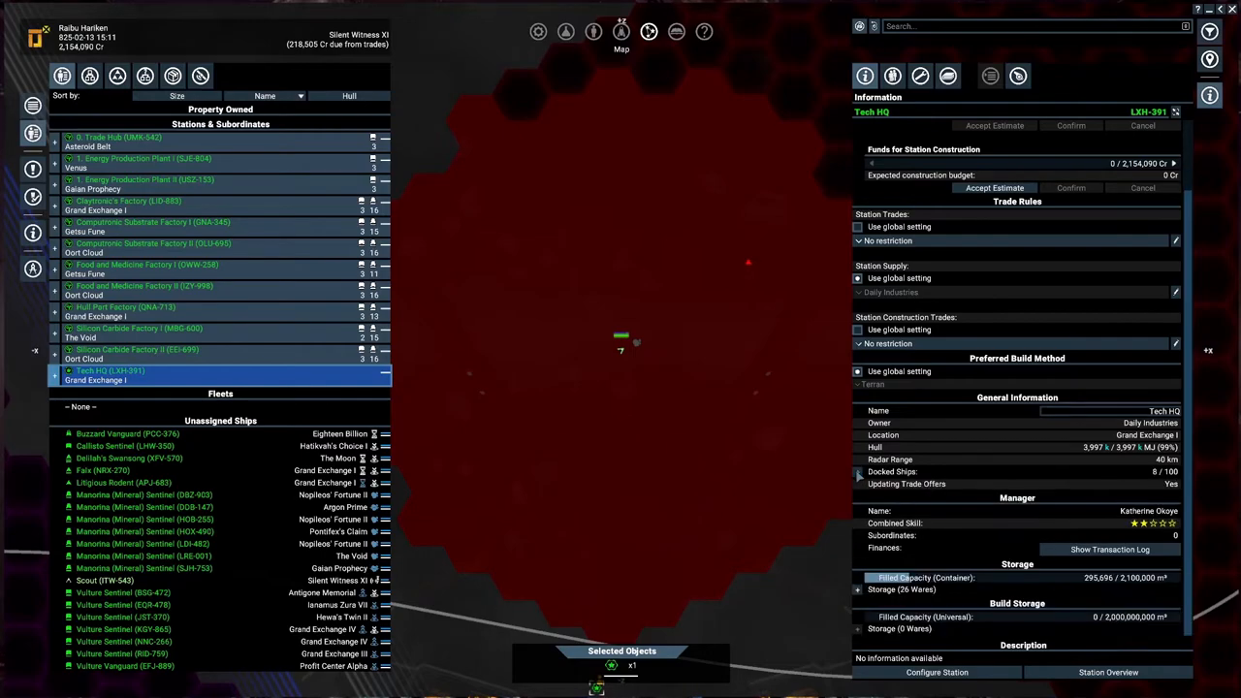
click(937, 672)
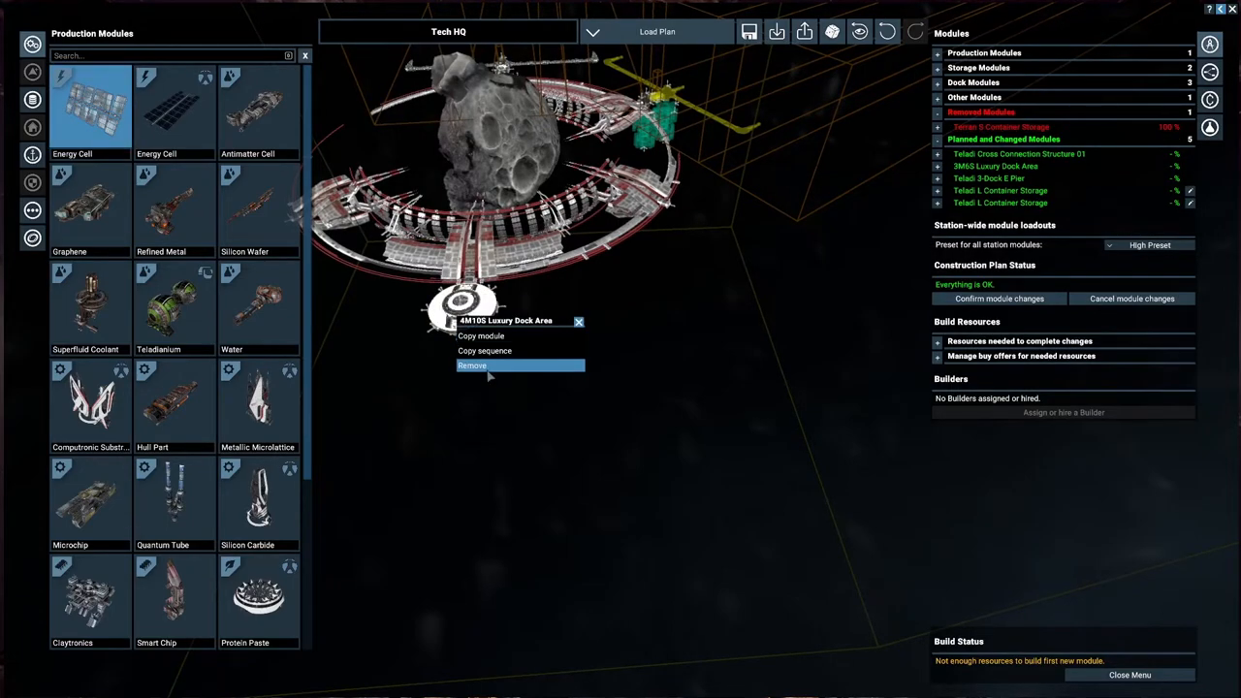
Remove the 4M10S Luxury Dock Area module from Tech HQ's station plan
click(472, 366)
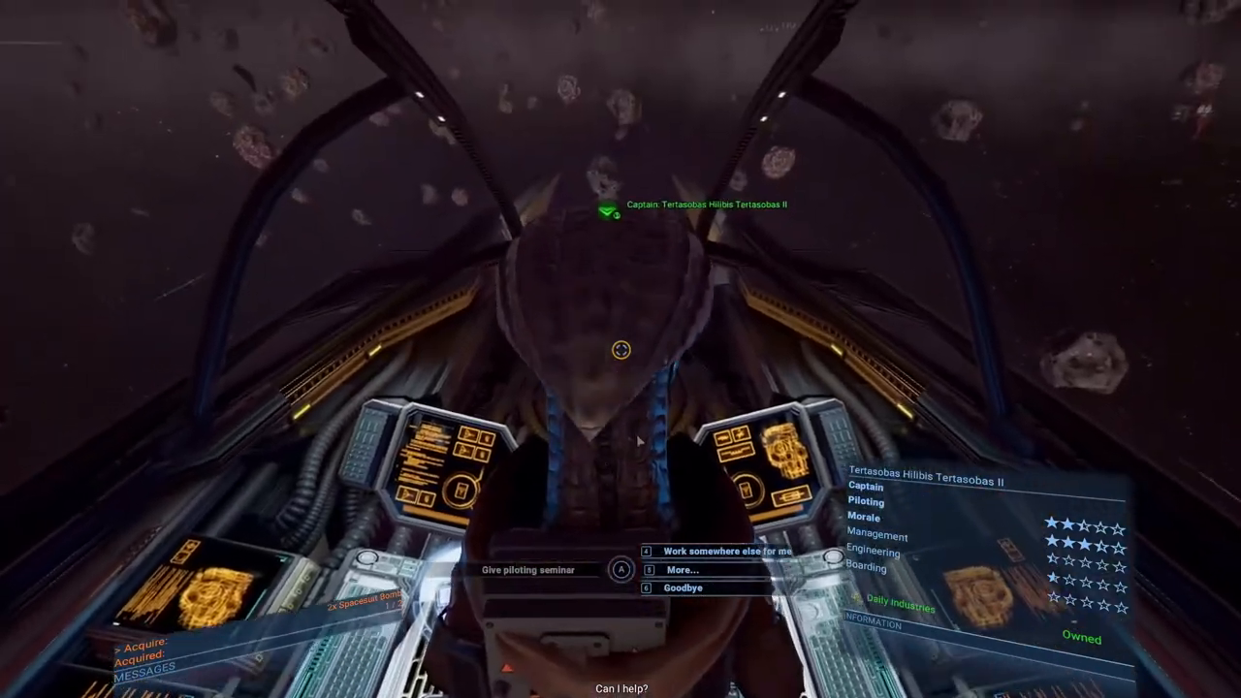
Say Goodbye to the captain and bring up HAT Free Port's options on the map
click(682, 587)
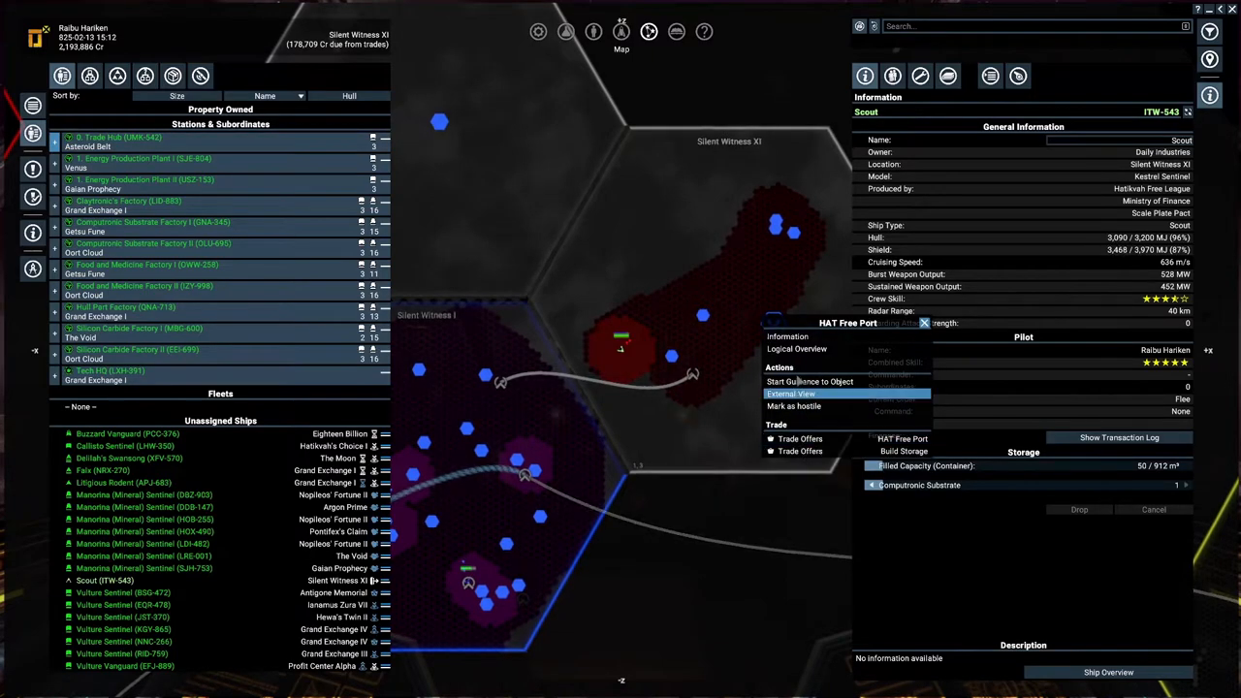
Start guidance to HAT Free Port, fly there and dock
click(810, 381)
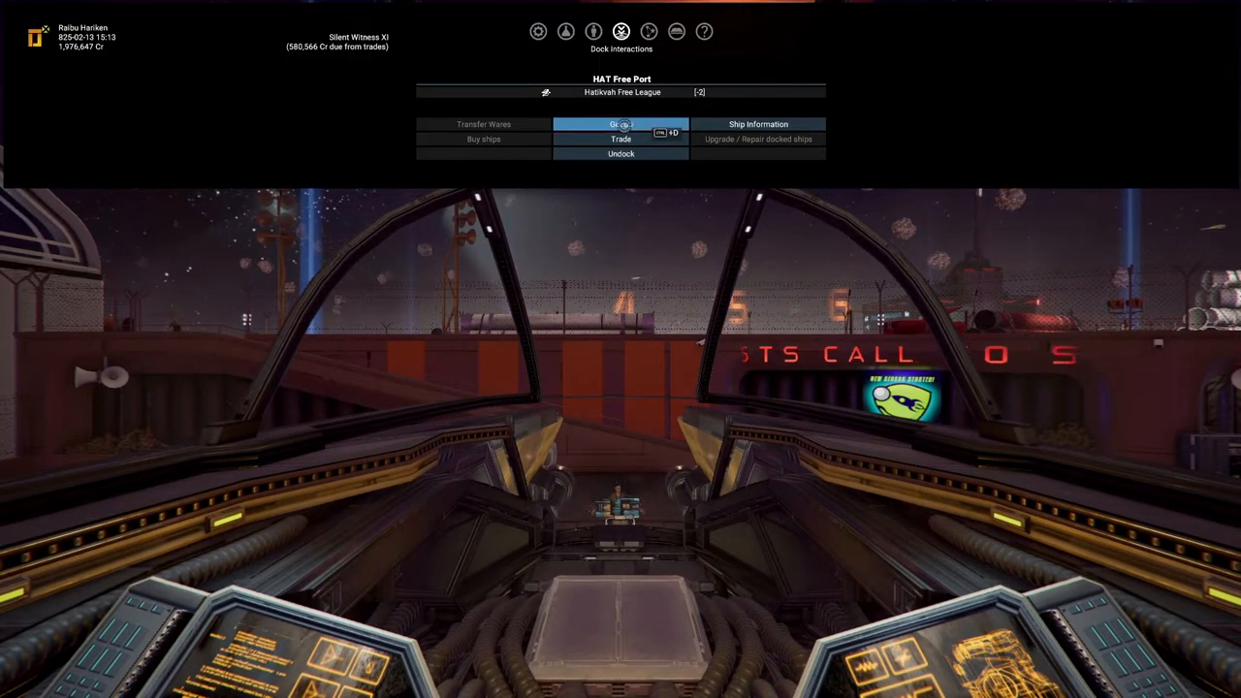
Get up from the pilot seat and select Spacefly Caviar at the crafting bench
click(621, 153)
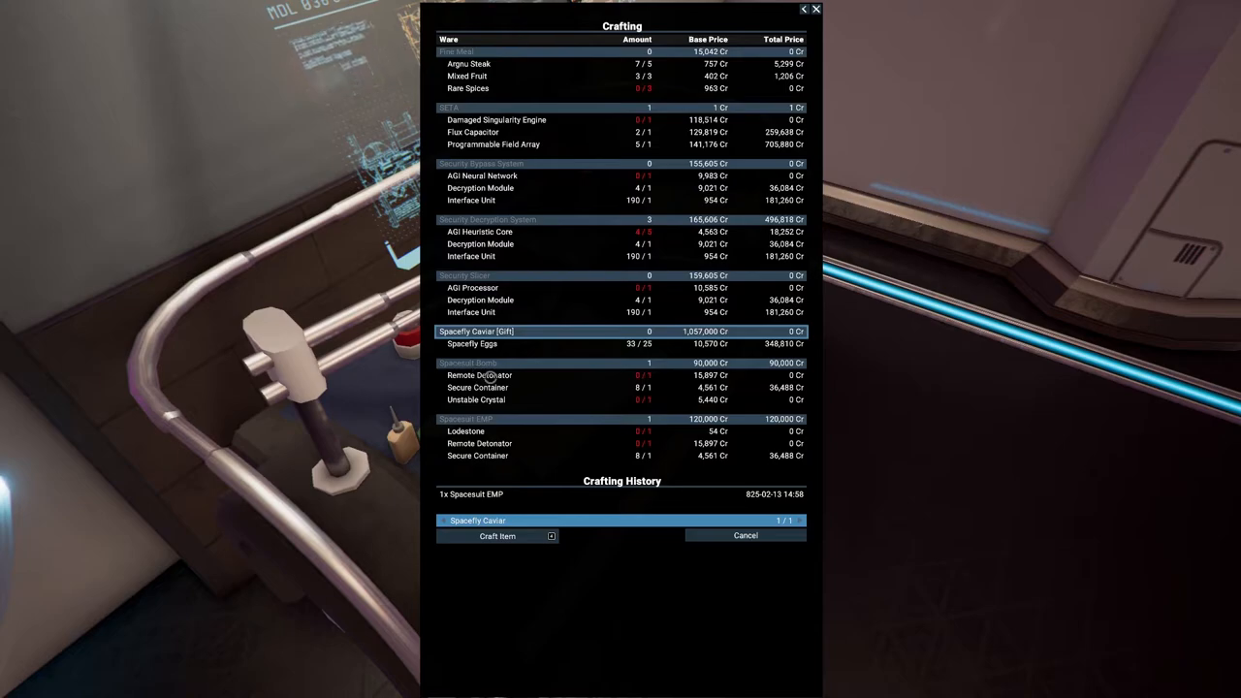
Craft the Spacefly Caviar and queue one Remote Detonator from the trader
click(497, 536)
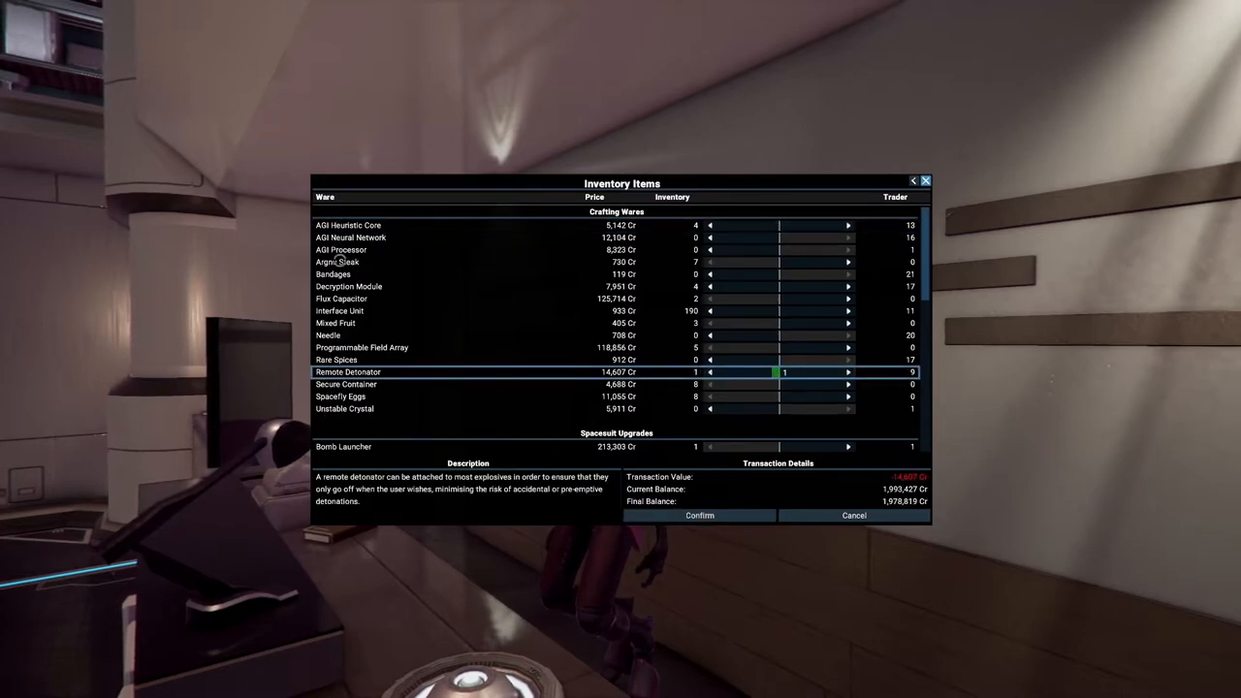
Buy the Remote Detonator, then the Unstable Crystal from the trader's wares
click(699, 515)
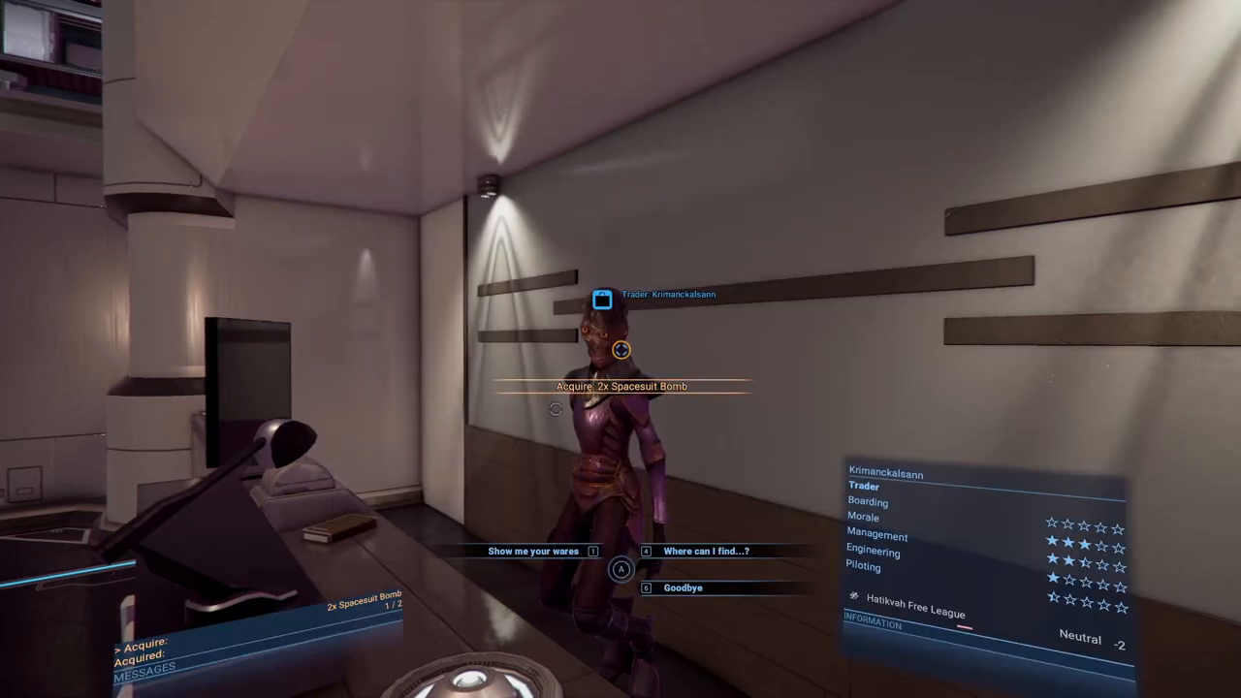
click(533, 551)
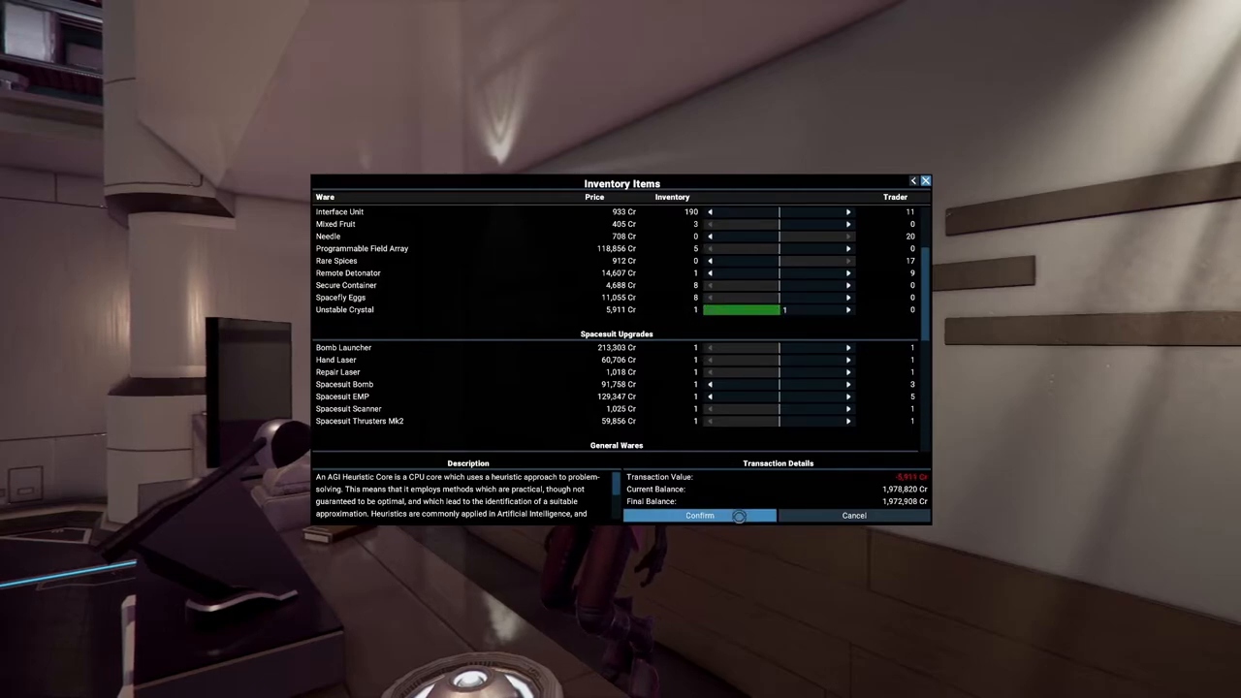
click(699, 515)
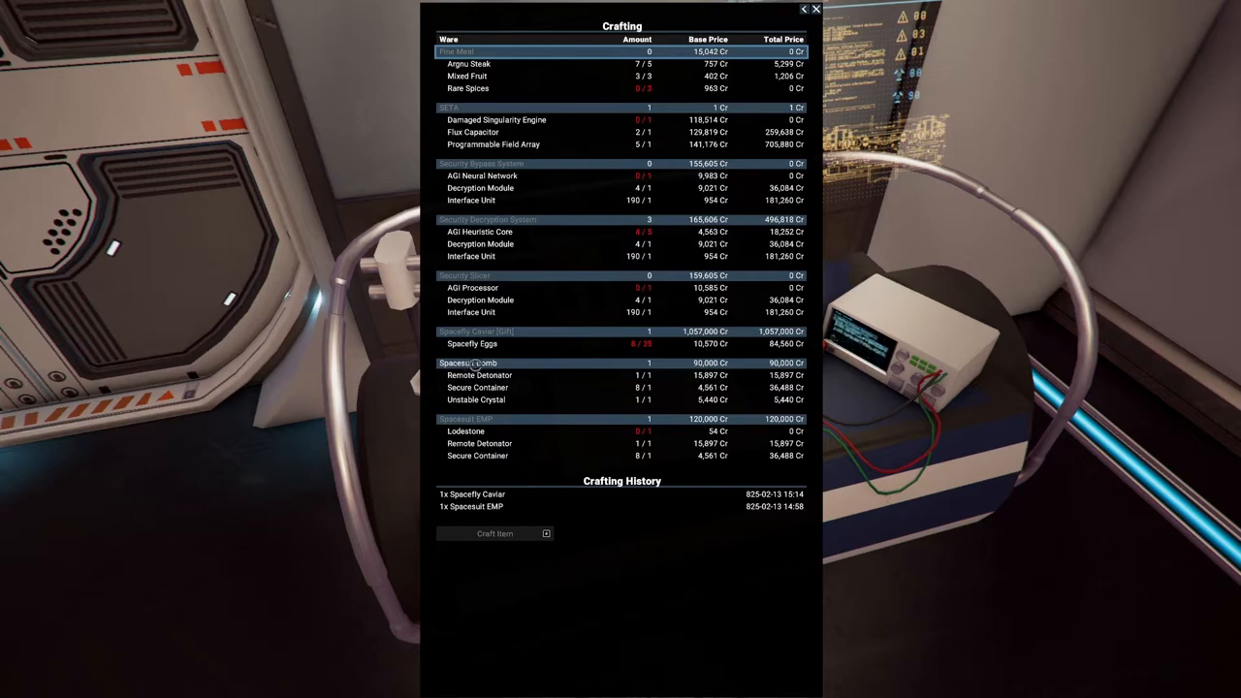
Craft one Spacesuit Bomb from the crafting list
click(494, 363)
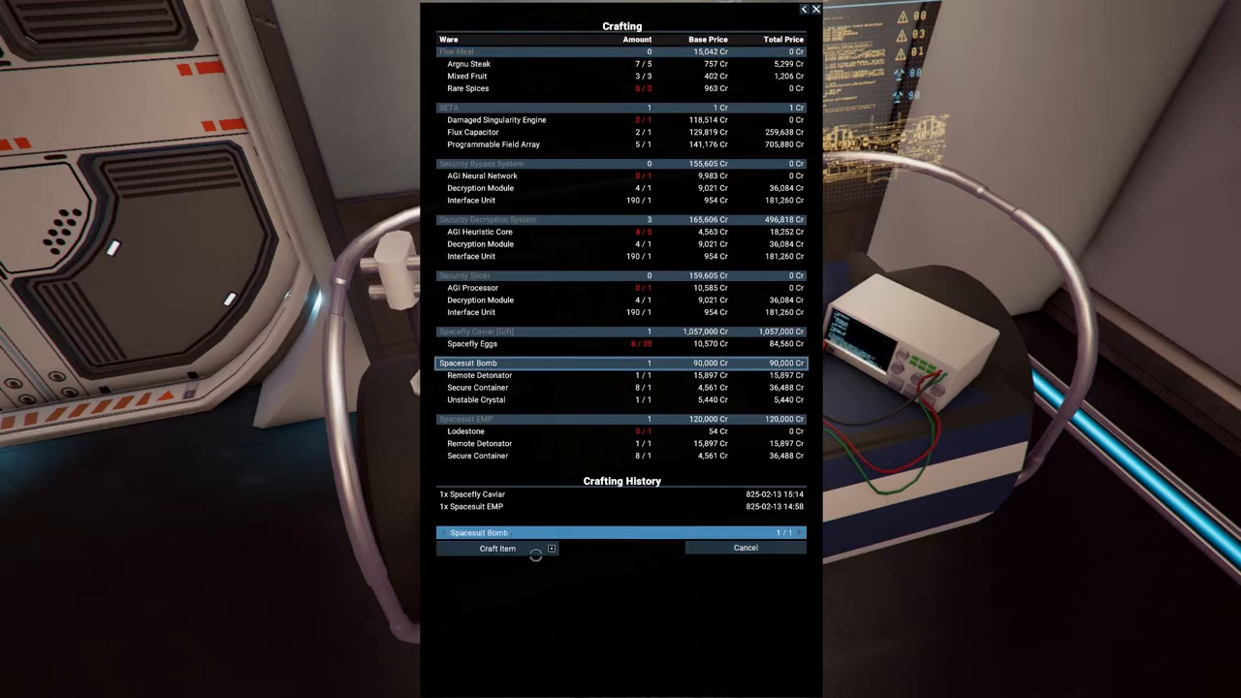
click(497, 547)
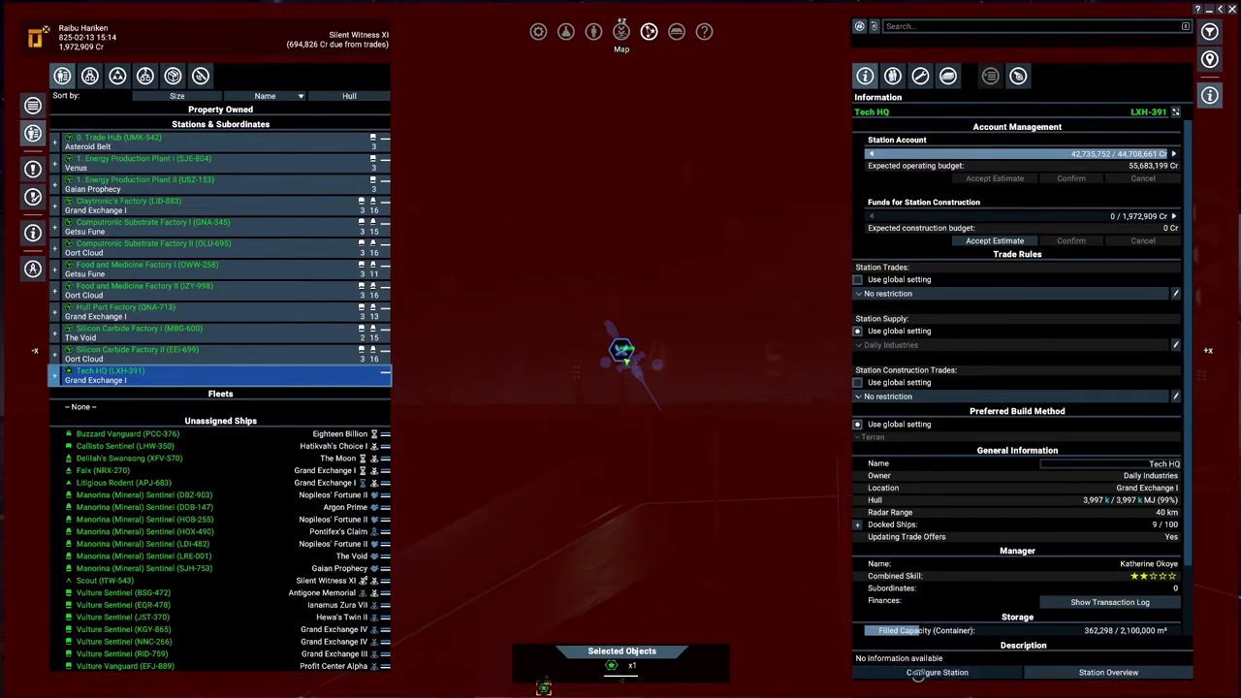
Remove the 4M10S Luxury Dock Area from Tech HQ's construction plan
click(937, 672)
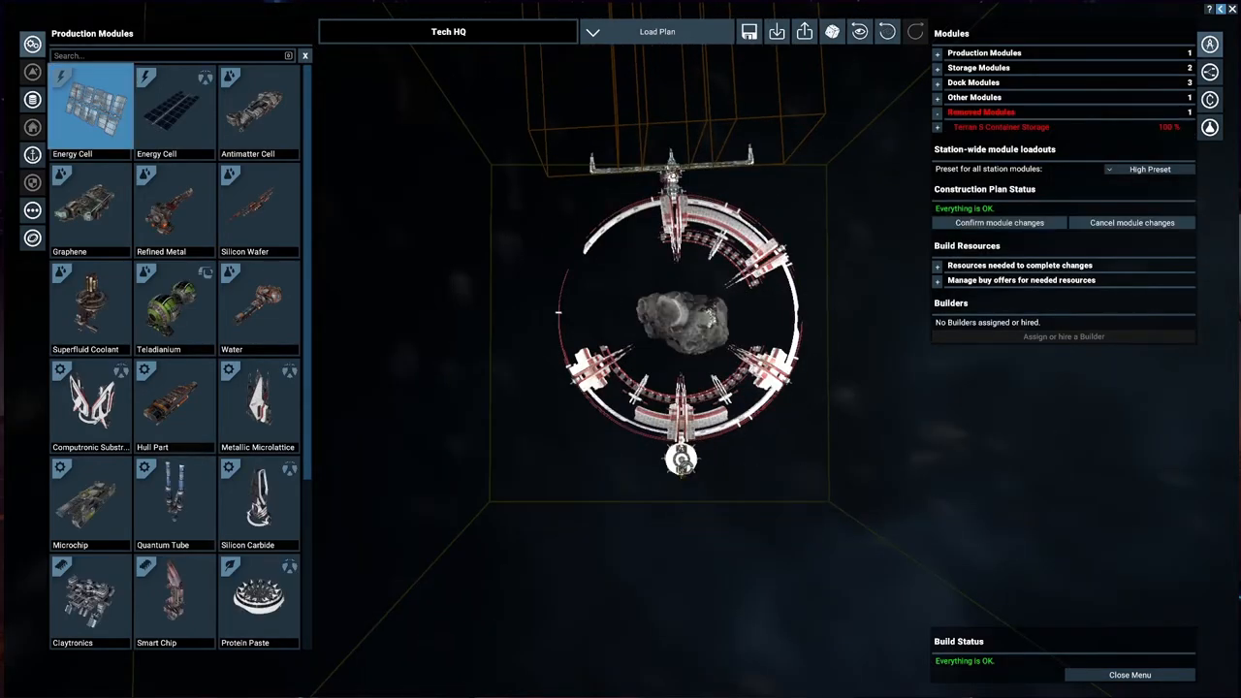
right_click(679, 461)
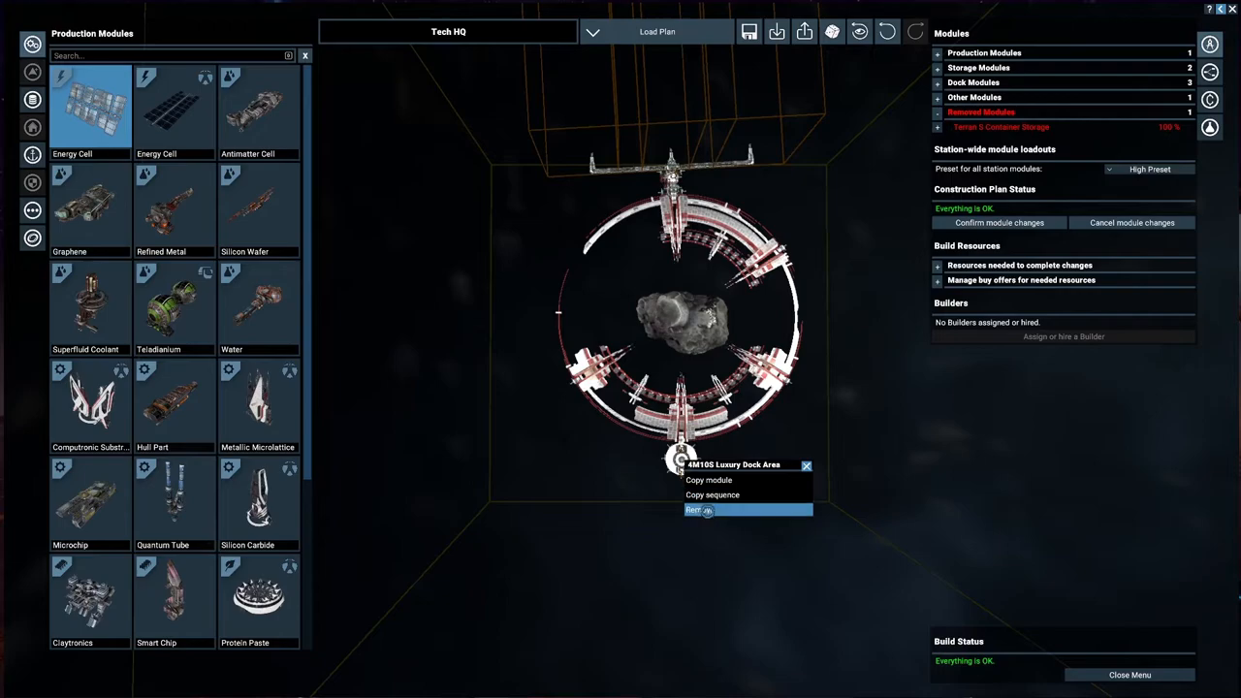
click(698, 509)
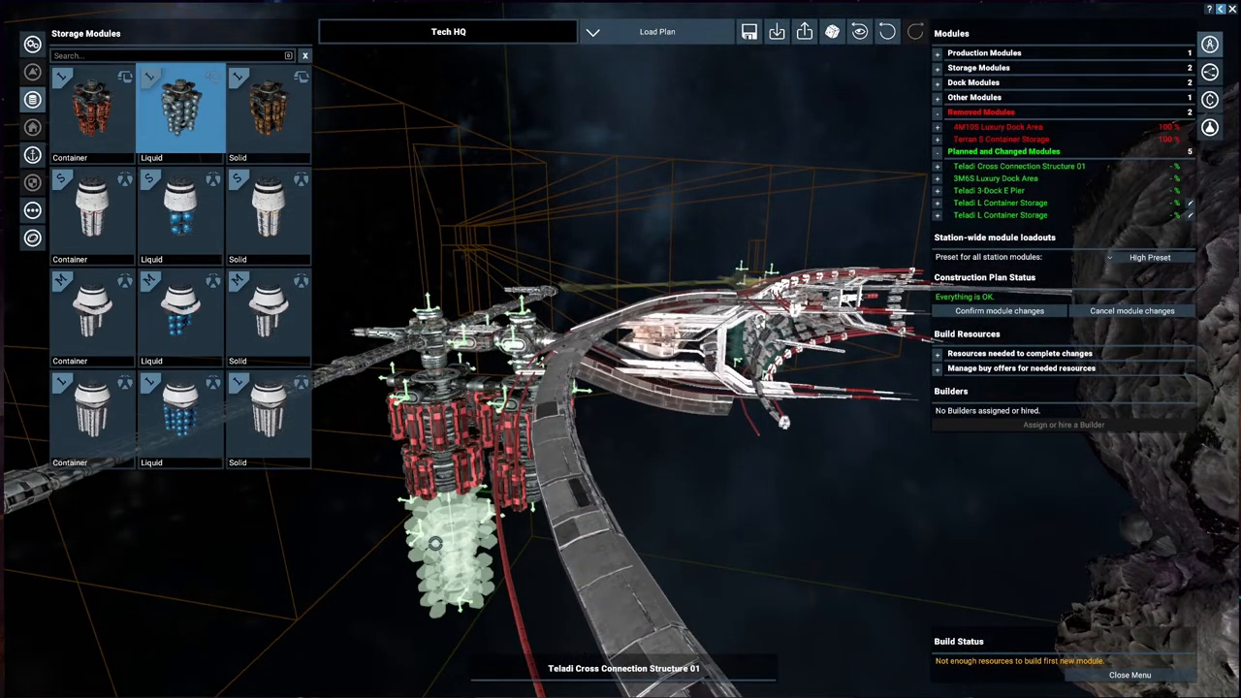
Add Teladi L liquid storage to the plan from the Storage Modules panel
click(179, 310)
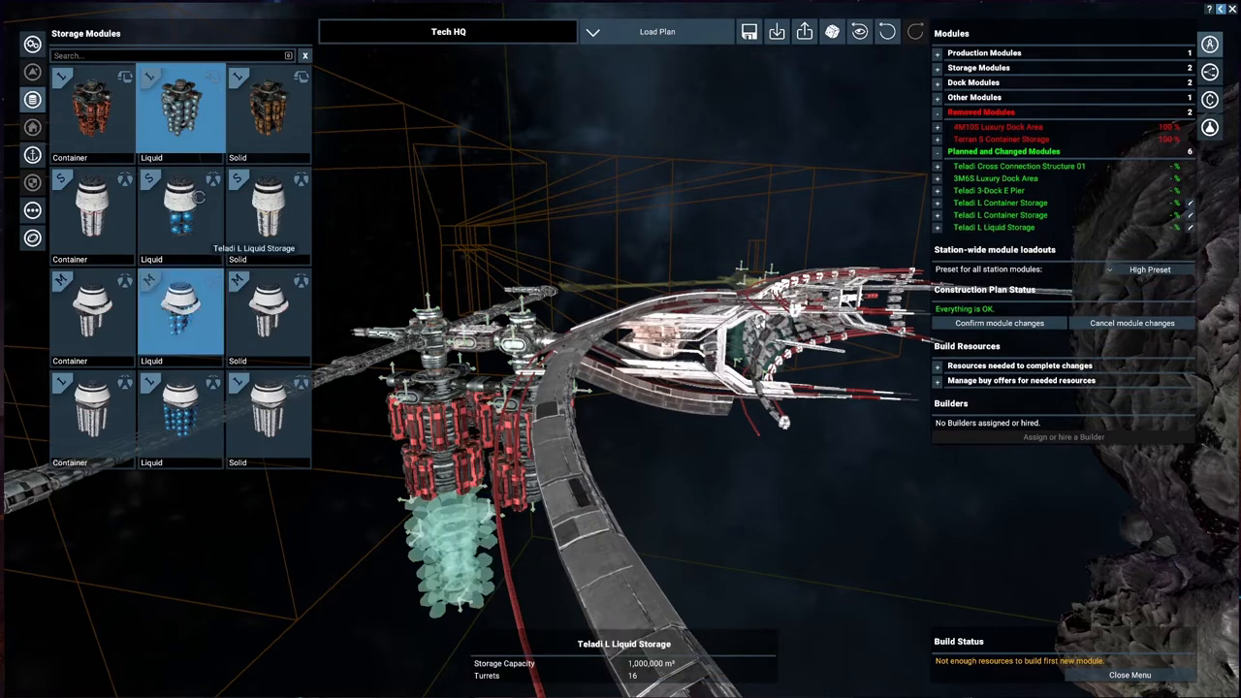
click(269, 107)
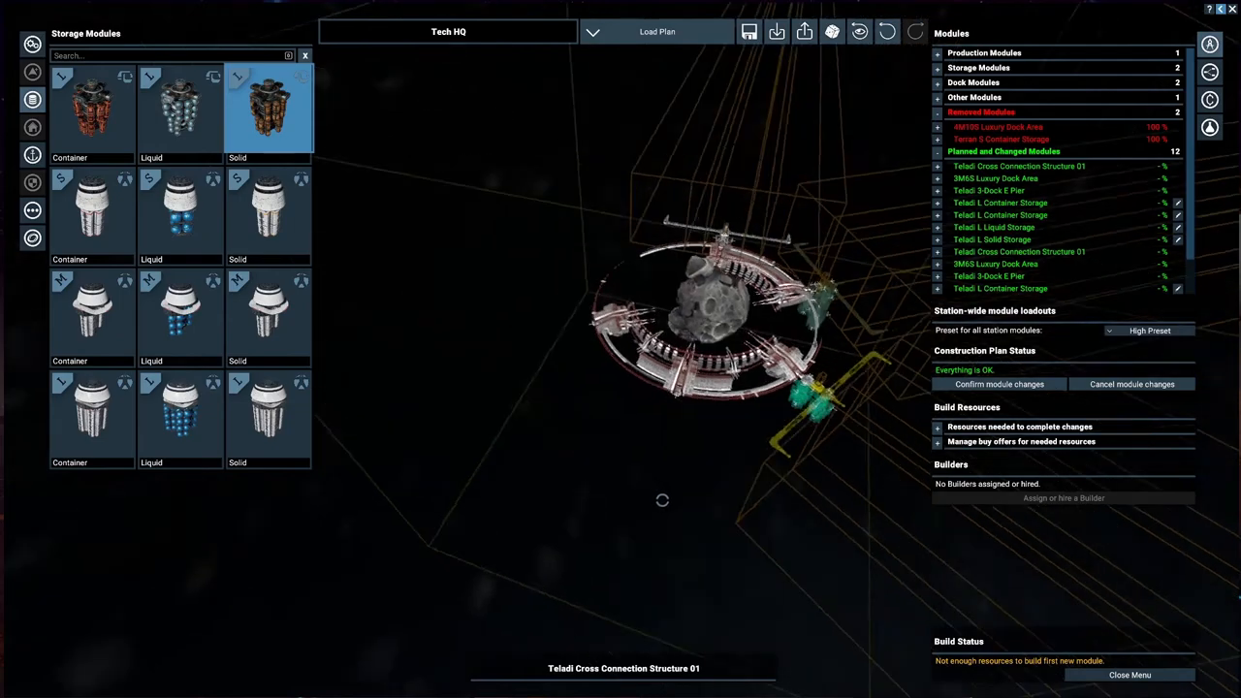
Set all station modules to Empty Loadout and confirm the module changes
drag(663, 501, 817, 360)
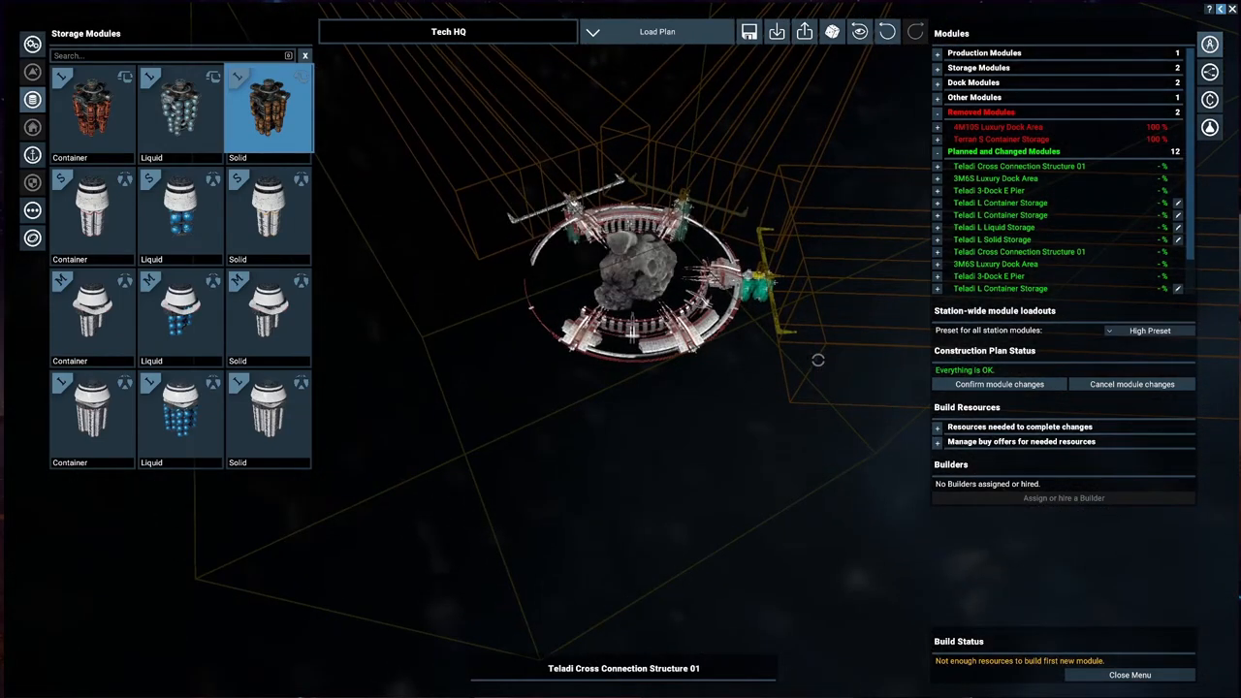
click(1150, 331)
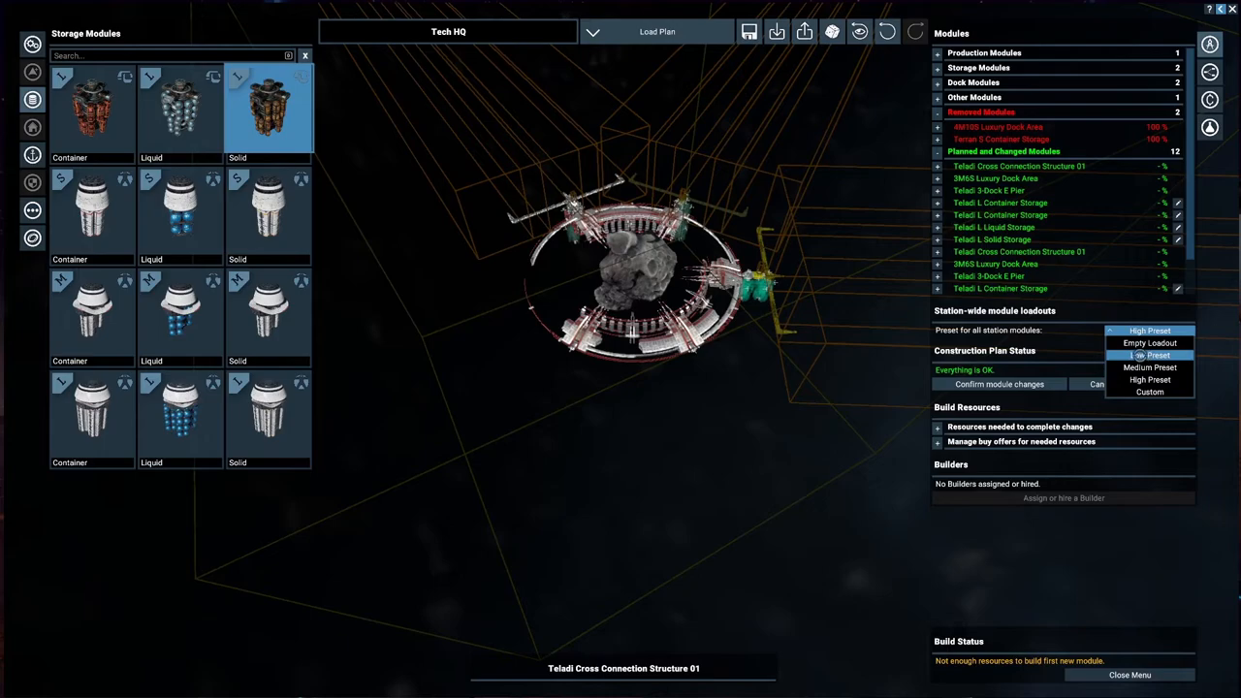
mouse_move(1140, 355)
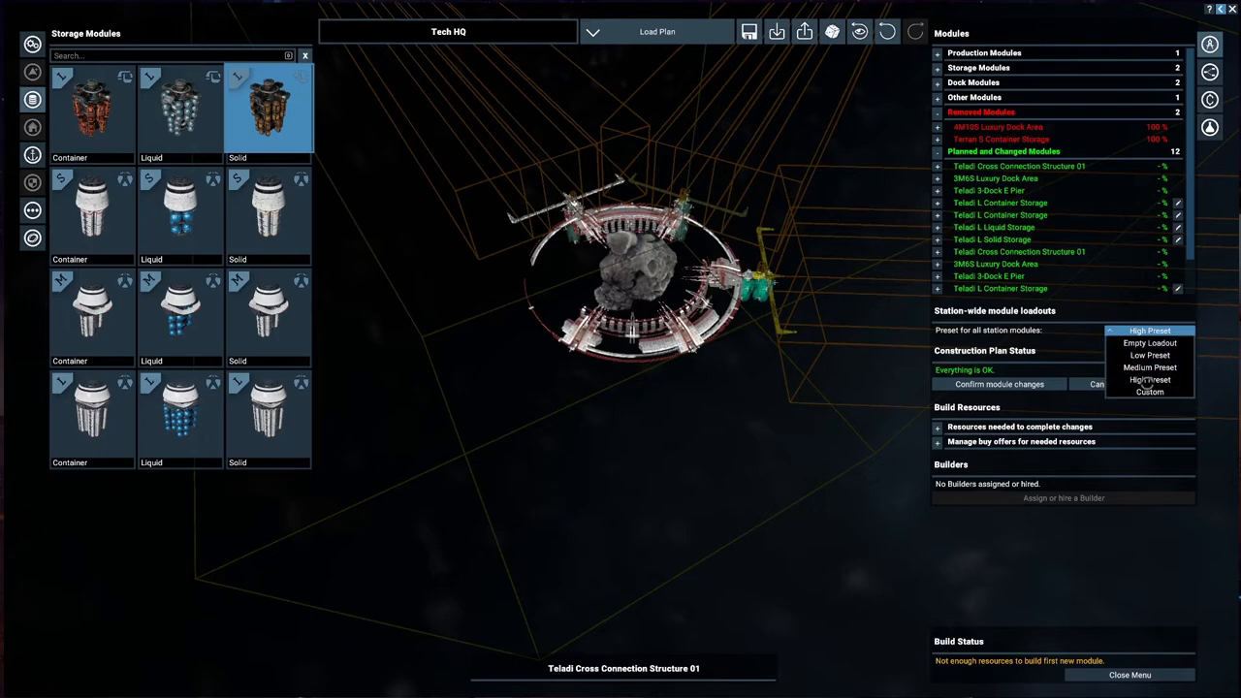
mouse_move(1150, 379)
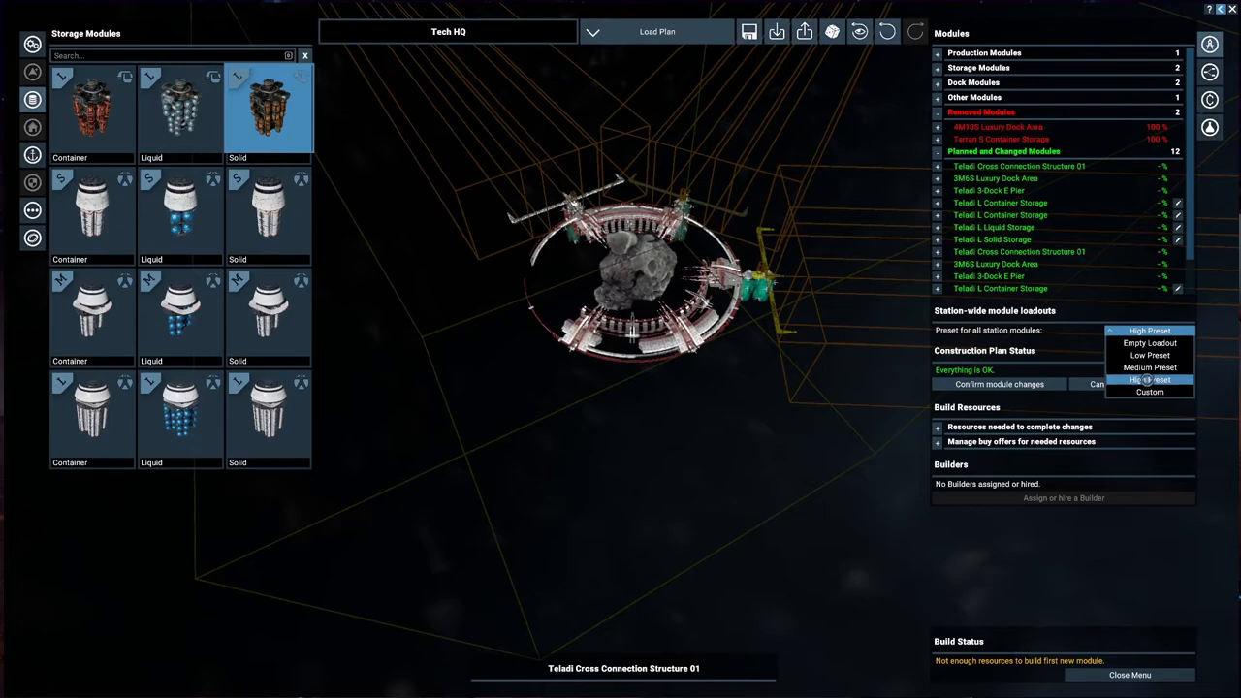
click(1150, 344)
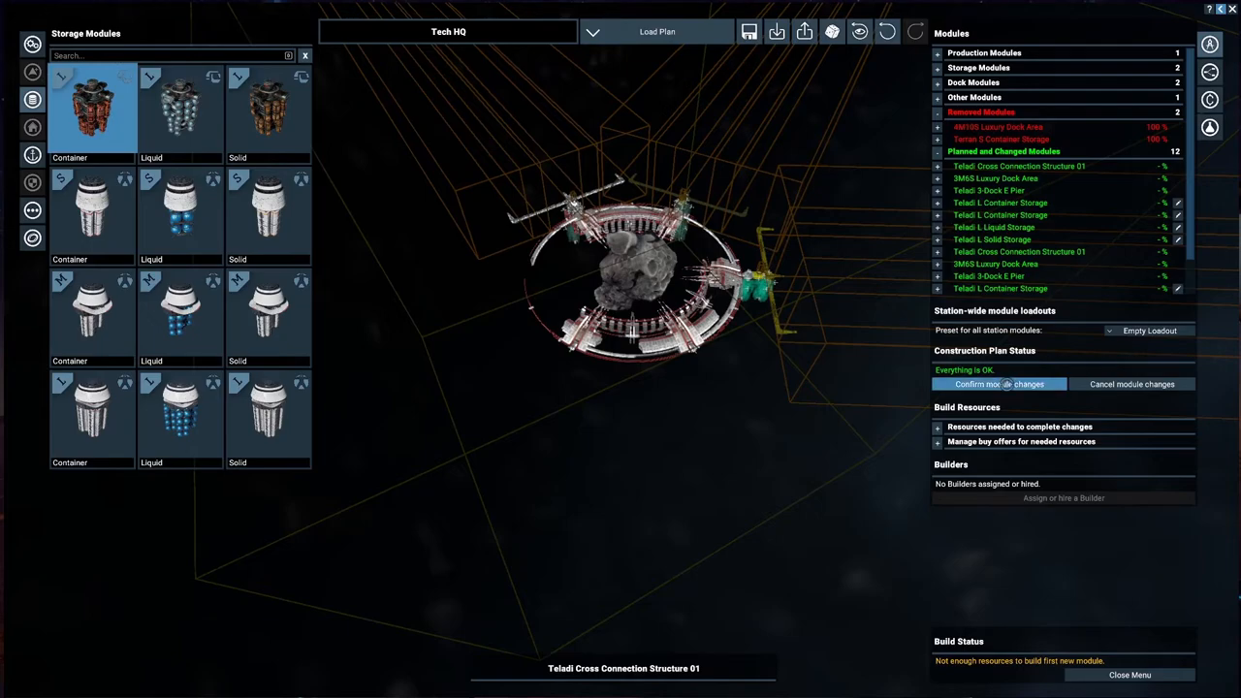
click(1064, 497)
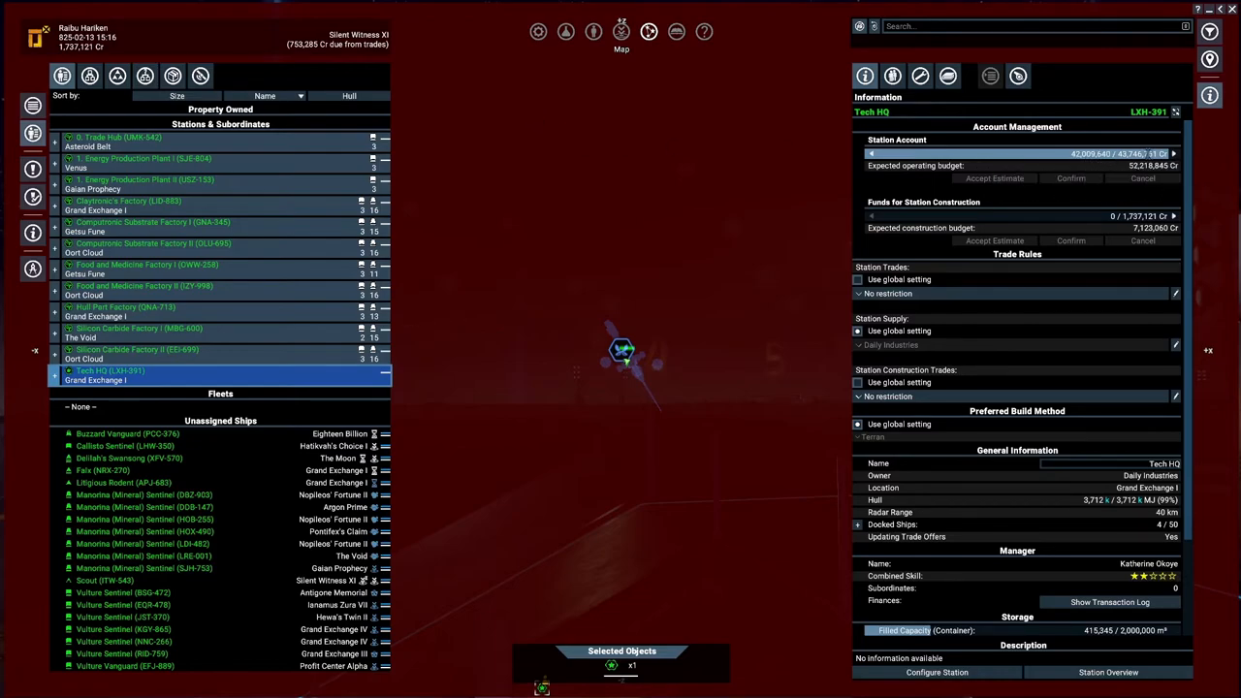
Review Trade Hub, Energy Plant and Substrate Factory accounts, accepting Energy Plant I's estimate
click(116, 140)
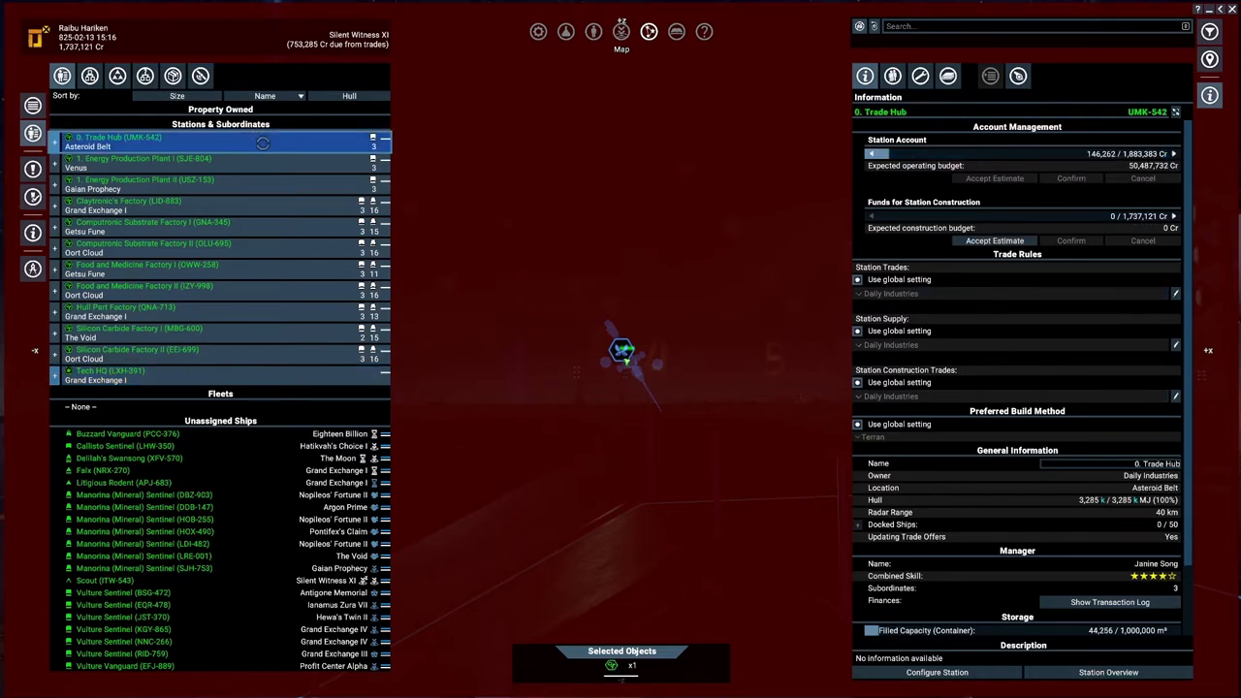
click(147, 180)
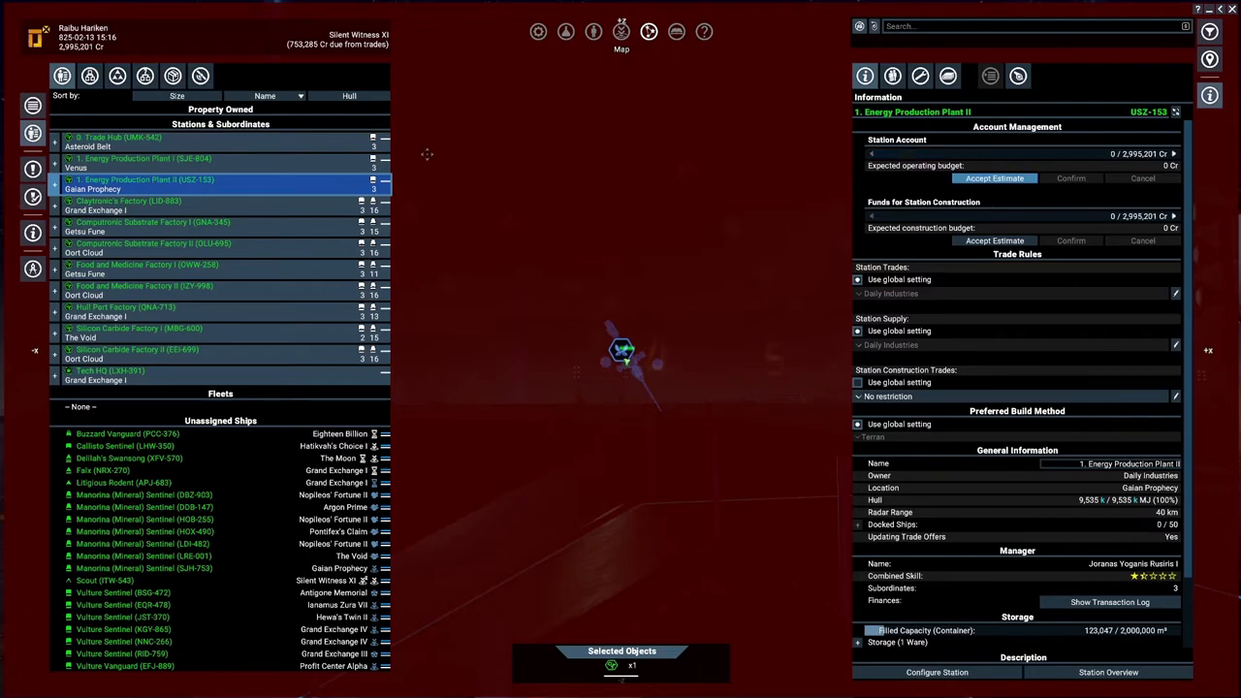
click(144, 158)
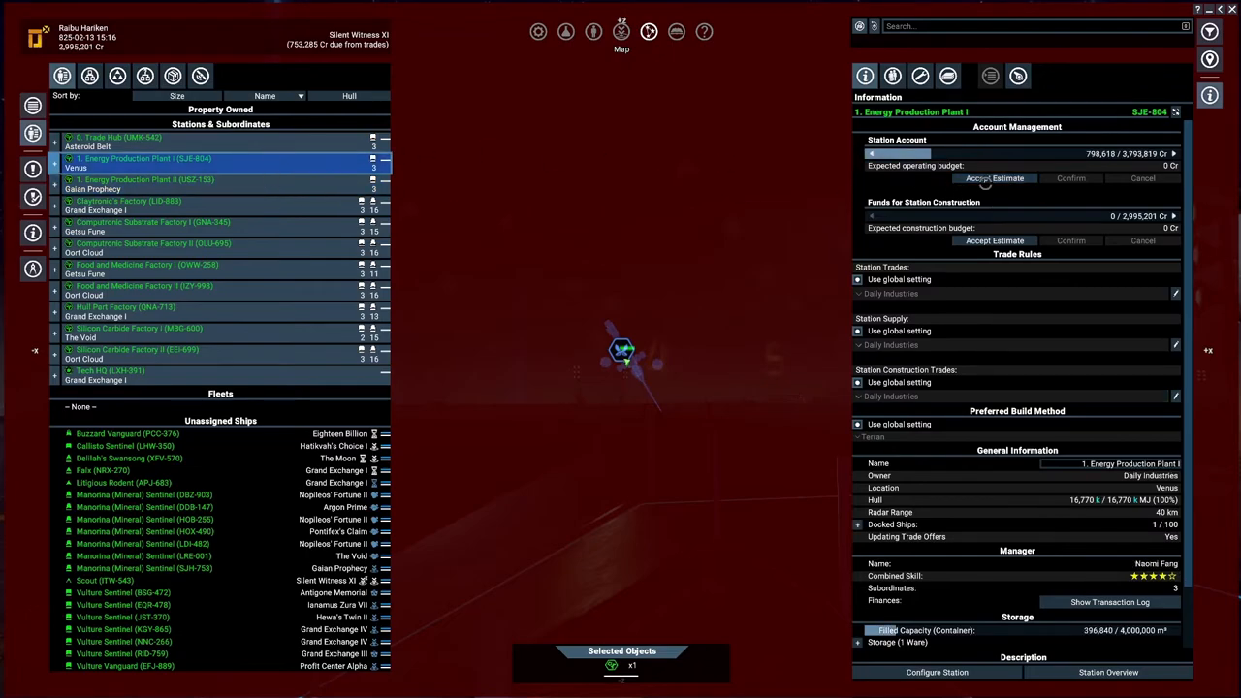
click(129, 201)
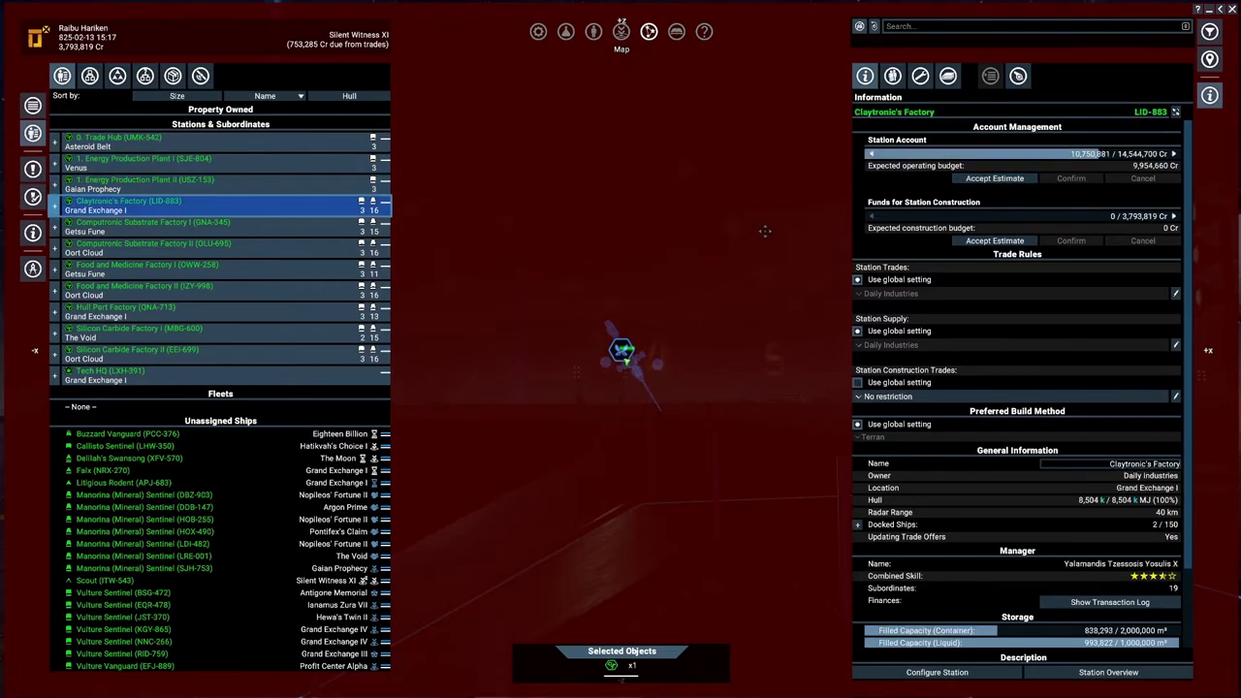
click(152, 222)
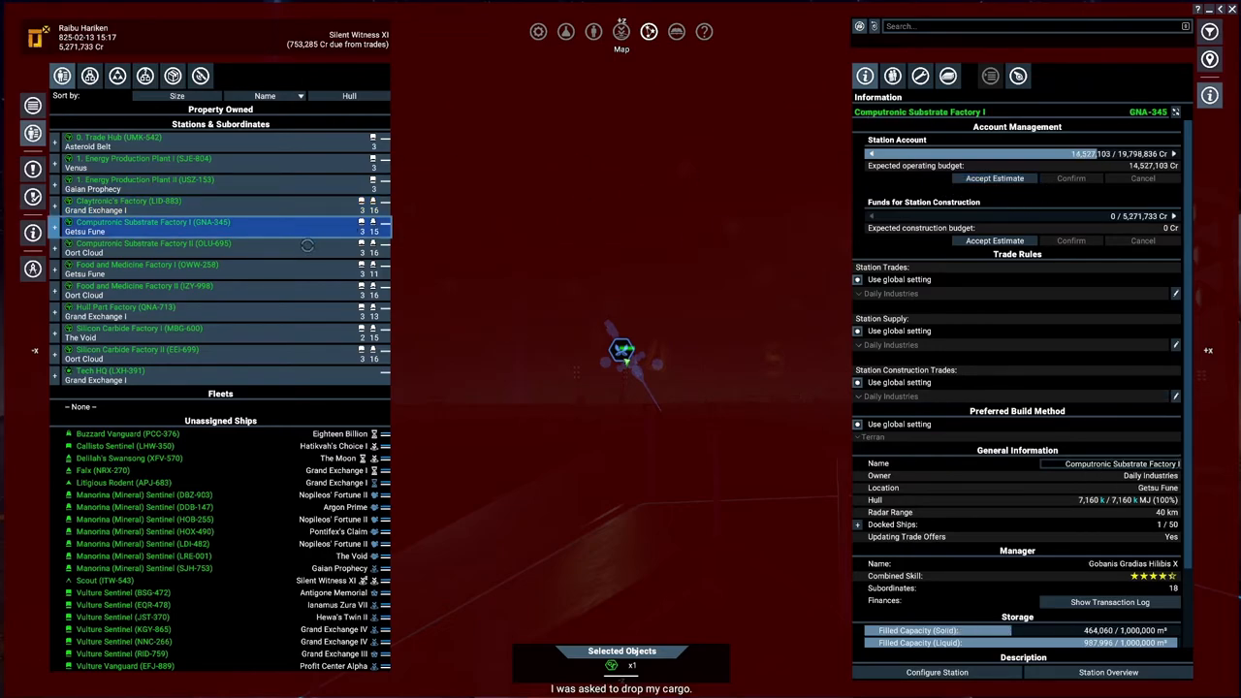
click(150, 242)
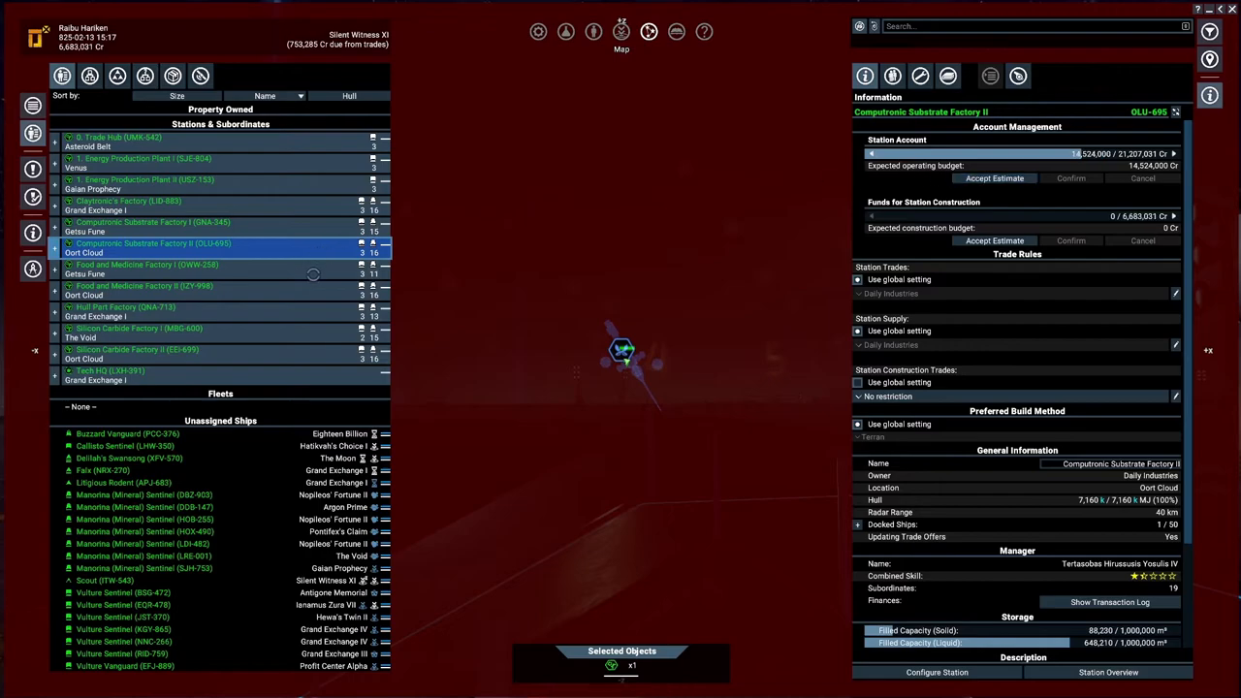
Review Food/Medicine, Hull Part and Silicon Carbide accounts, accepting Silicon Carbide I's estimate
click(145, 269)
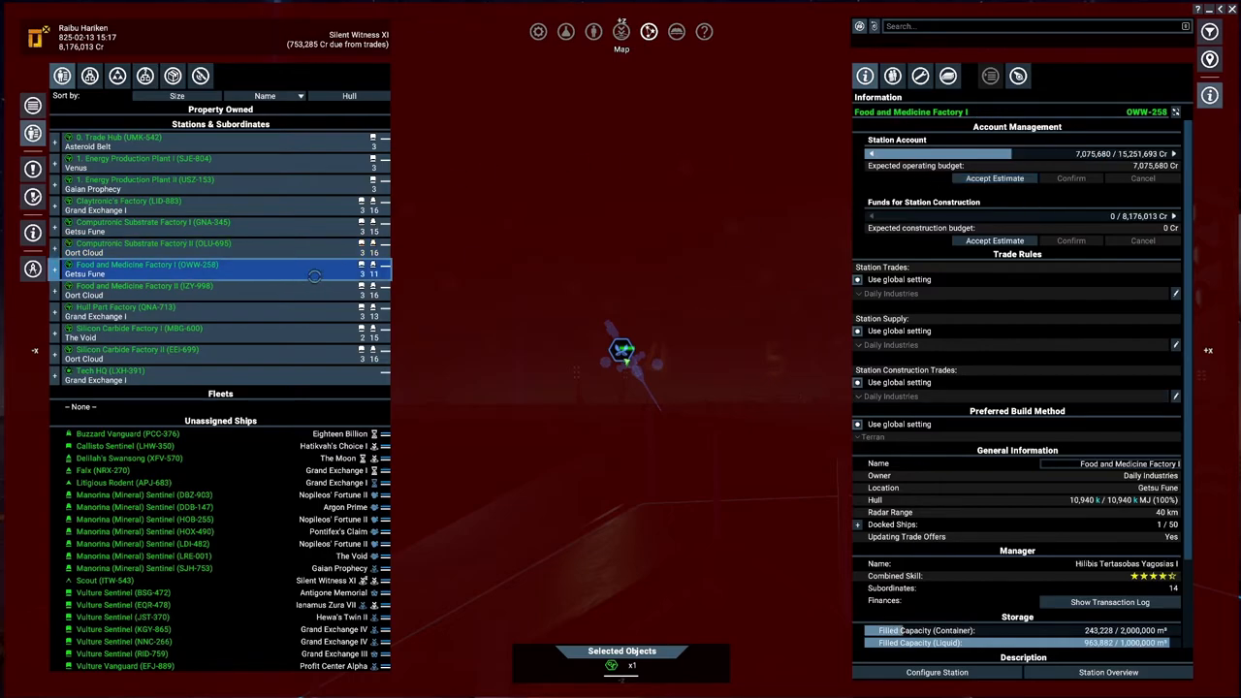
click(145, 289)
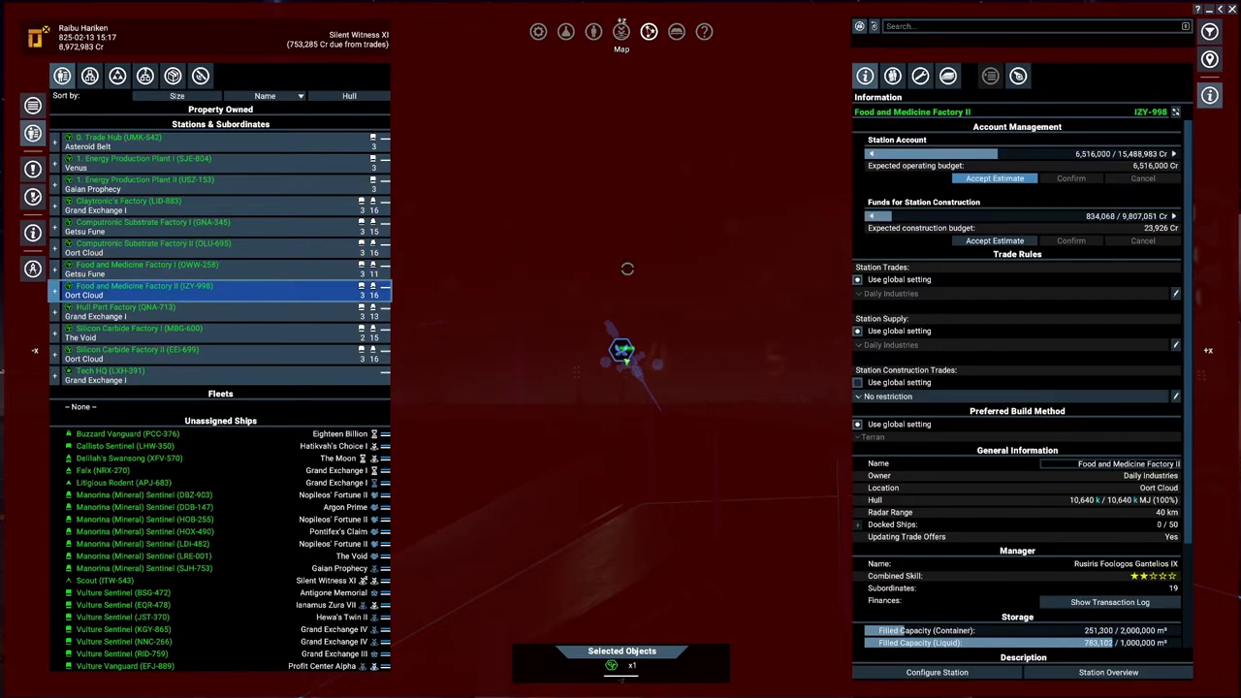
click(124, 307)
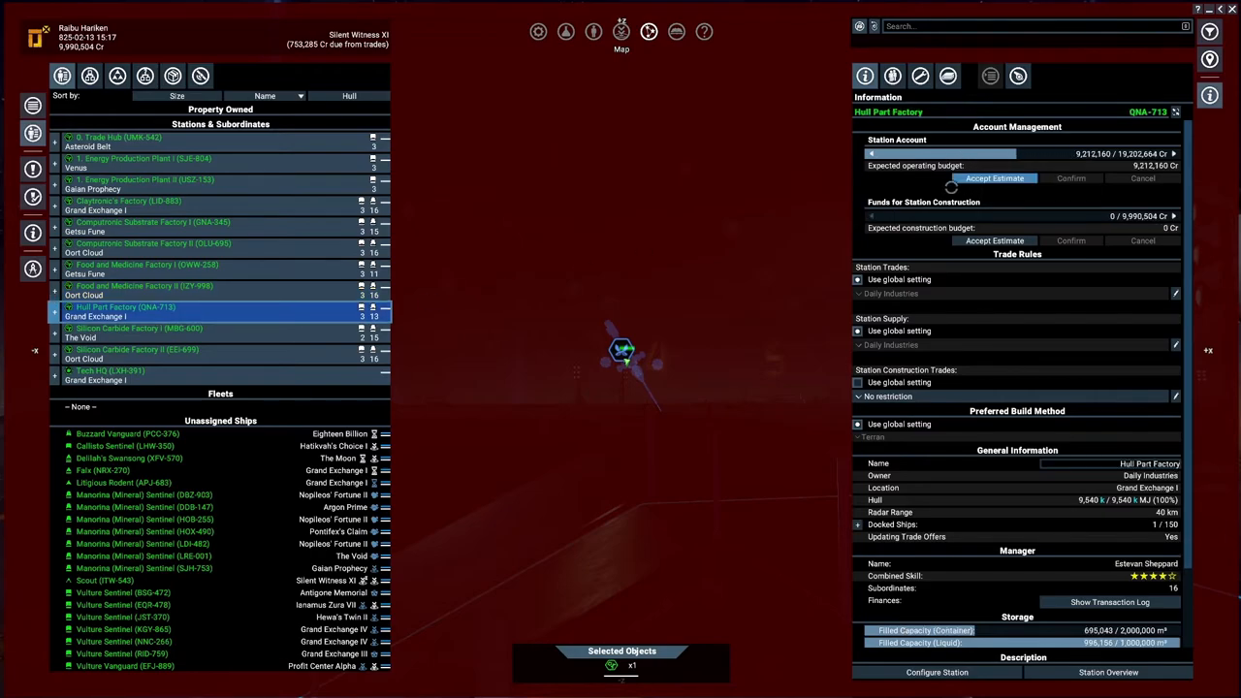
click(135, 328)
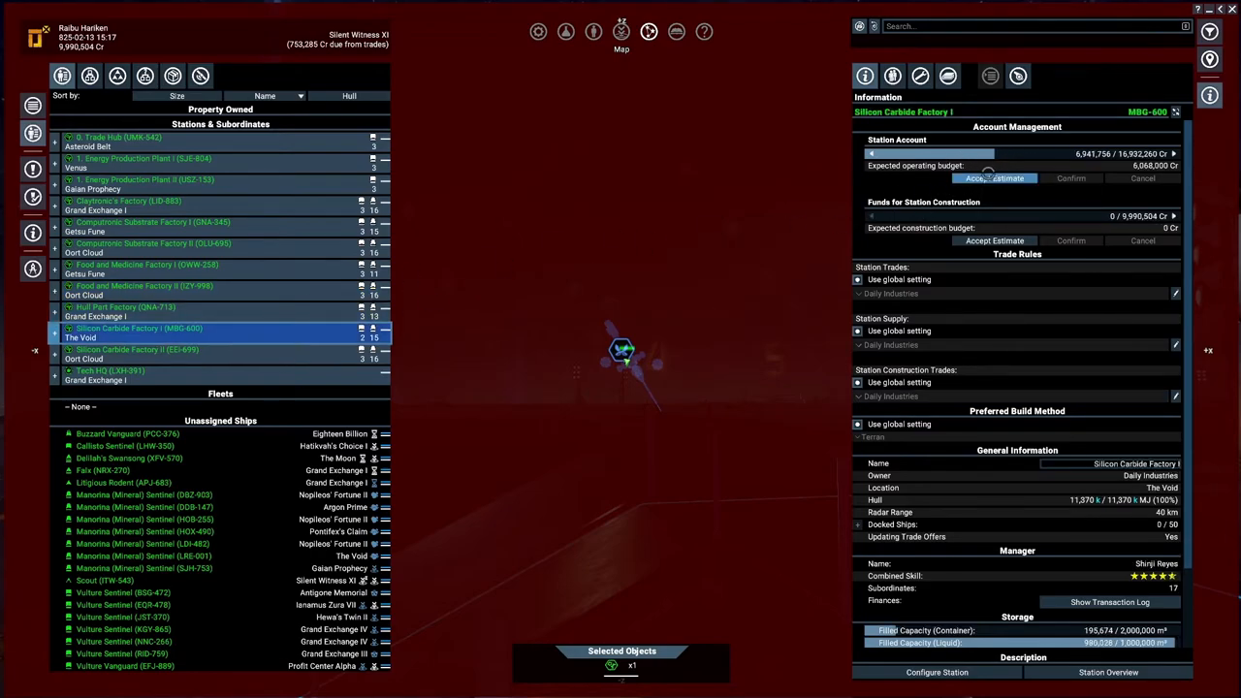
click(145, 285)
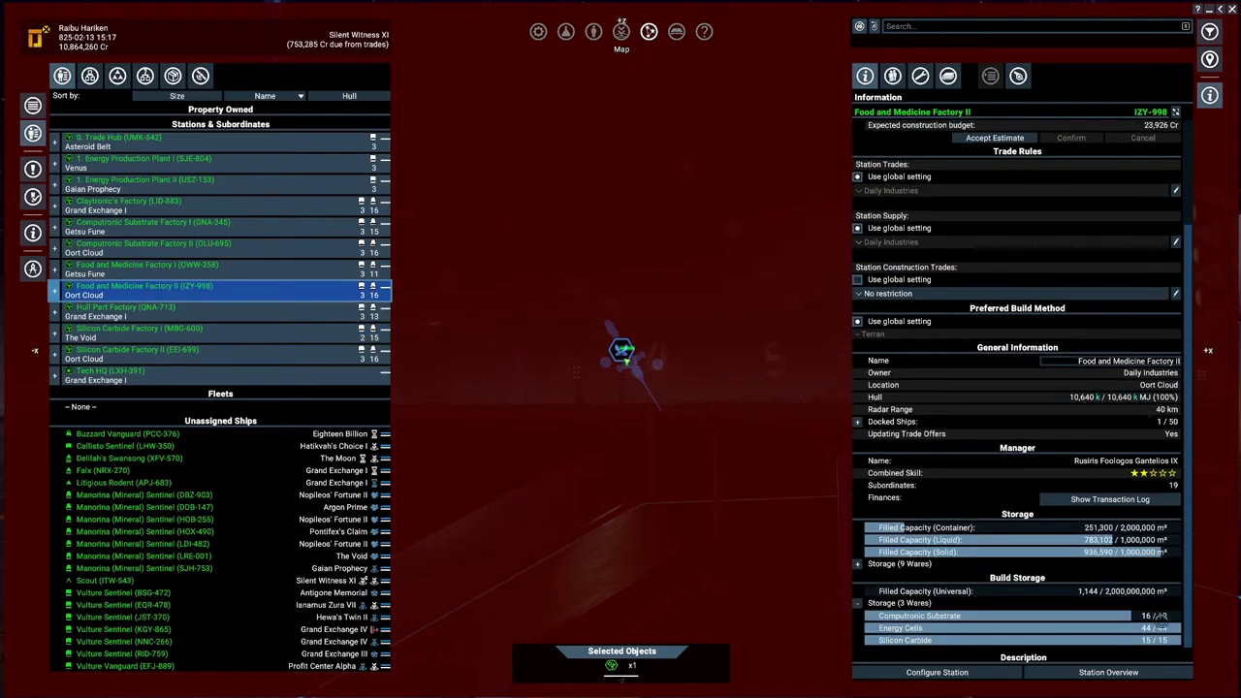
click(136, 328)
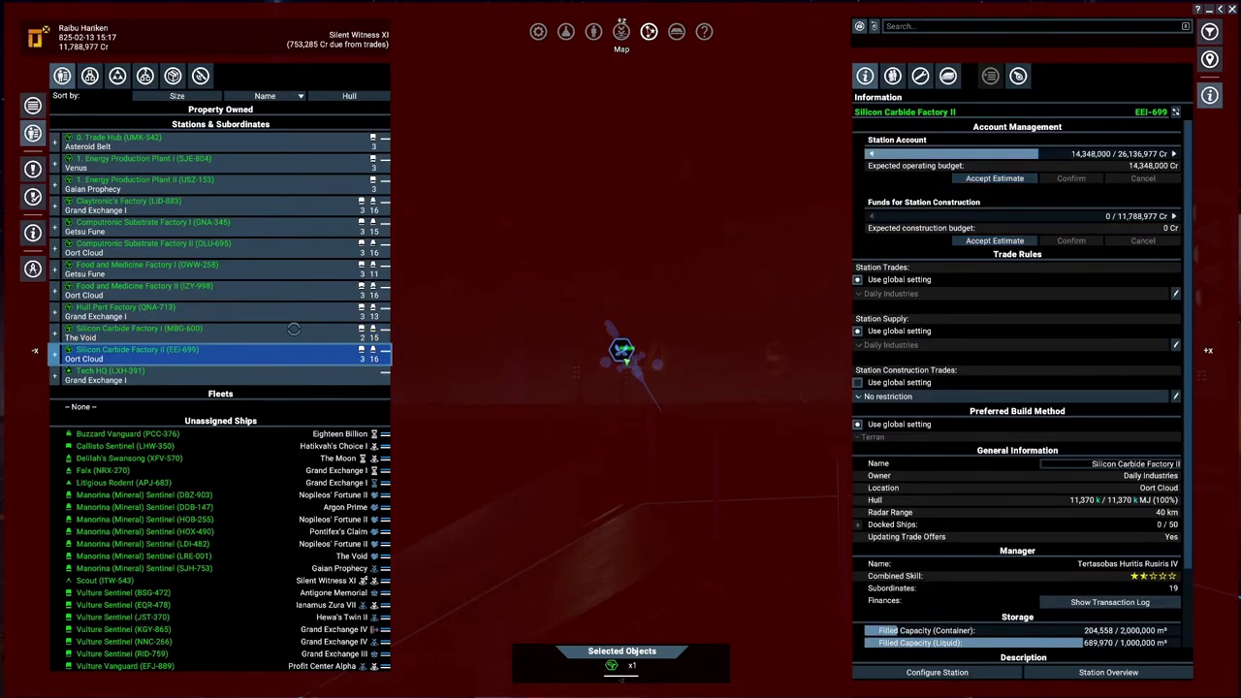
Recheck Silicon Carbide I and Hull Part accounts, then show Tech HQ's account details
click(136, 328)
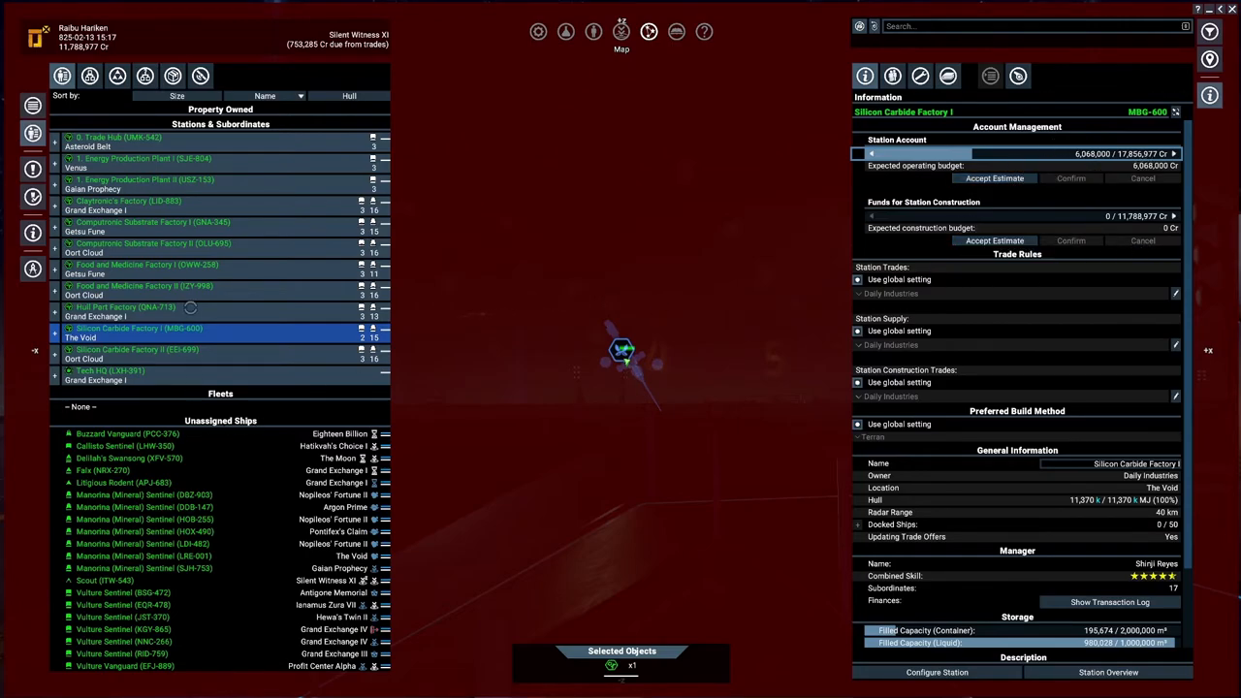
click(124, 310)
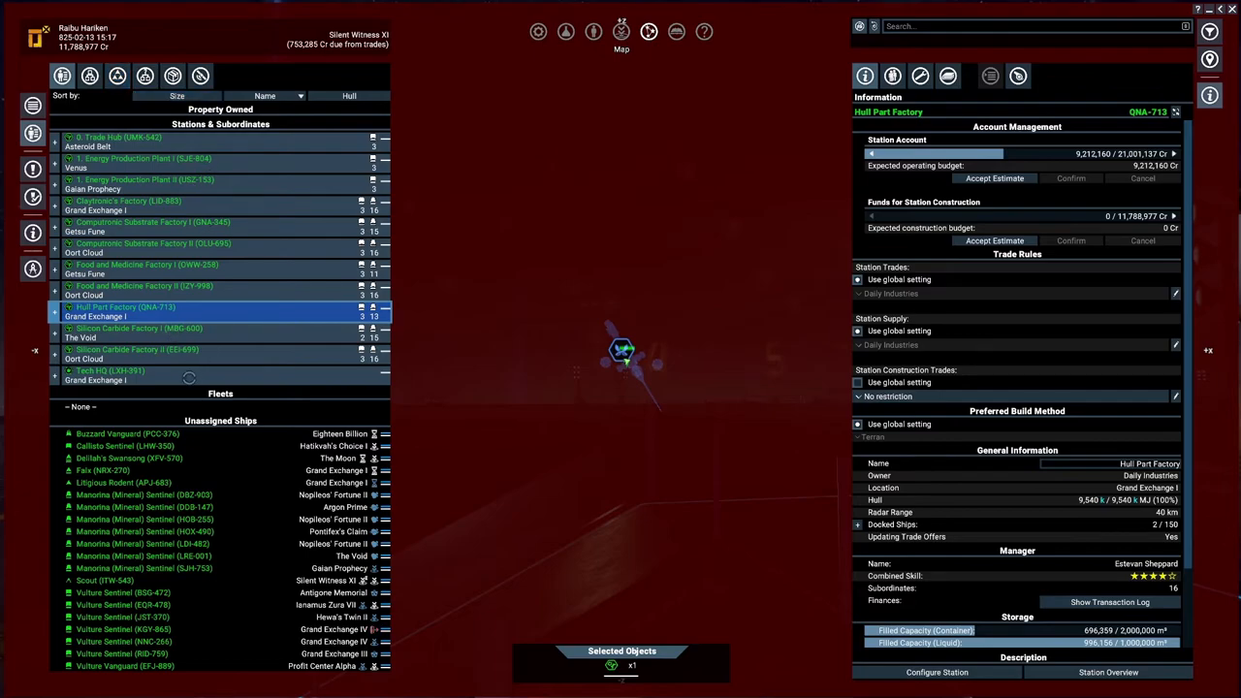
click(109, 371)
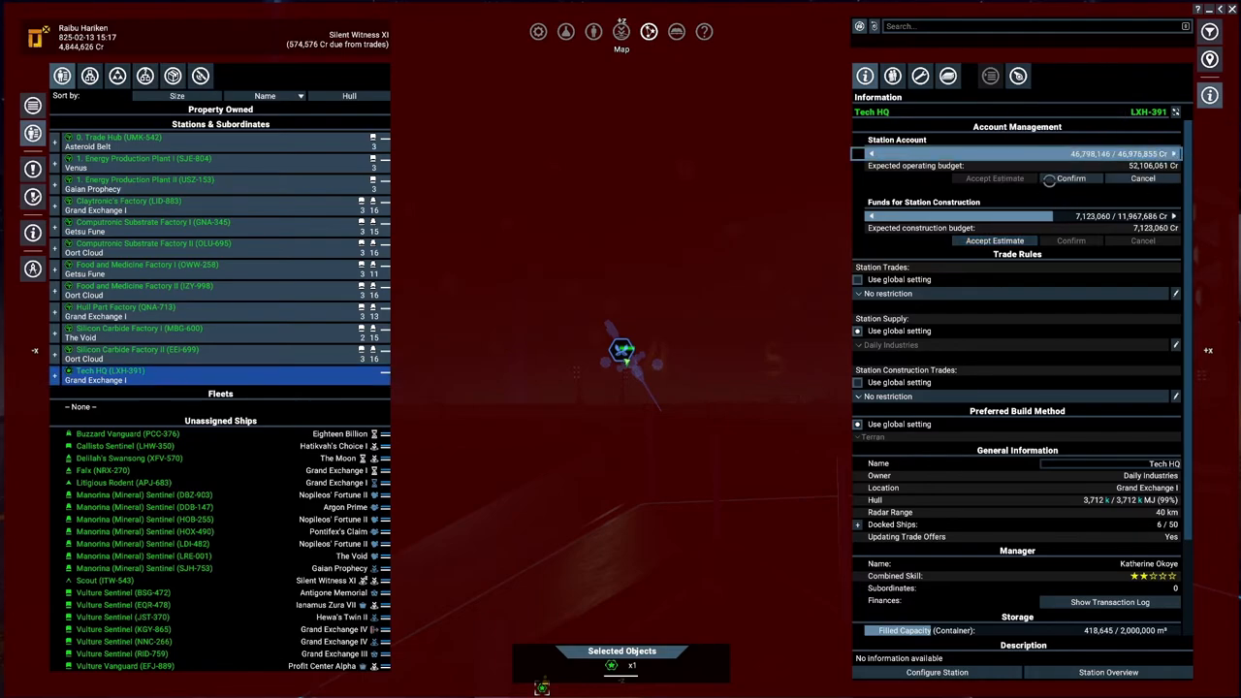
Confirm Tech HQ's account funding and view the Argon Prime mining ship's details
click(1071, 177)
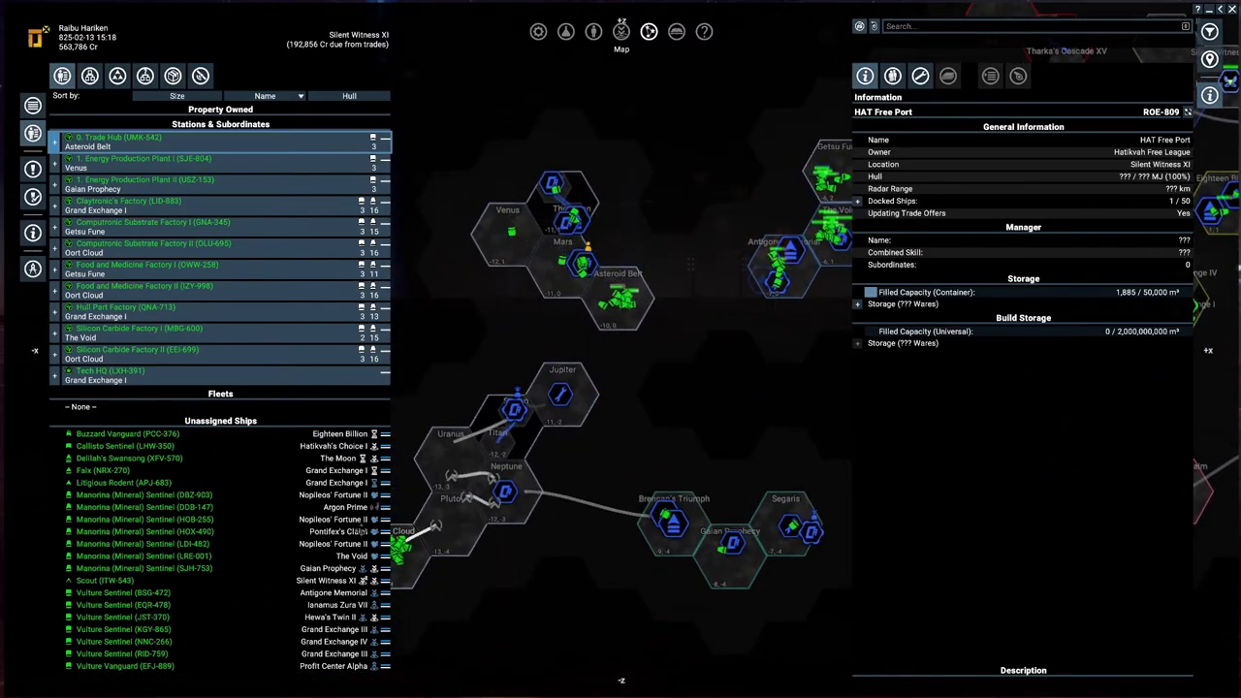
click(143, 507)
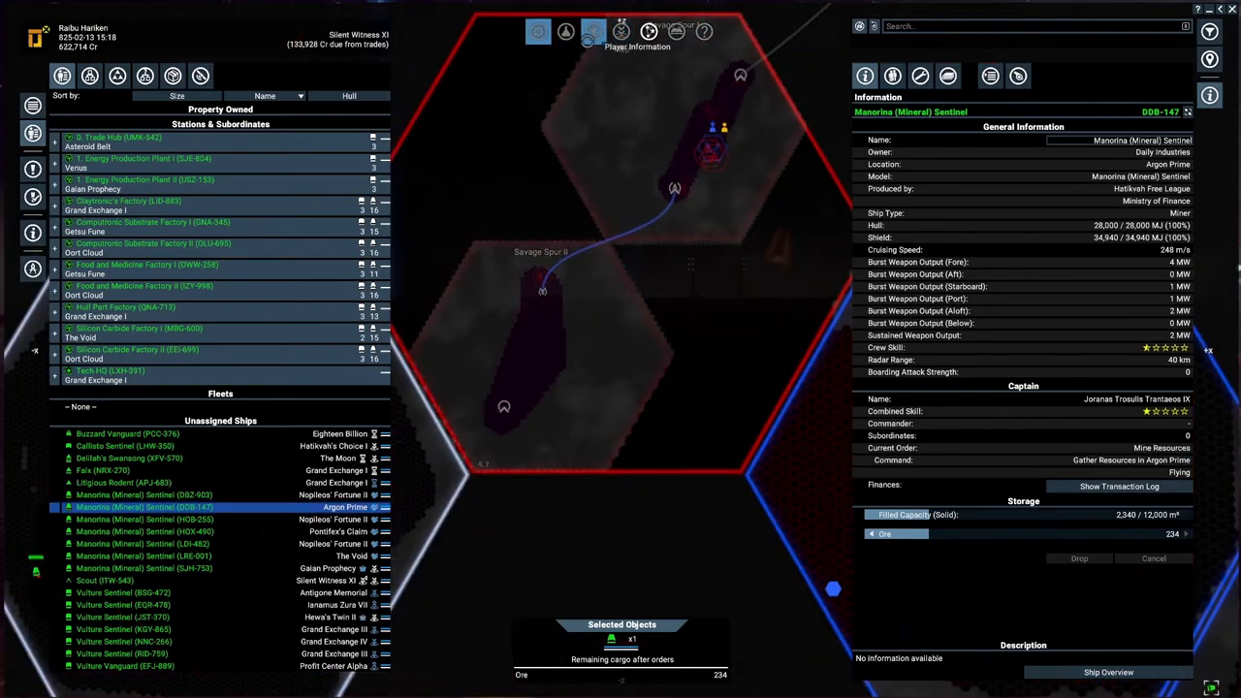
click(593, 32)
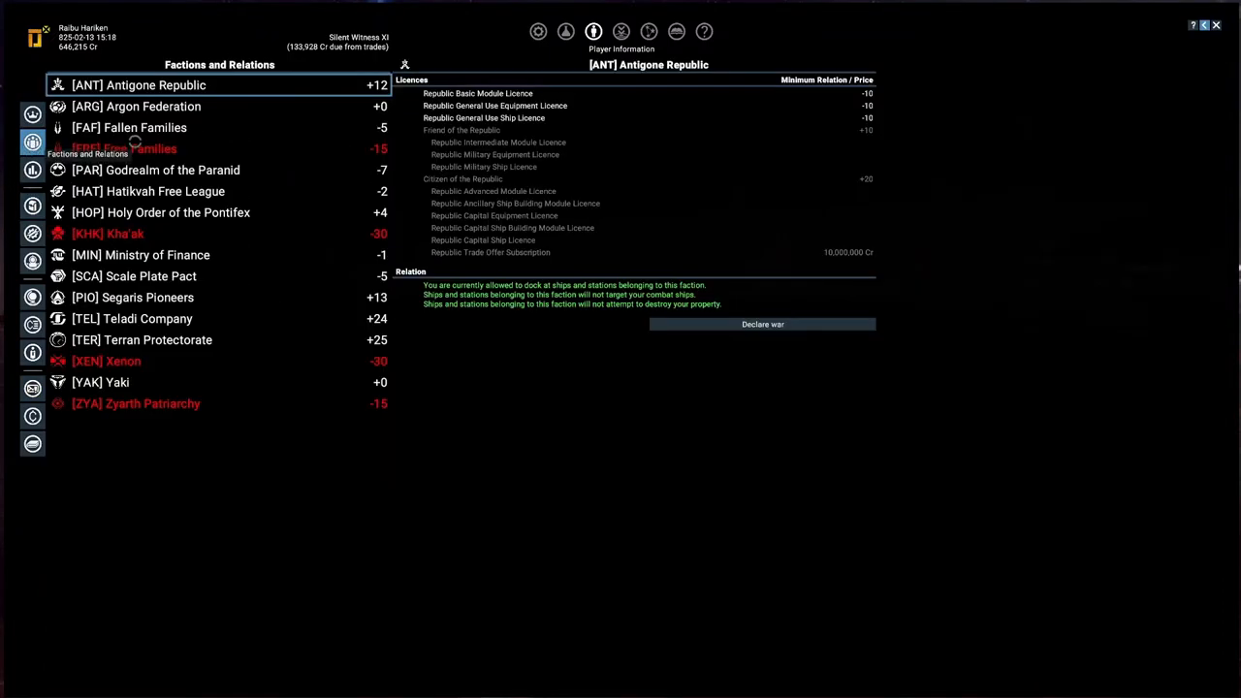
click(132, 297)
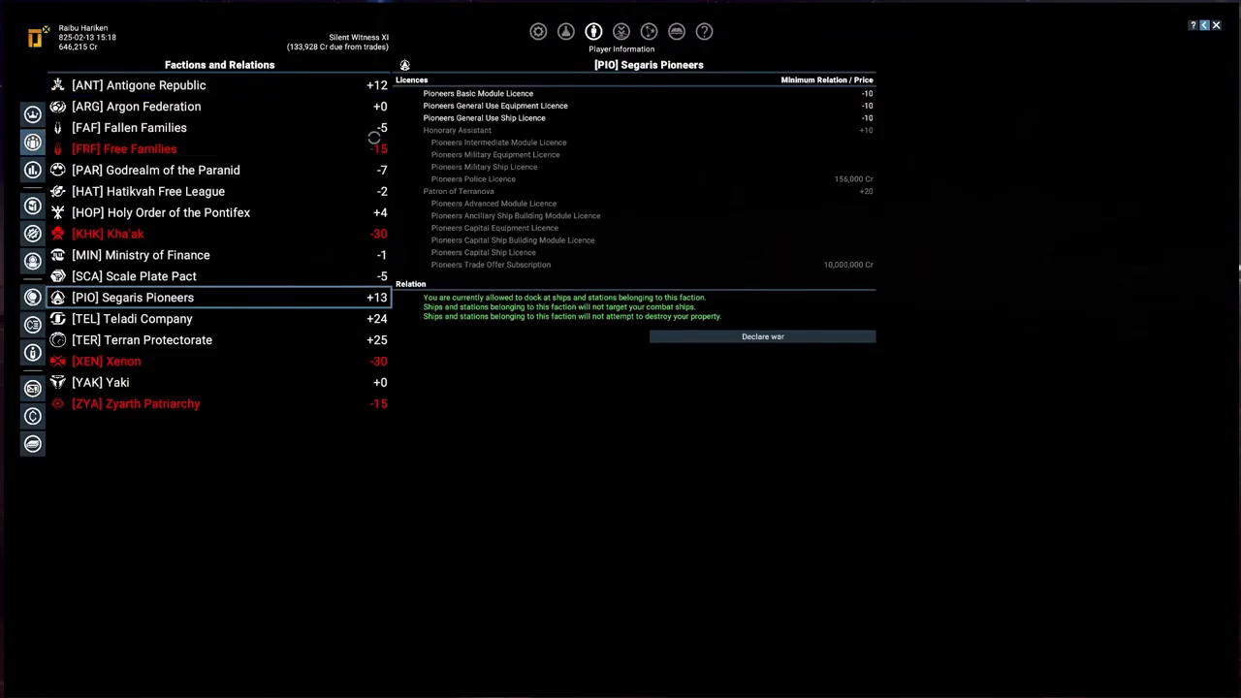
click(135, 106)
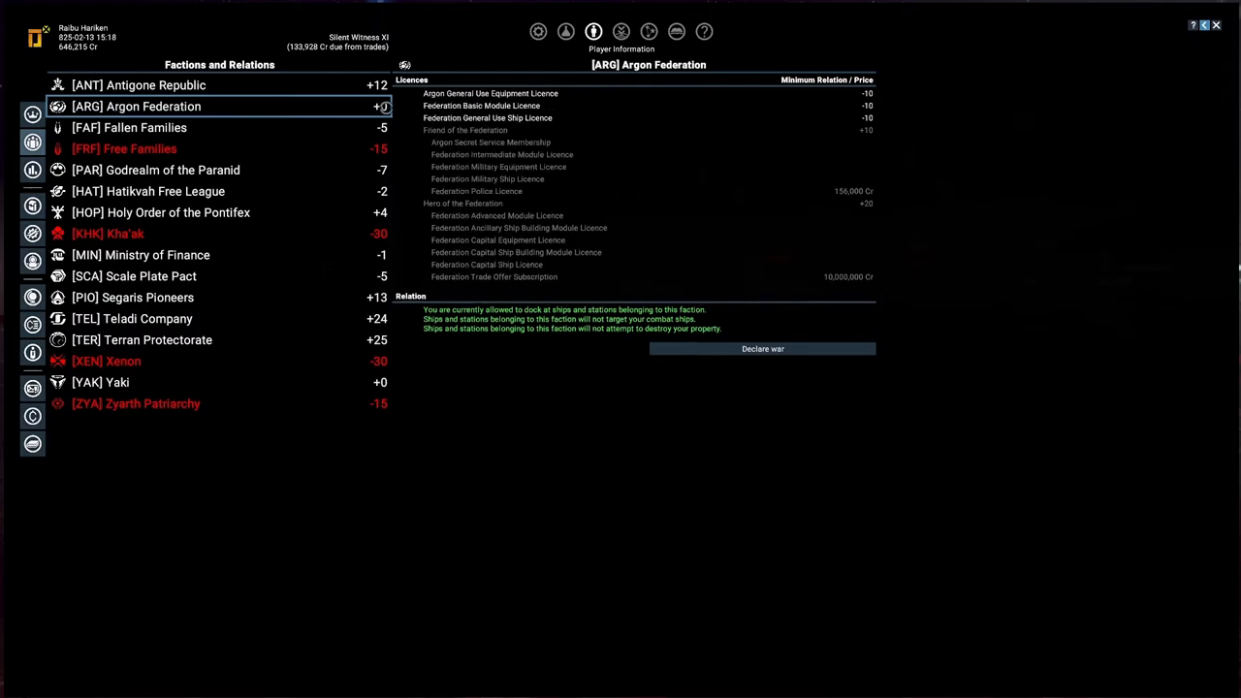
click(129, 127)
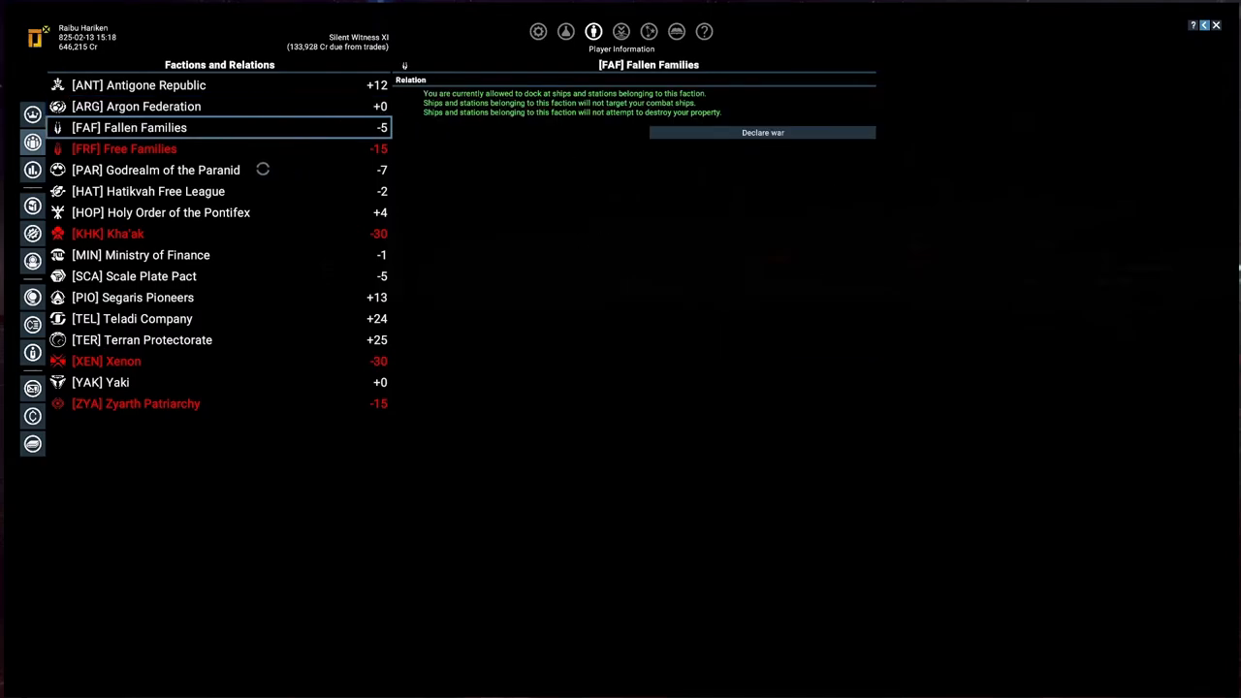
click(155, 170)
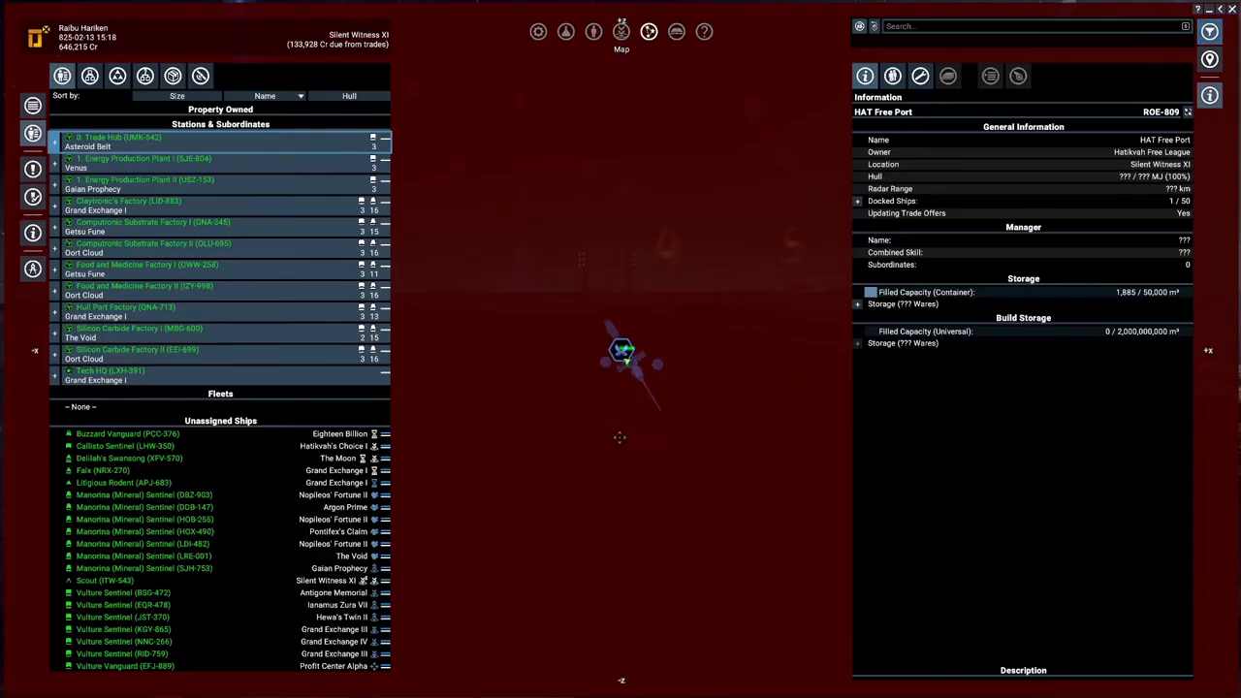
Show Tech HQ's details and its logical station overview
click(109, 370)
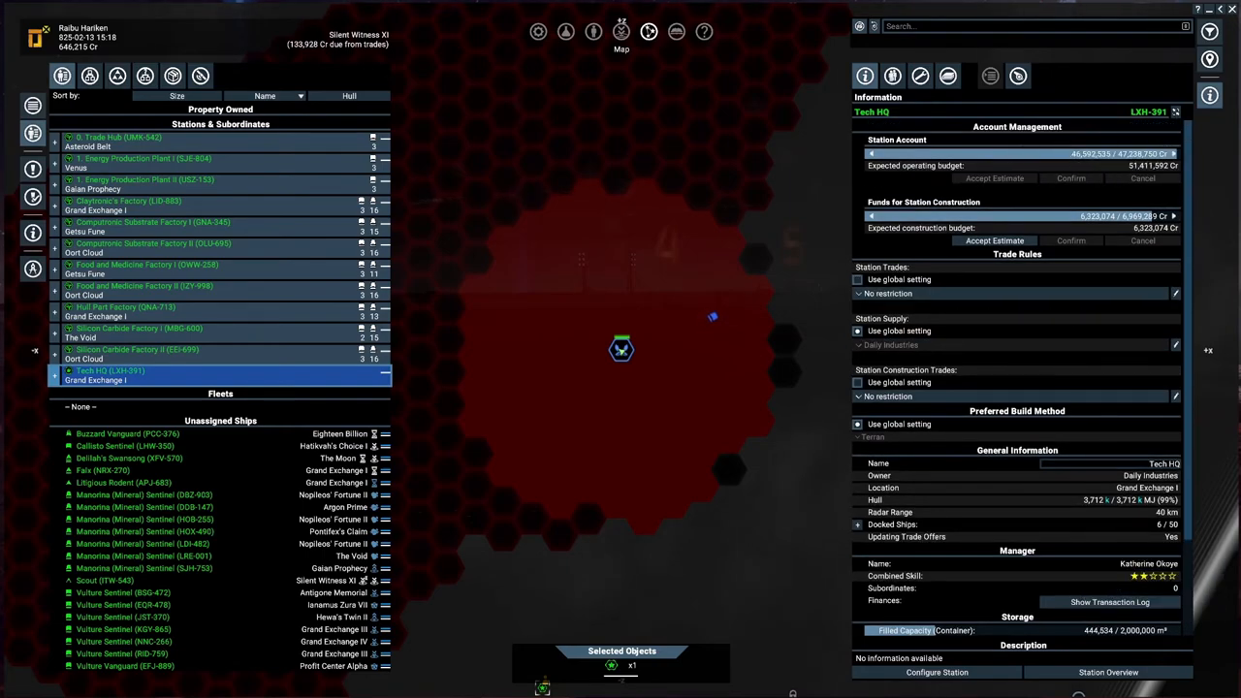
click(1109, 672)
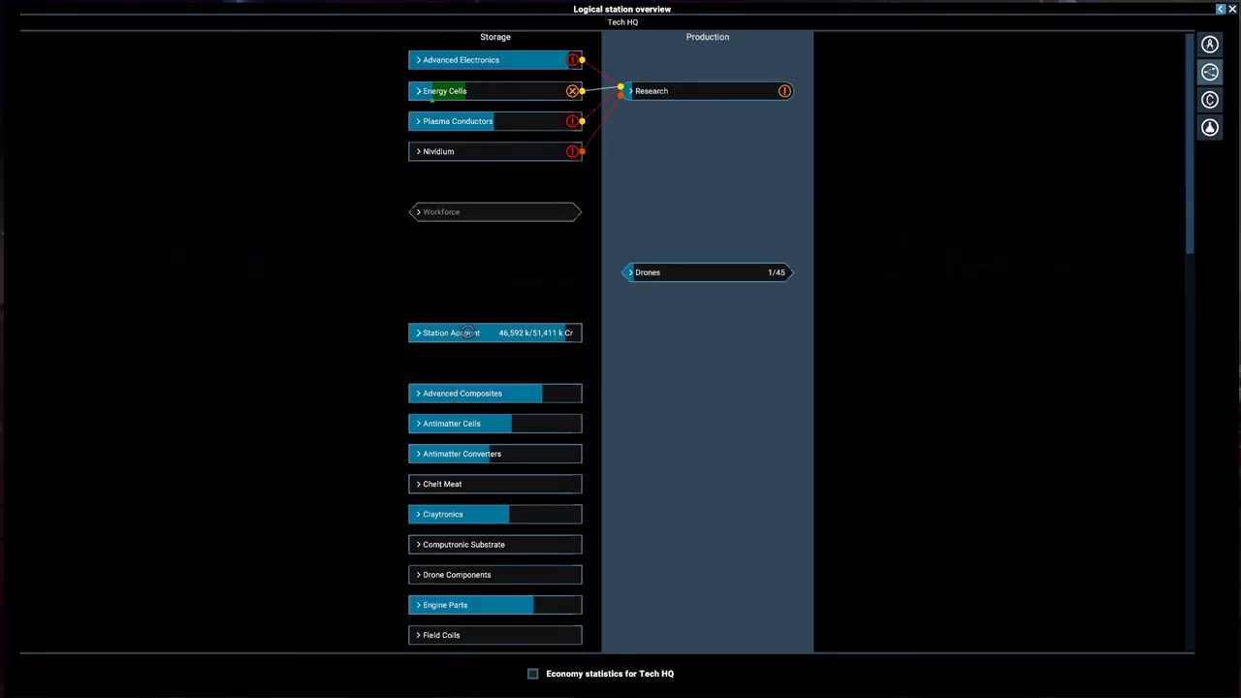
click(463, 393)
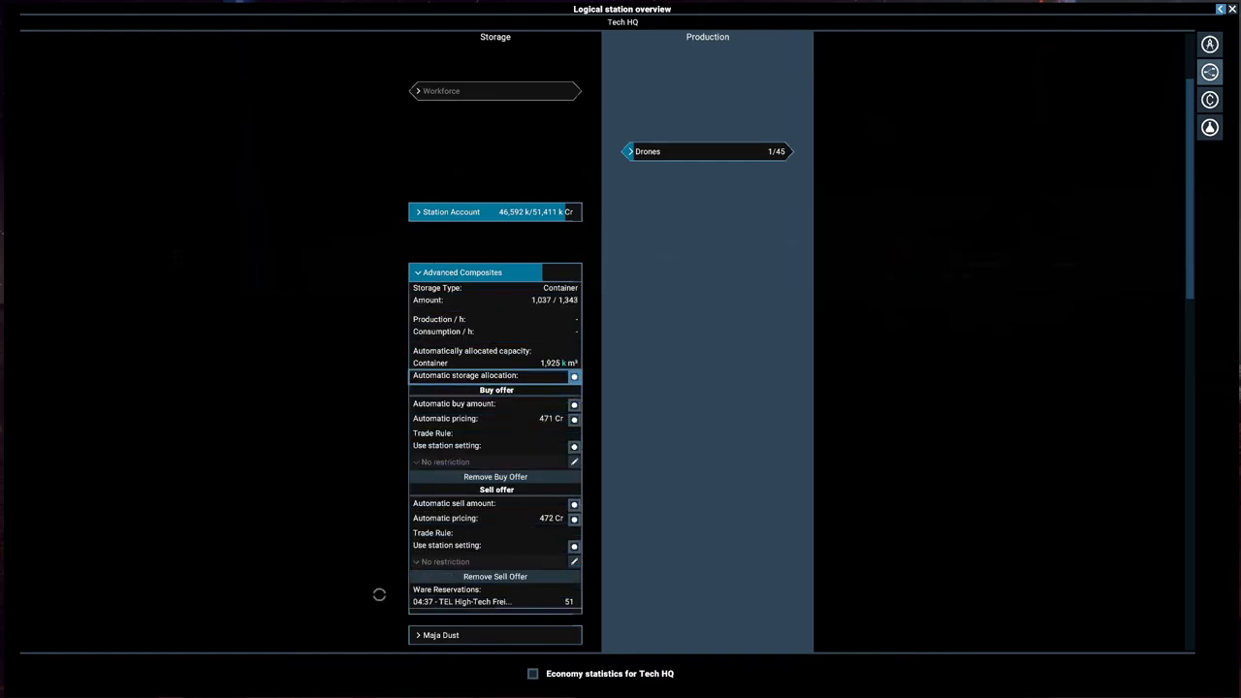
mouse_move(480, 601)
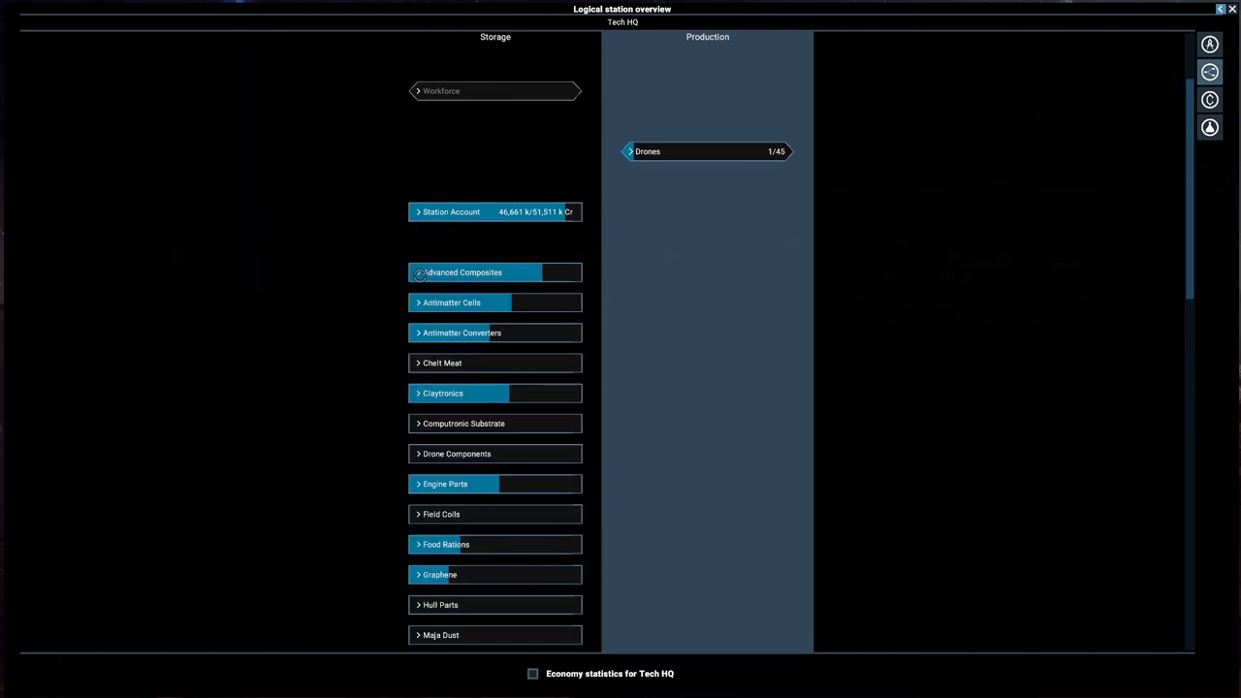
scroll(down, 3)
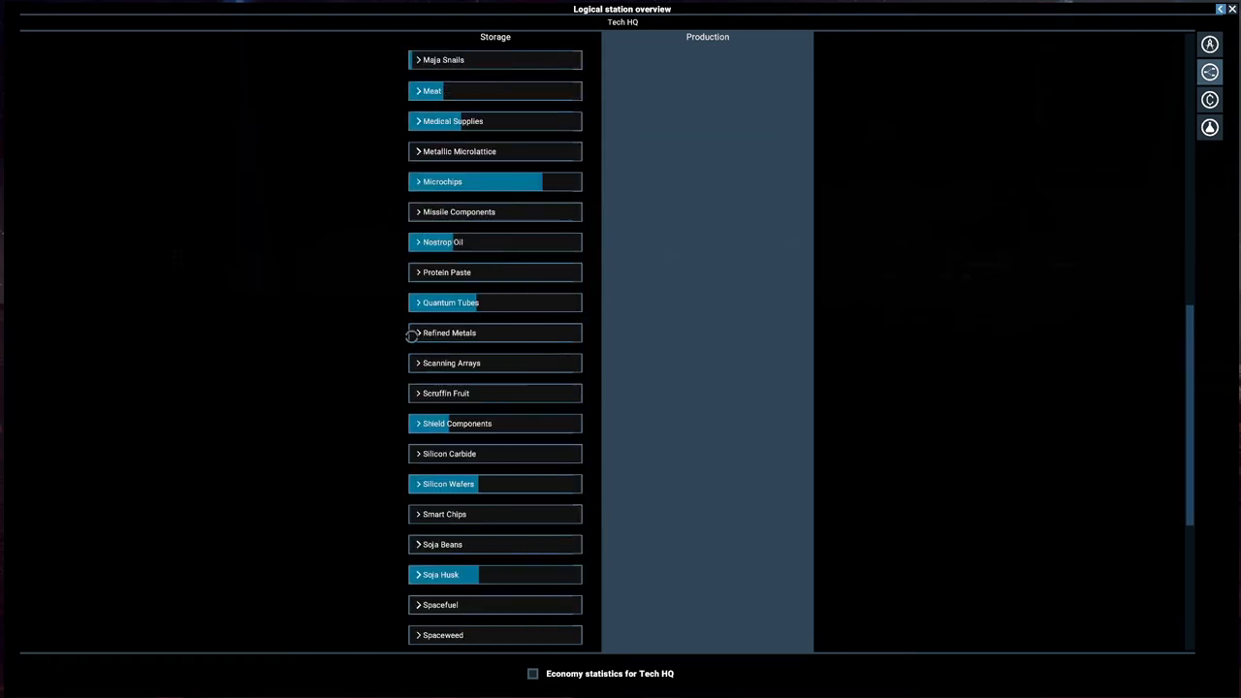
scroll(down, 3)
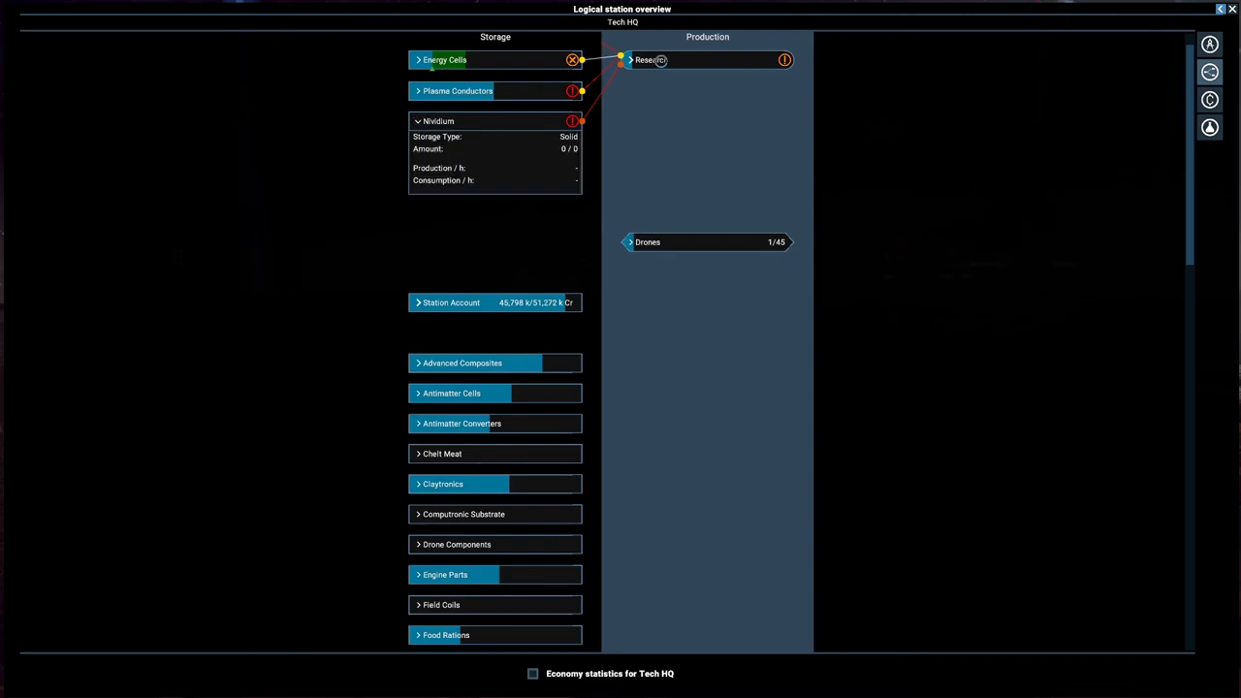
click(652, 59)
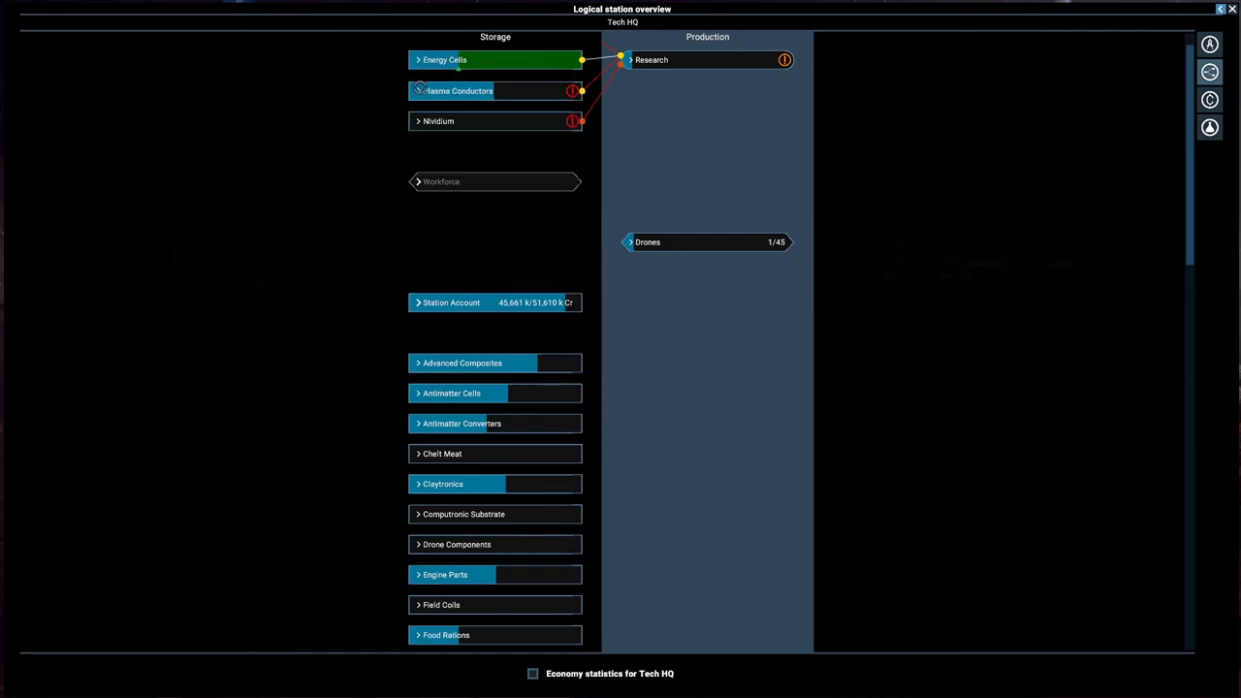
click(457, 91)
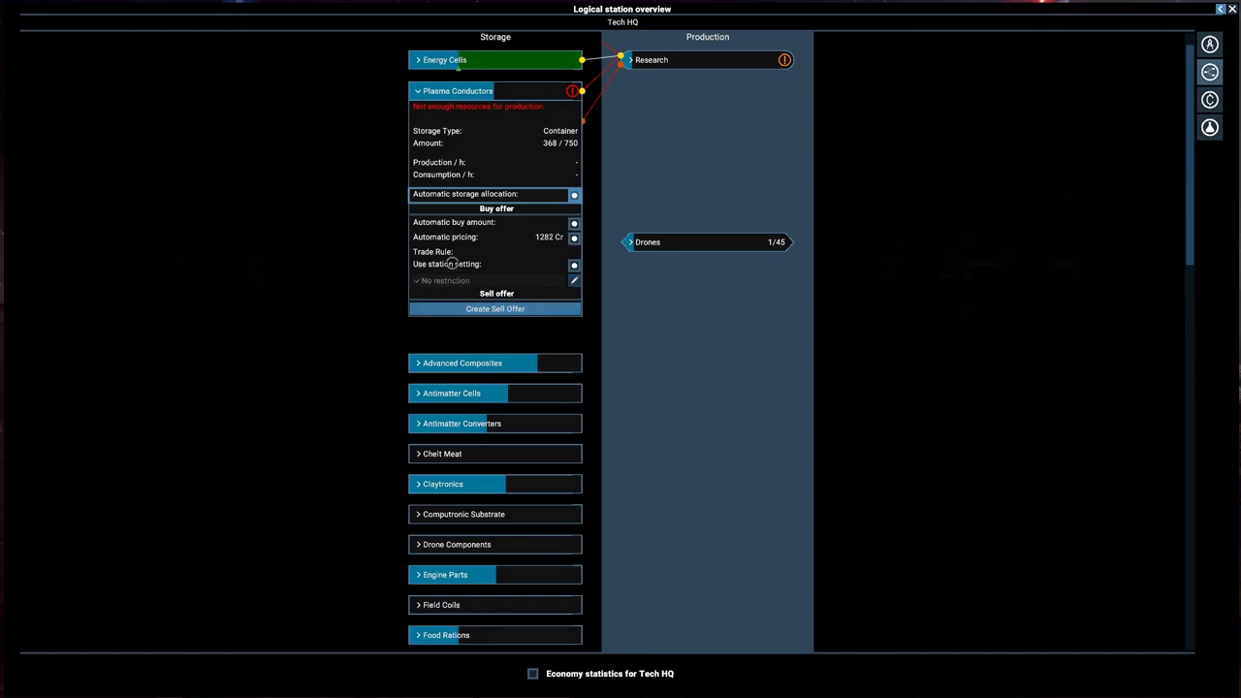
click(495, 308)
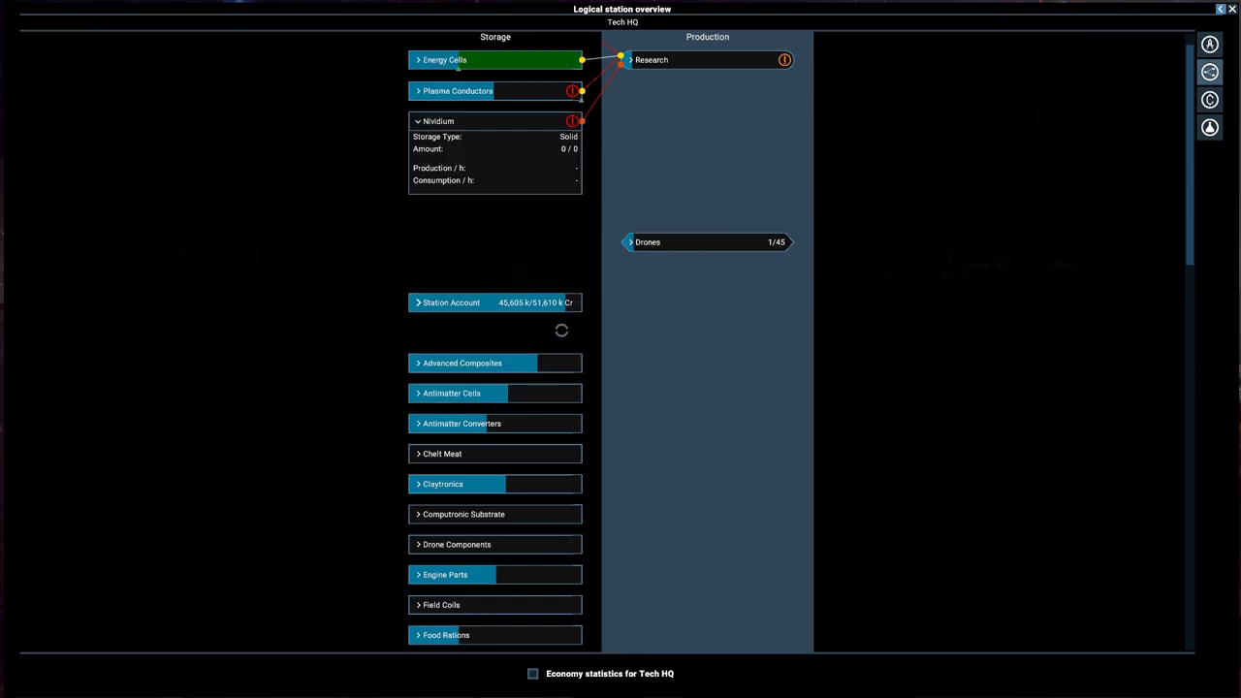
click(439, 120)
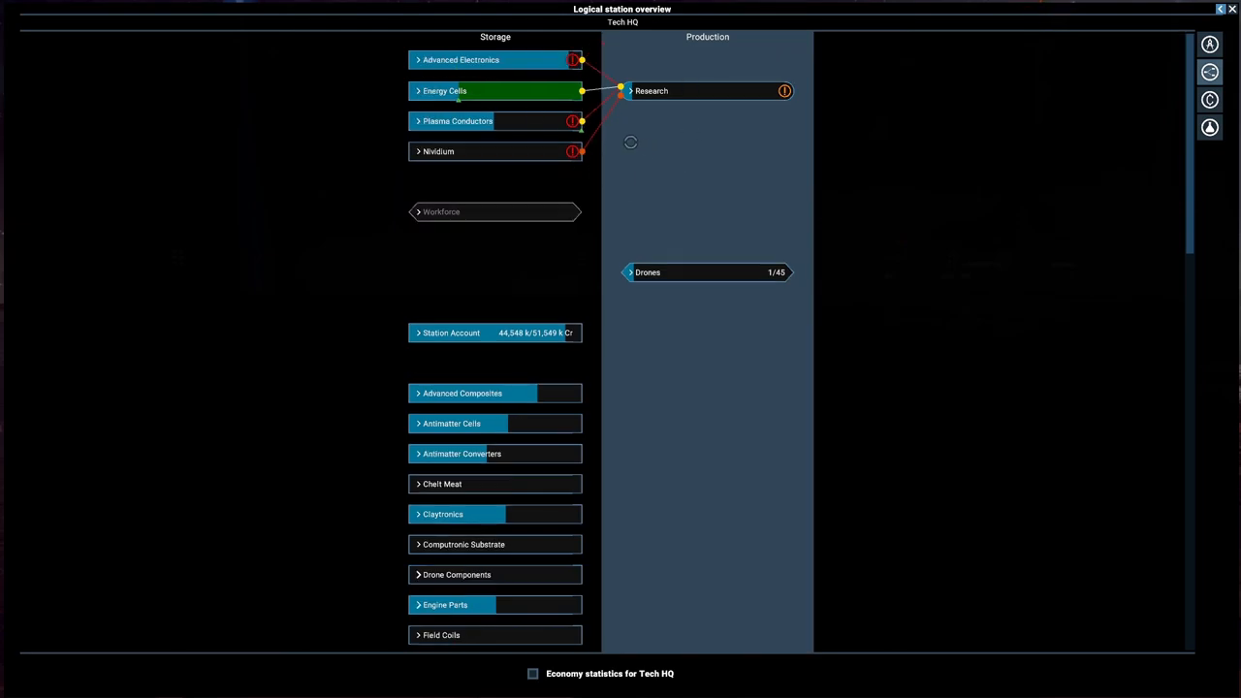
click(461, 60)
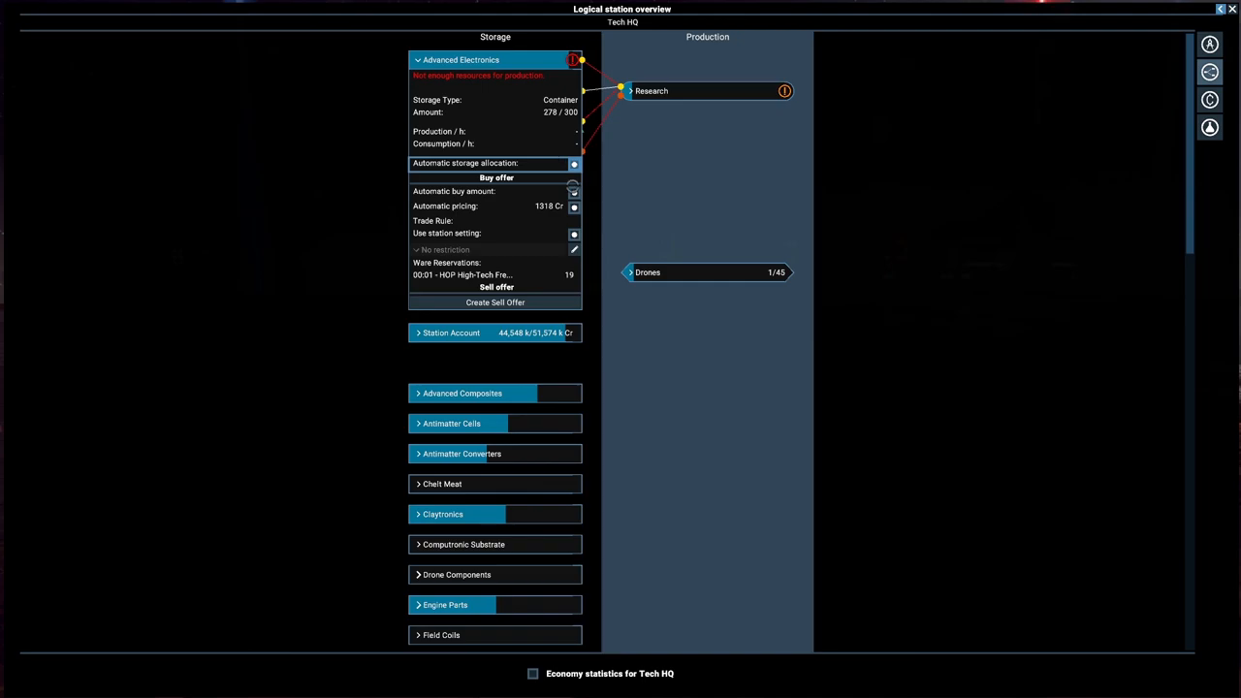